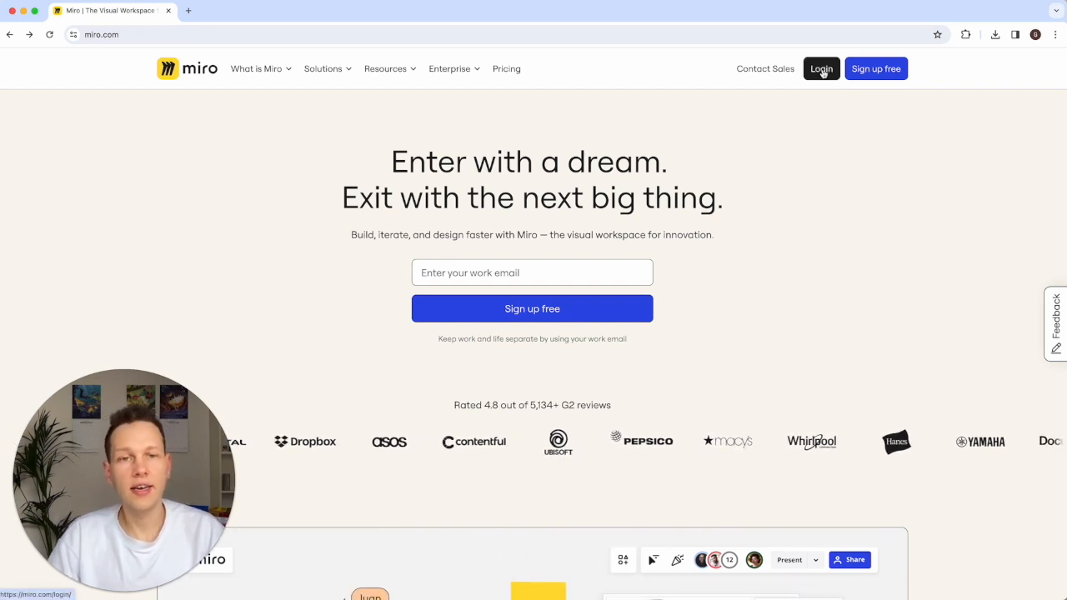
Step: Log in on miro.com to reach the blank 'Flowchart' board
{"action": "left_click", "coordinate": [821, 68]}
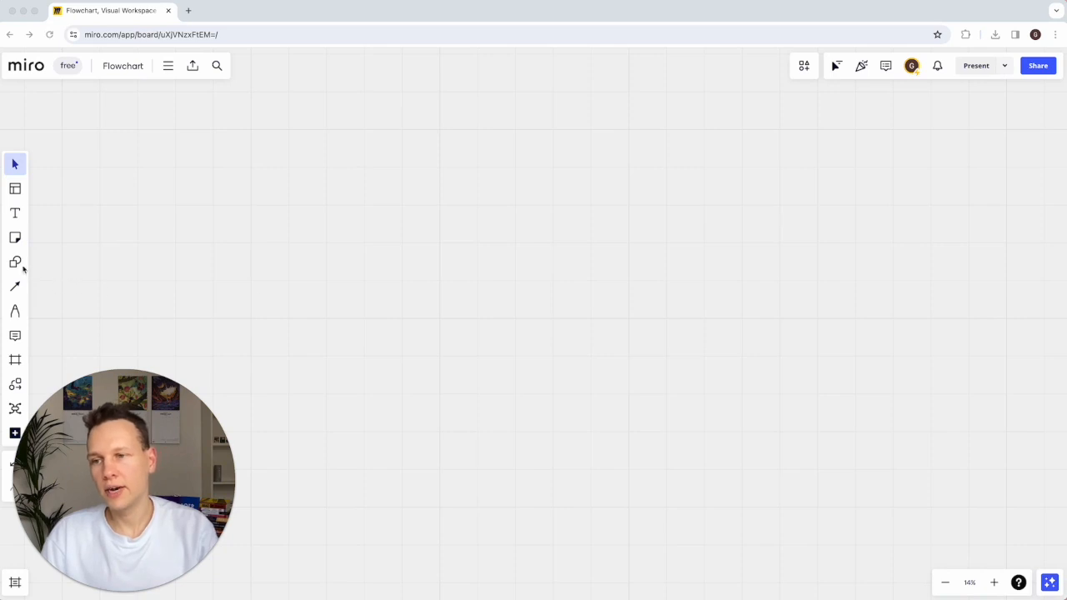
Step: Draw a rounded rectangle from the Shapes menu near the centre and fill it white
{"action": "left_click", "coordinate": [14, 262]}
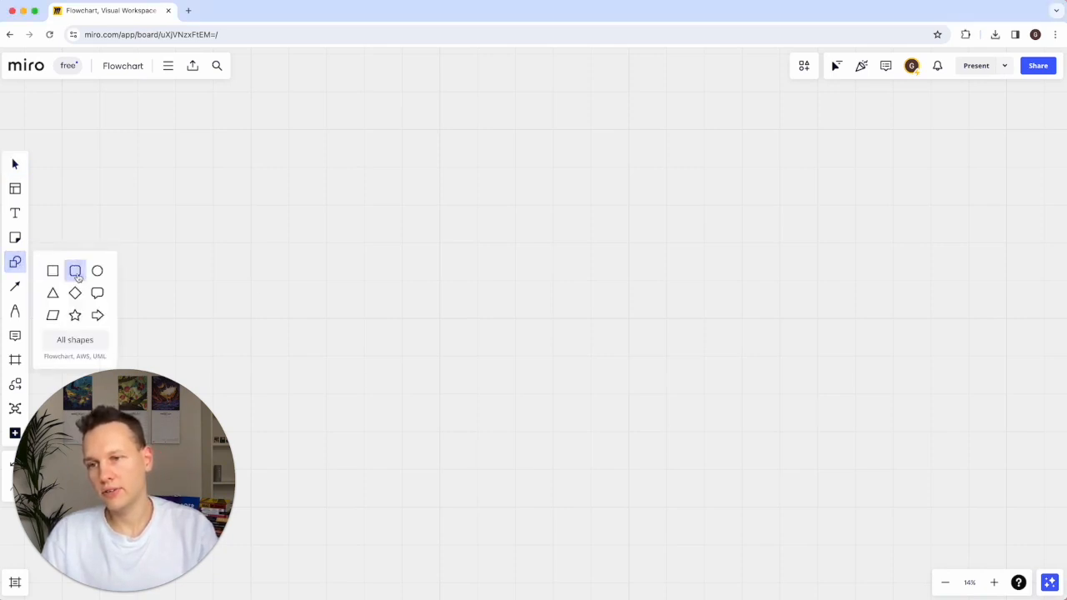
{"action": "left_click", "coordinate": [75, 270]}
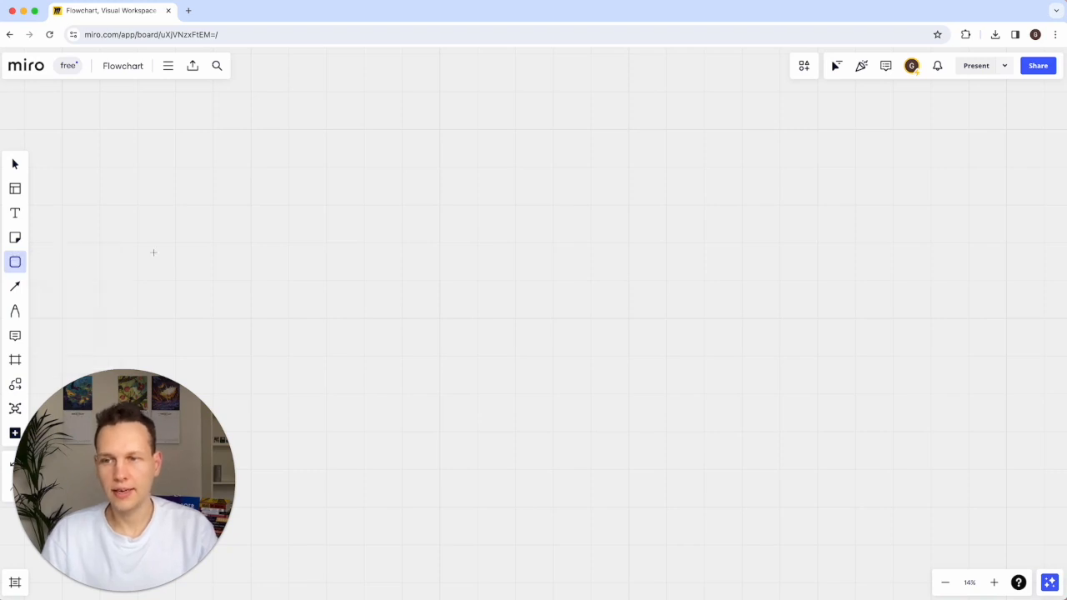
{"action": "left_click_drag", "start_coordinate": [467, 209], "coordinate": [617, 266]}
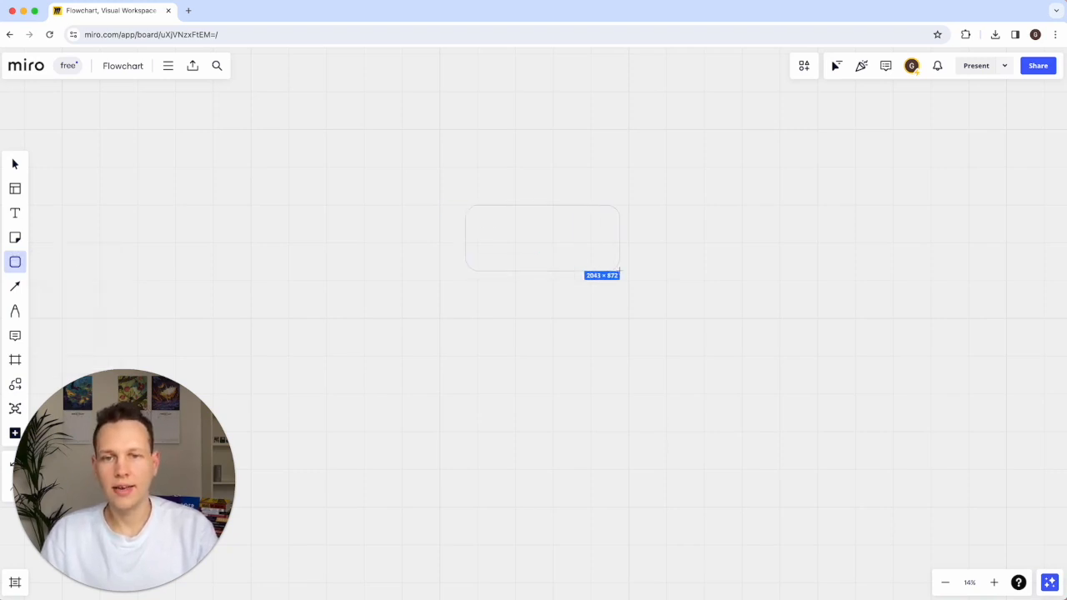
{"action": "left_click", "coordinate": [607, 156]}
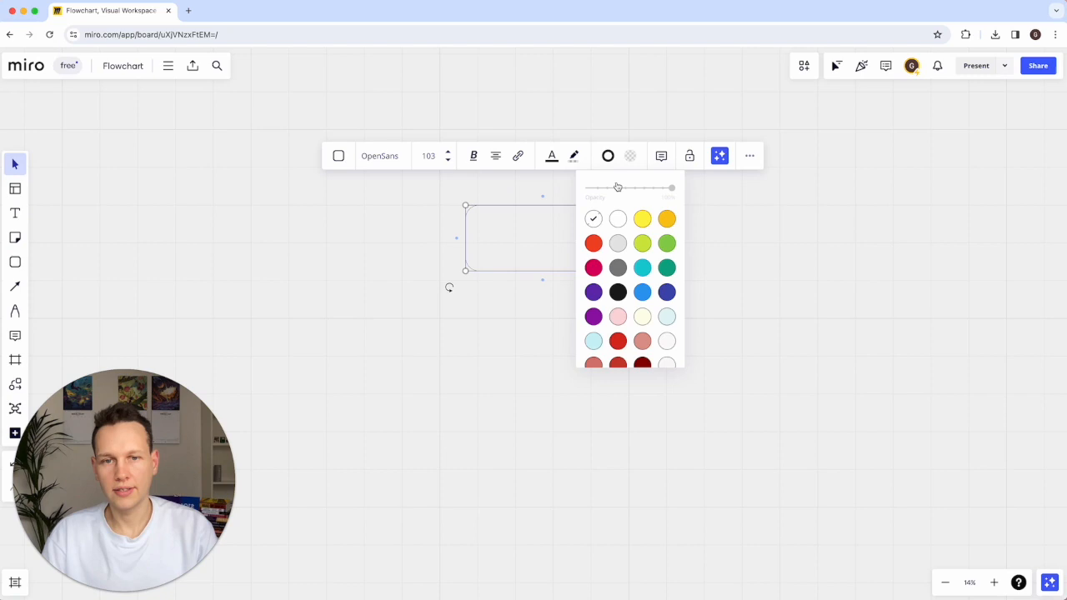
{"action": "mouse_move", "coordinate": [643, 218]}
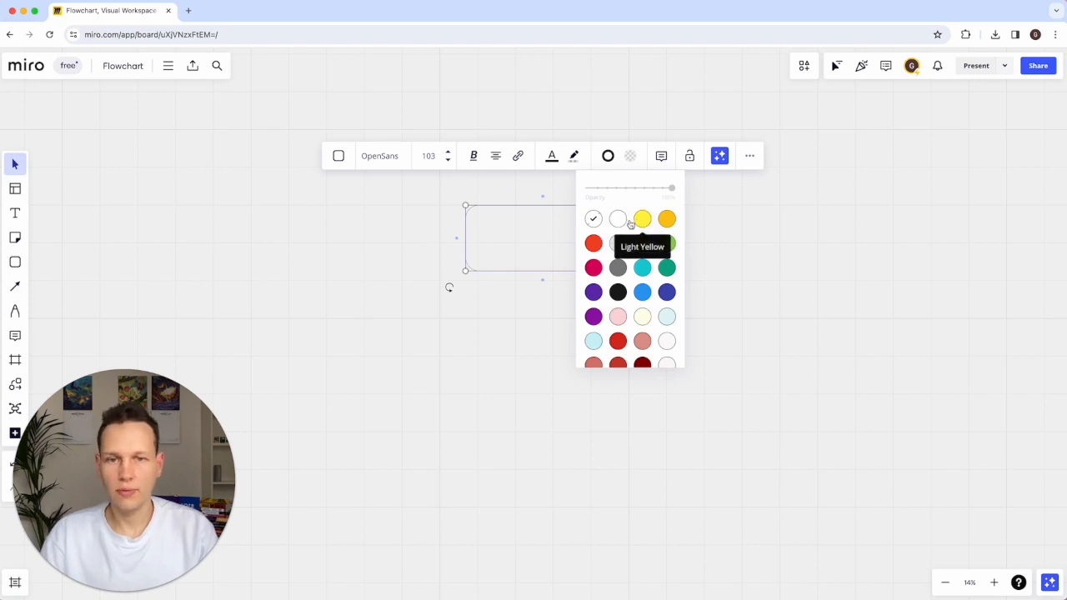
{"action": "left_click", "coordinate": [617, 219]}
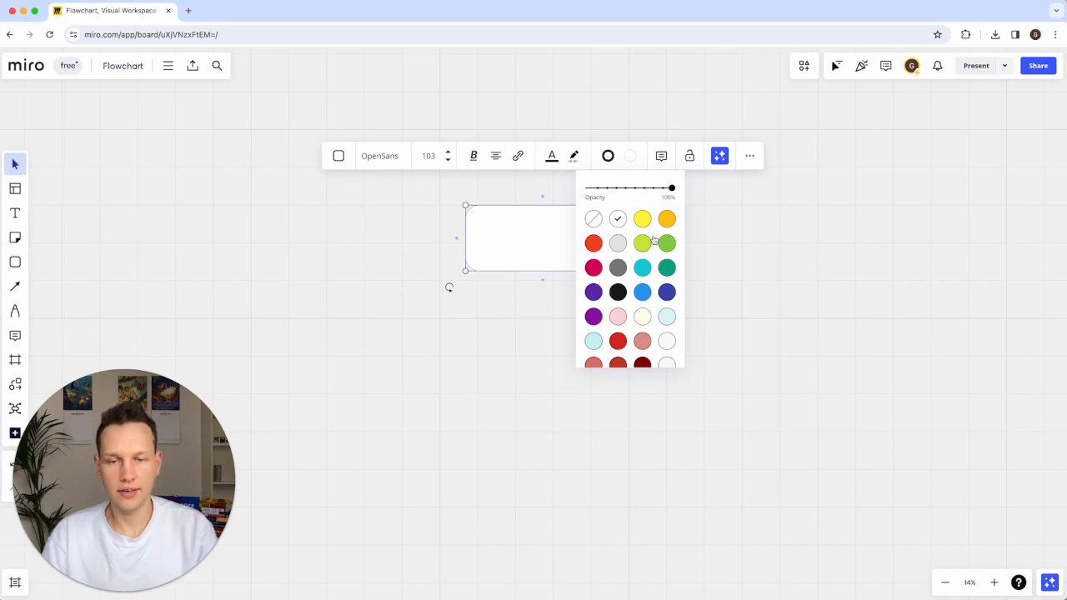
{"action": "mouse_move", "coordinate": [642, 292]}
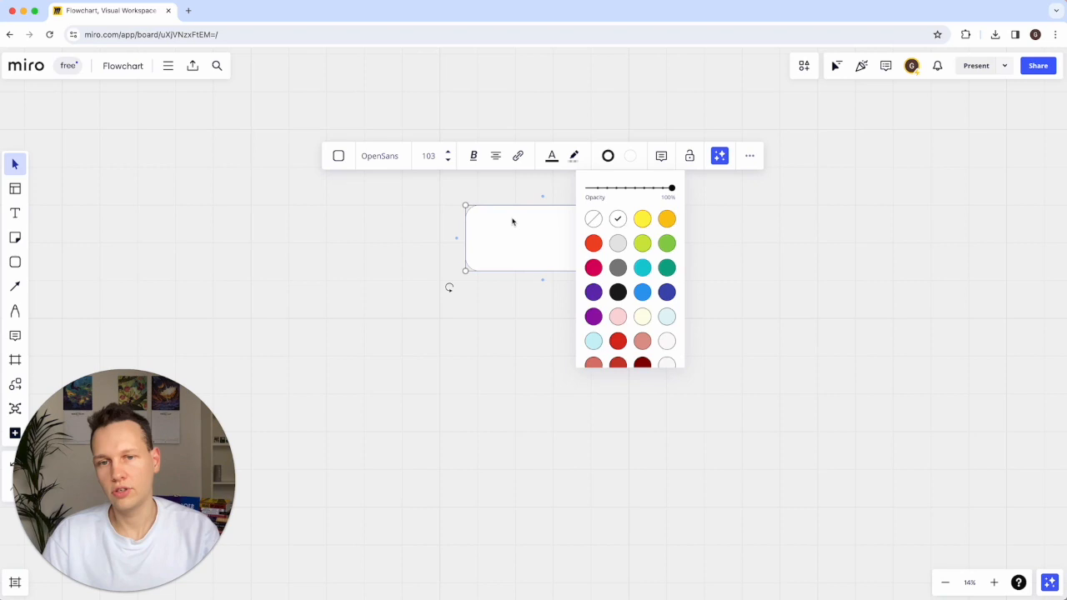
Step: Label the block 'Start' at font size 24, shrink it, and duplicate it below
{"action": "type", "text": "Start"}
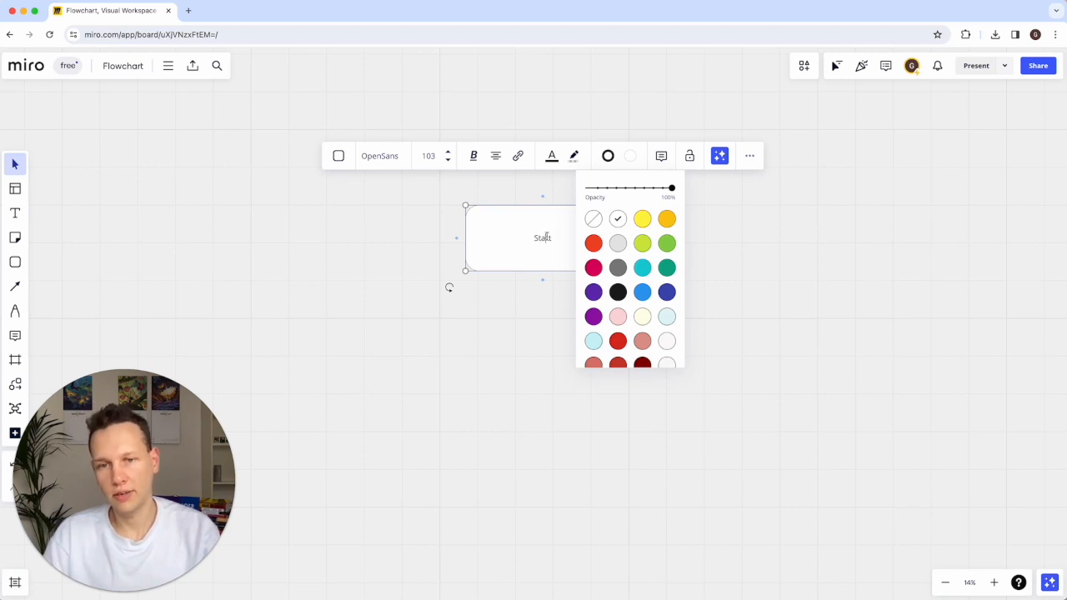
{"action": "left_click", "coordinate": [427, 155]}
{"action": "type", "text": "200"}
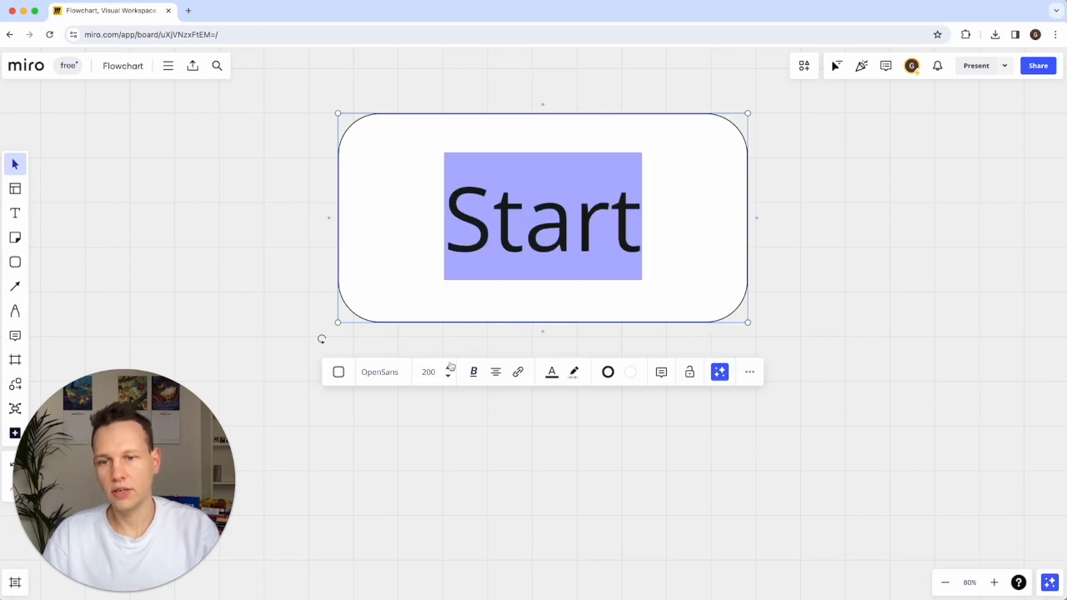
{"action": "left_click", "coordinate": [429, 372]}
{"action": "type", "text": "24"}
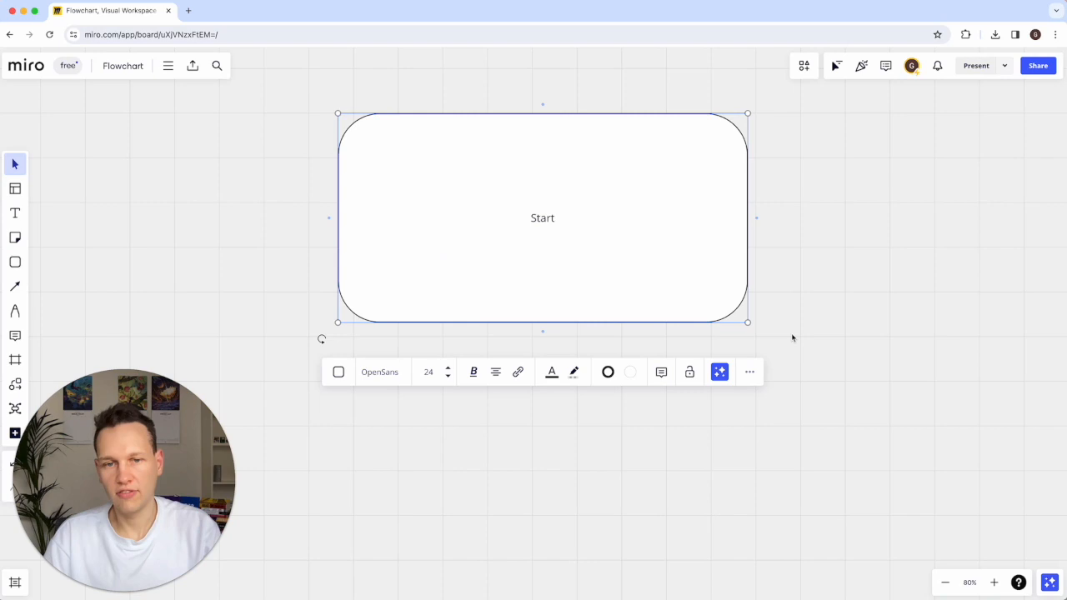
{"action": "left_click_drag", "start_coordinate": [748, 322], "coordinate": [480, 201]}
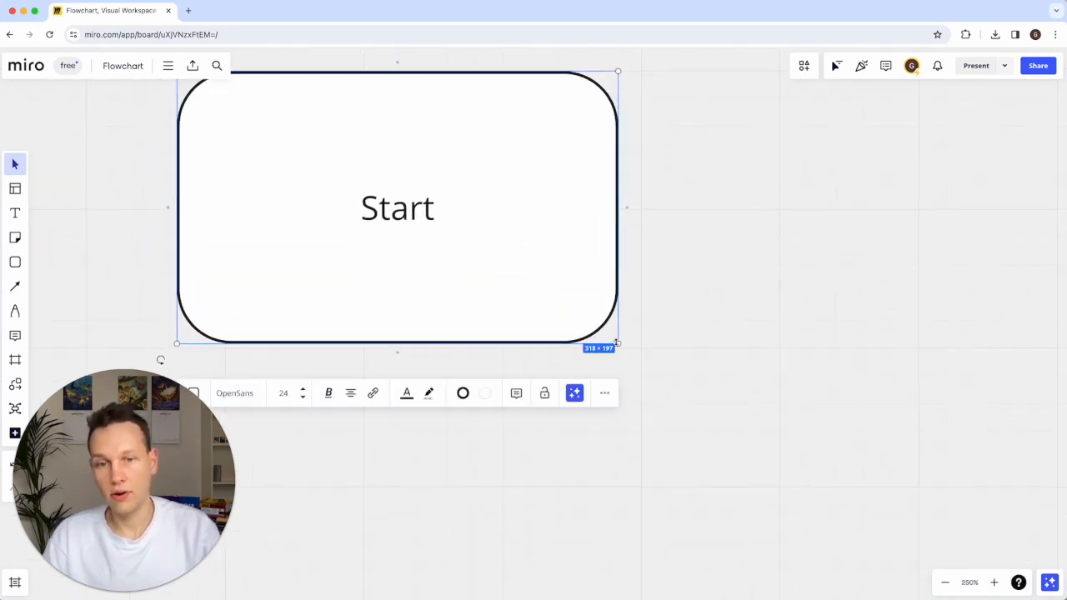
{"action": "left_click_drag", "start_coordinate": [618, 344], "coordinate": [497, 263]}
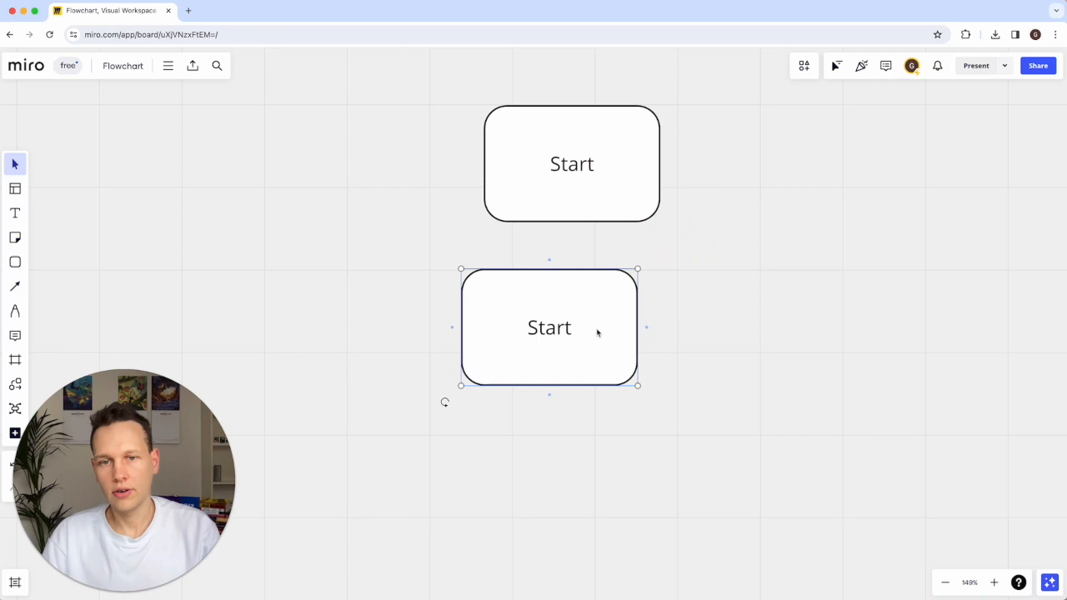
Step: Align the copy under Start, connect Start to it, and label it 'Greeting'
{"action": "left_click_drag", "start_coordinate": [550, 327], "coordinate": [572, 362]}
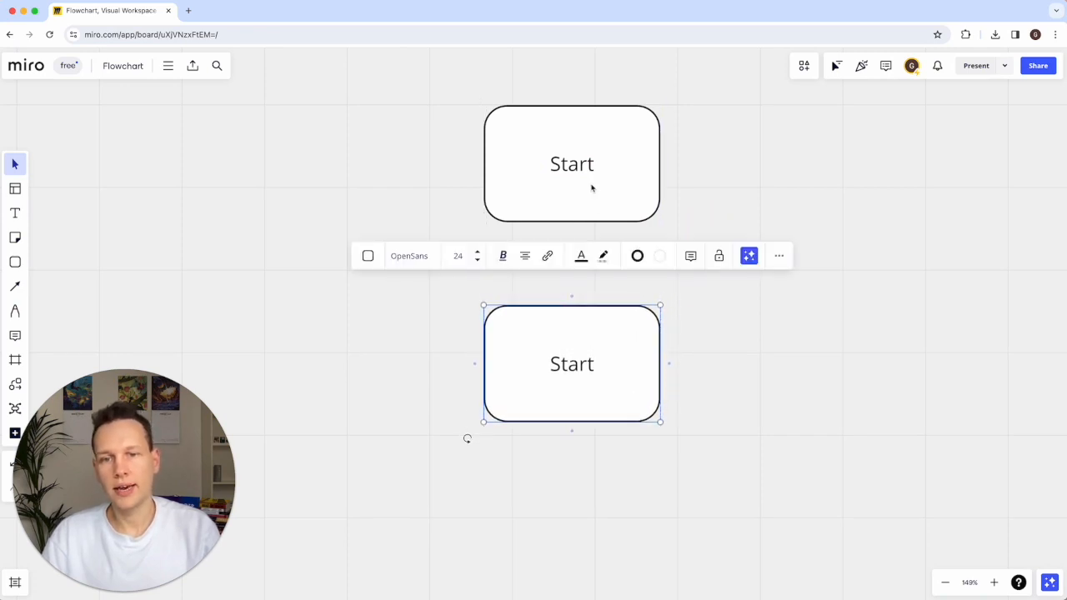
{"action": "left_click", "coordinate": [572, 164]}
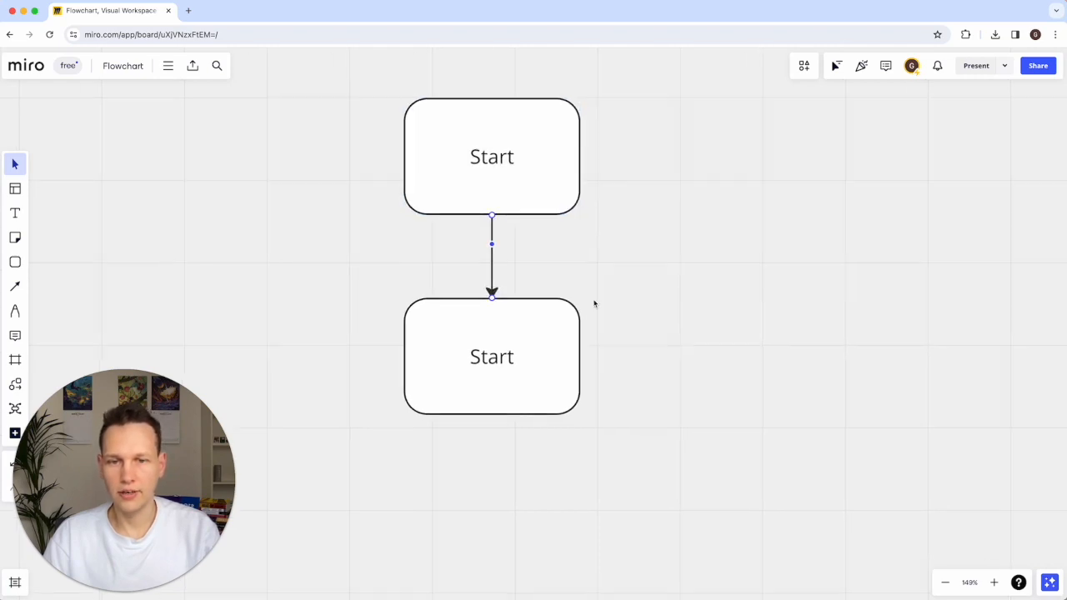
{"action": "double_click", "coordinate": [491, 356]}
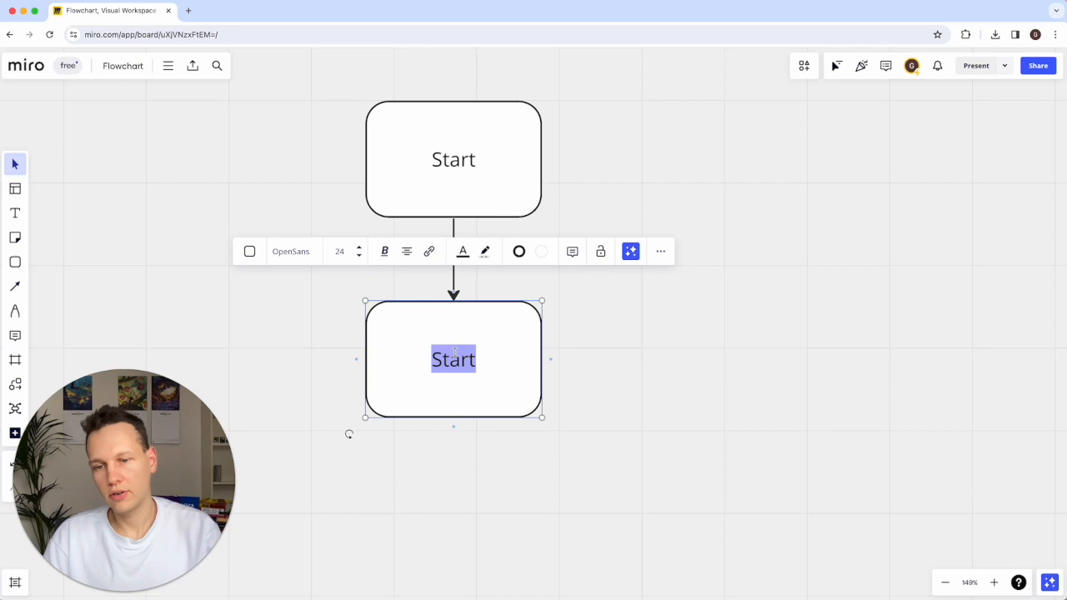
{"action": "type", "text": "Greeting"}
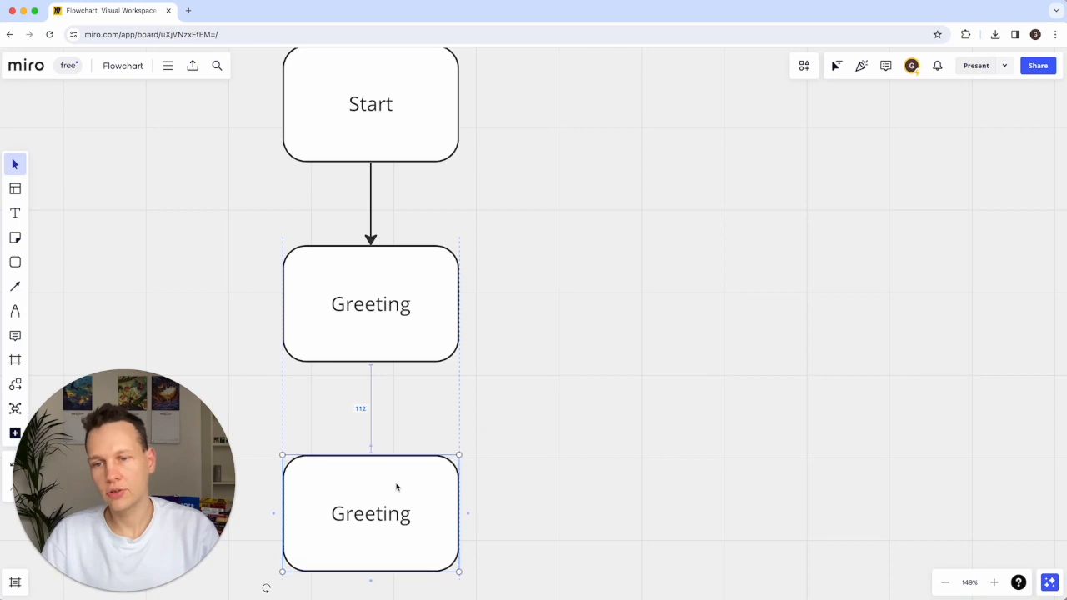
Step: Label the bottom block 'Interest?' and connect Greeting to it with an arrow
{"action": "double_click", "coordinate": [370, 513]}
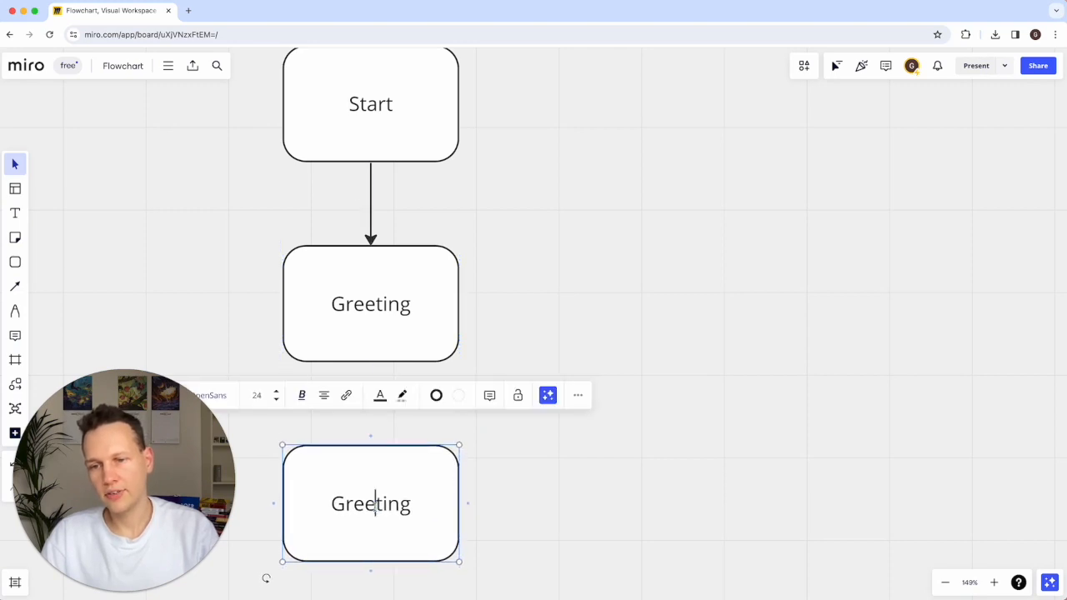
{"action": "type", "text": "Interest?"}
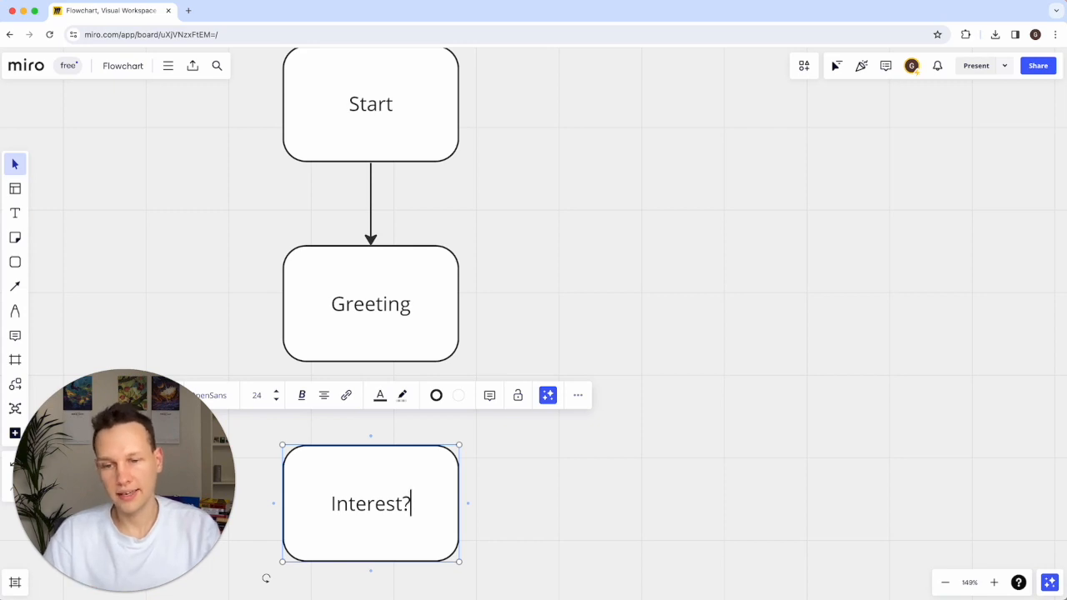
{"action": "mouse_move", "coordinate": [527, 343]}
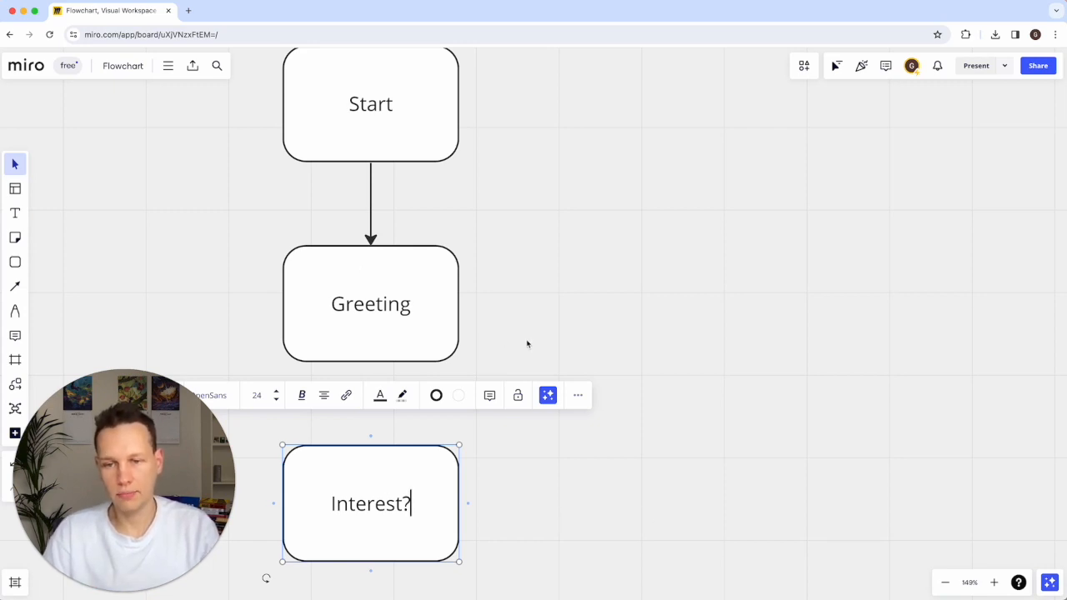
{"action": "left_click", "coordinate": [370, 303]}
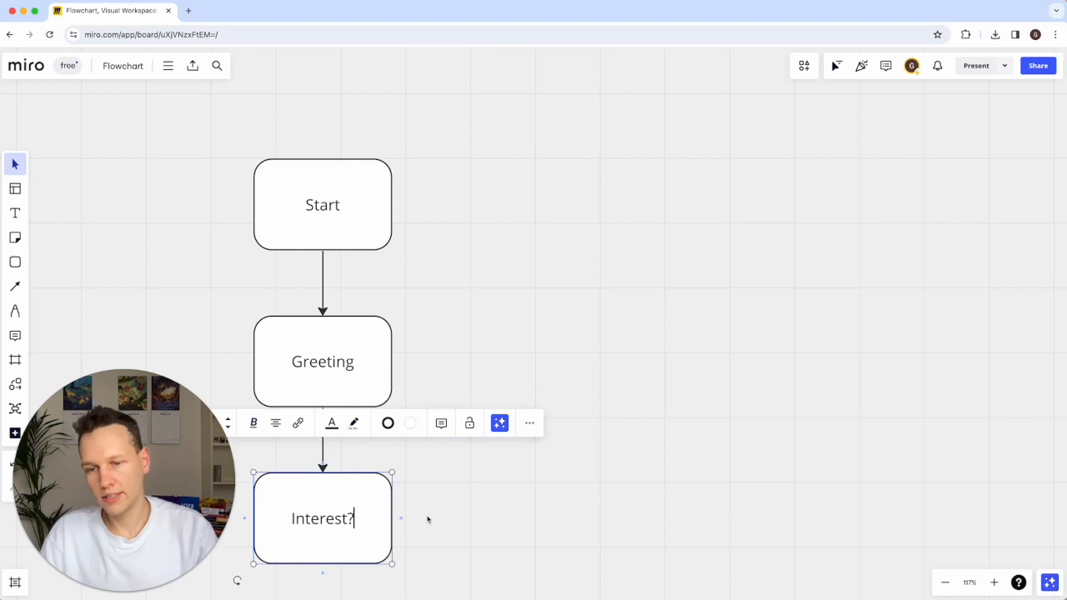
Step: Duplicate the Interest? block and move the copy up beside the Start block
{"action": "left_click_drag", "start_coordinate": [323, 518], "coordinate": [375, 495]}
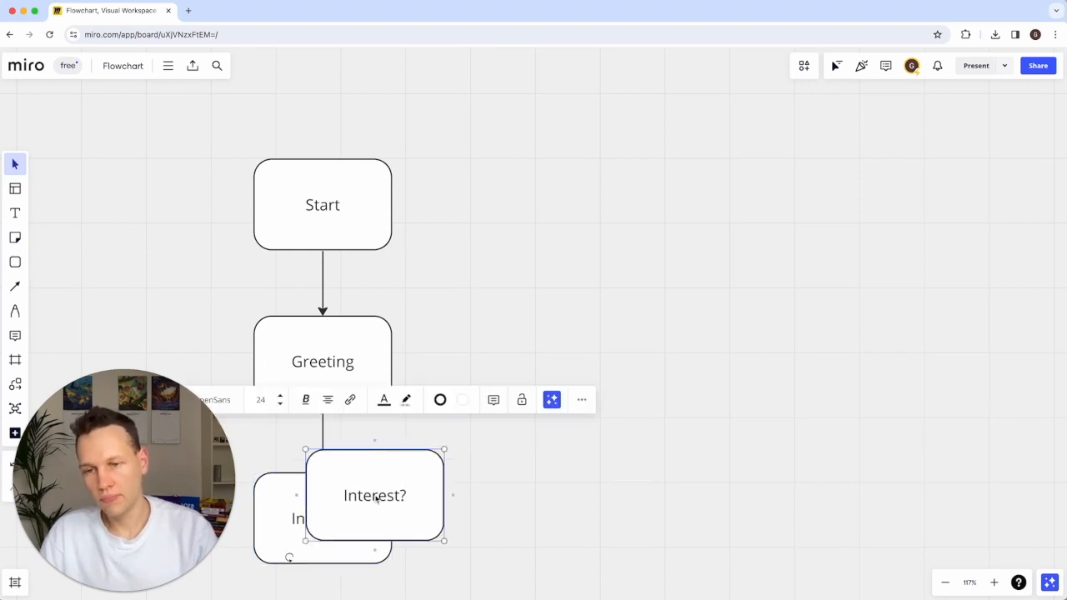
{"action": "left_click_drag", "start_coordinate": [375, 495], "coordinate": [491, 504]}
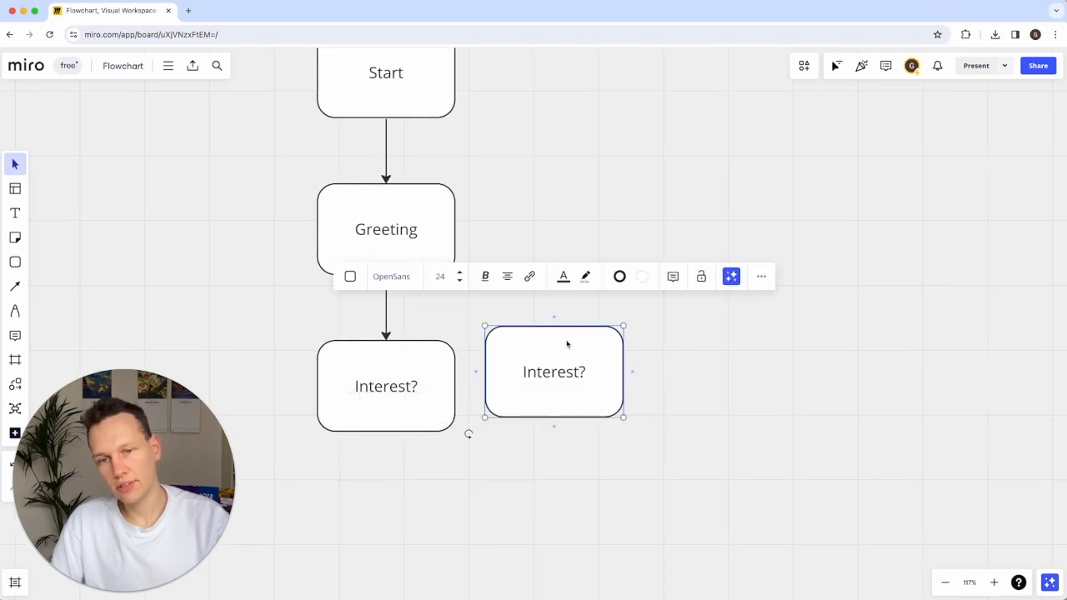
{"action": "left_click_drag", "start_coordinate": [553, 371], "coordinate": [382, 539]}
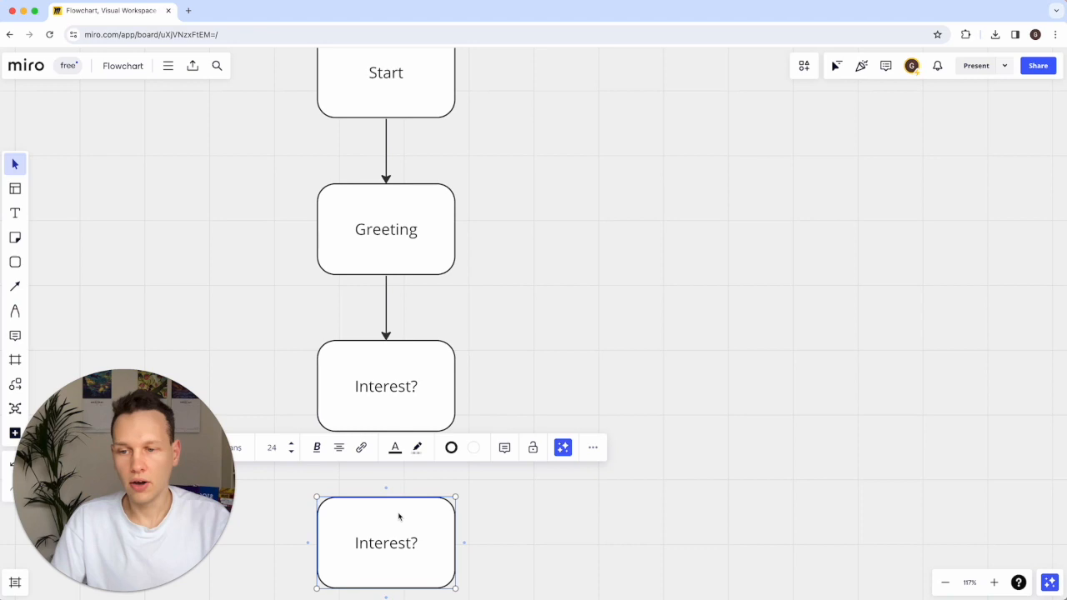
{"action": "left_click_drag", "start_coordinate": [386, 543], "coordinate": [605, 81]}
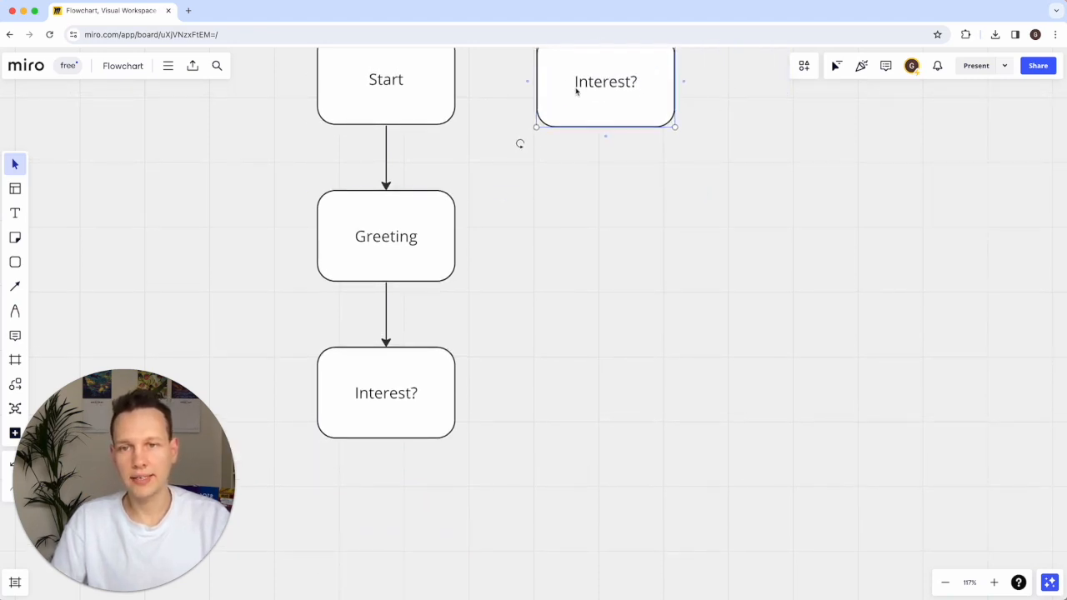
{"action": "left_click", "coordinate": [606, 82]}
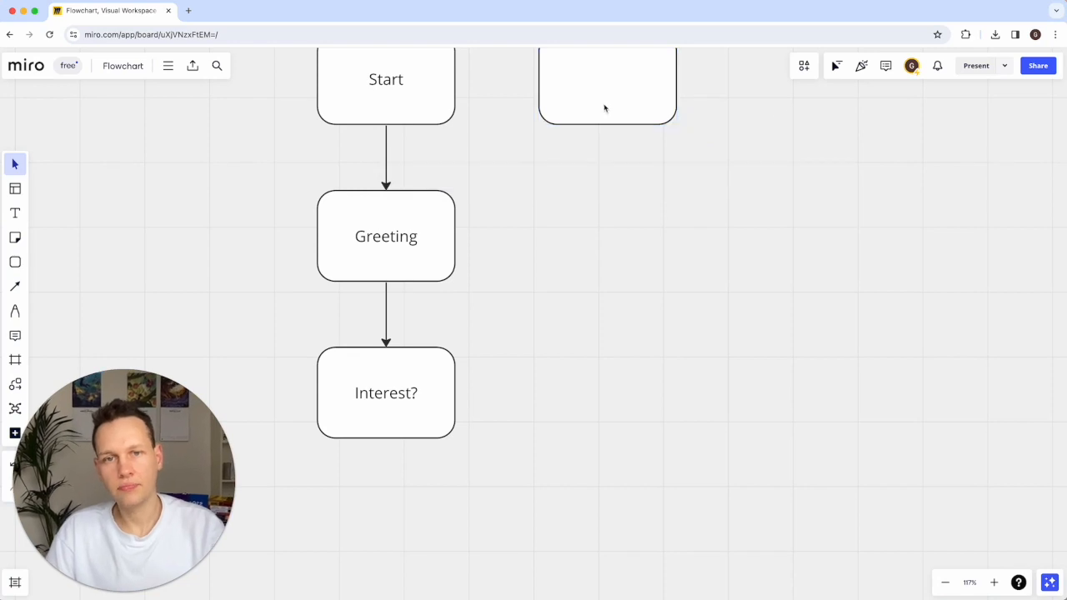
Step: Add another blank block beside Greeting and attach an arrow from Interest? to the top box
{"action": "left_click", "coordinate": [630, 238]}
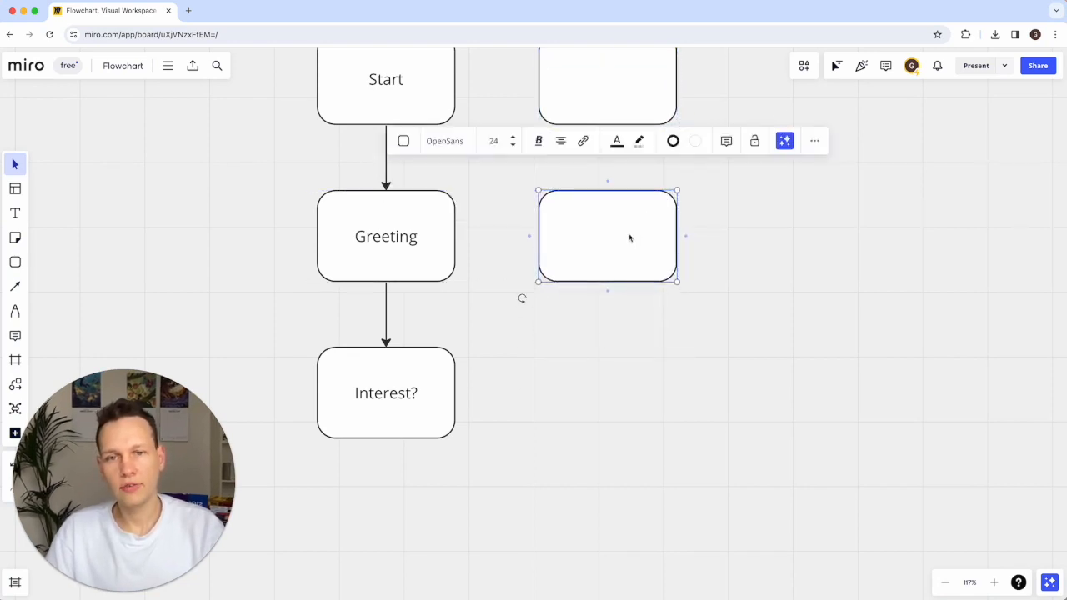
{"action": "left_click_drag", "start_coordinate": [607, 236], "coordinate": [601, 393]}
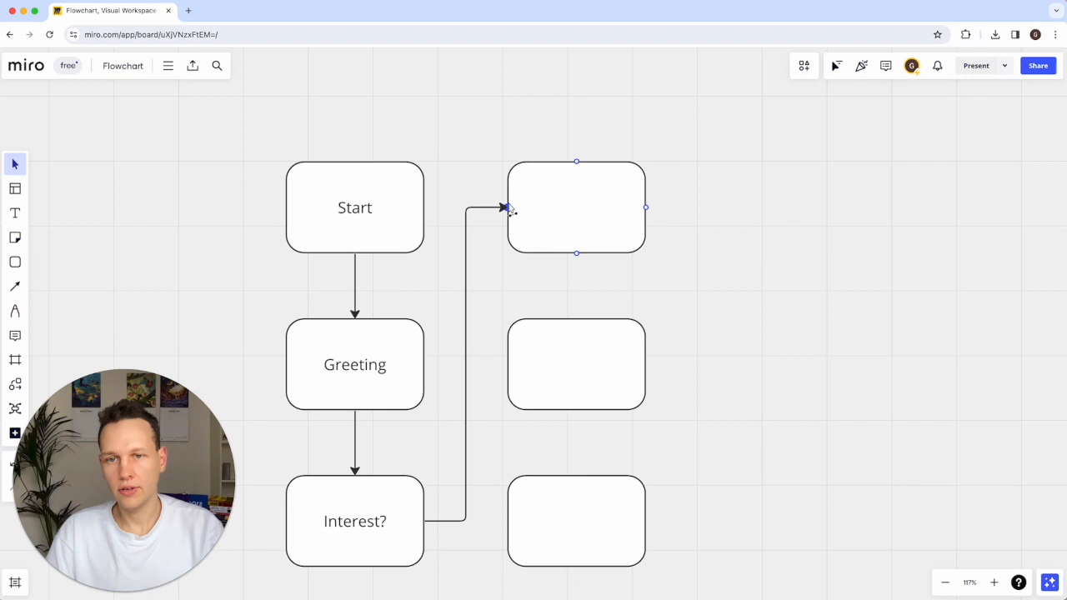
{"action": "left_click", "coordinate": [353, 521]}
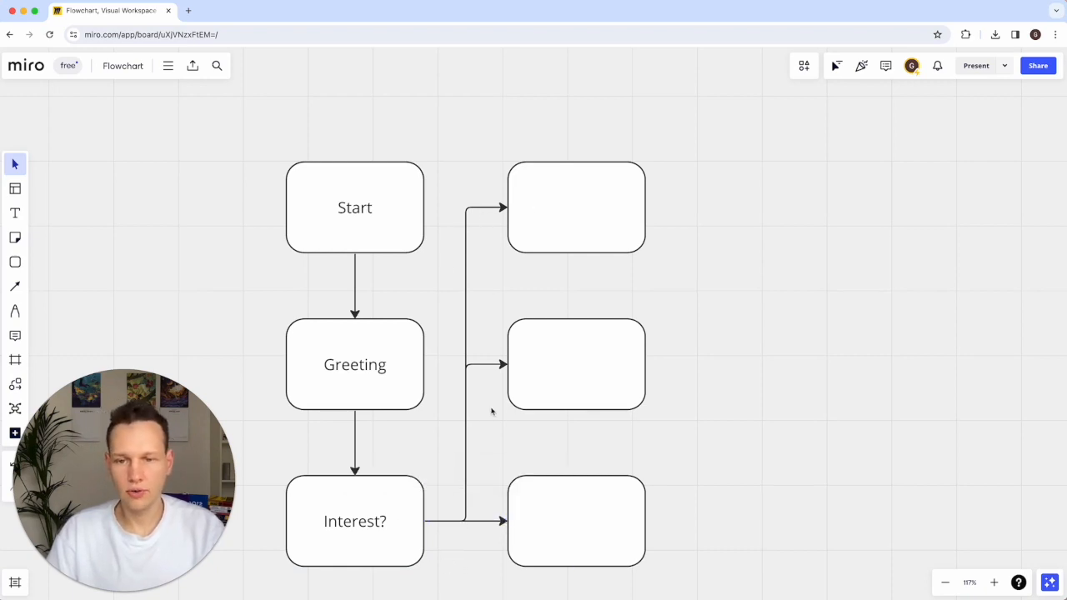
{"action": "left_click", "coordinate": [576, 206]}
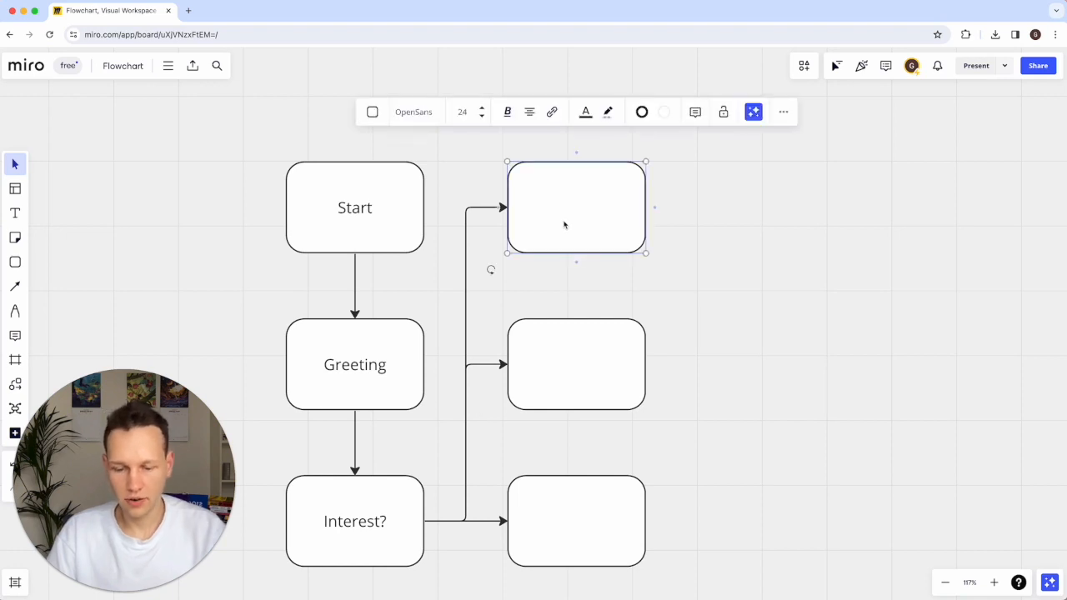
Step: Type 'Group lessons', 'Private lessons' and 'Other services' into the three right-hand boxes
{"action": "double_click", "coordinate": [577, 207]}
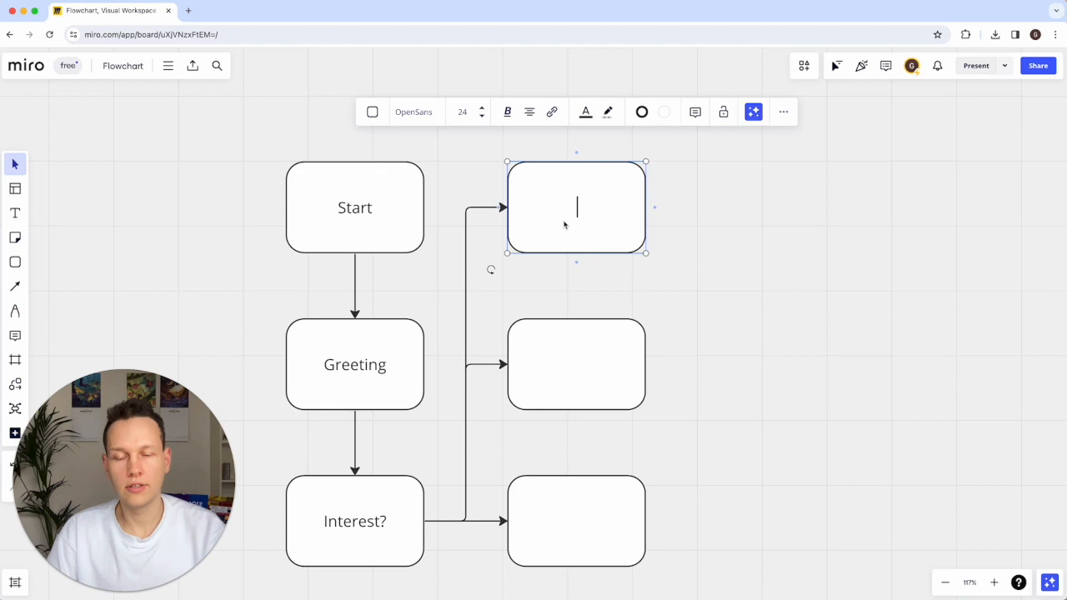
{"action": "type", "text": "Group lessons"}
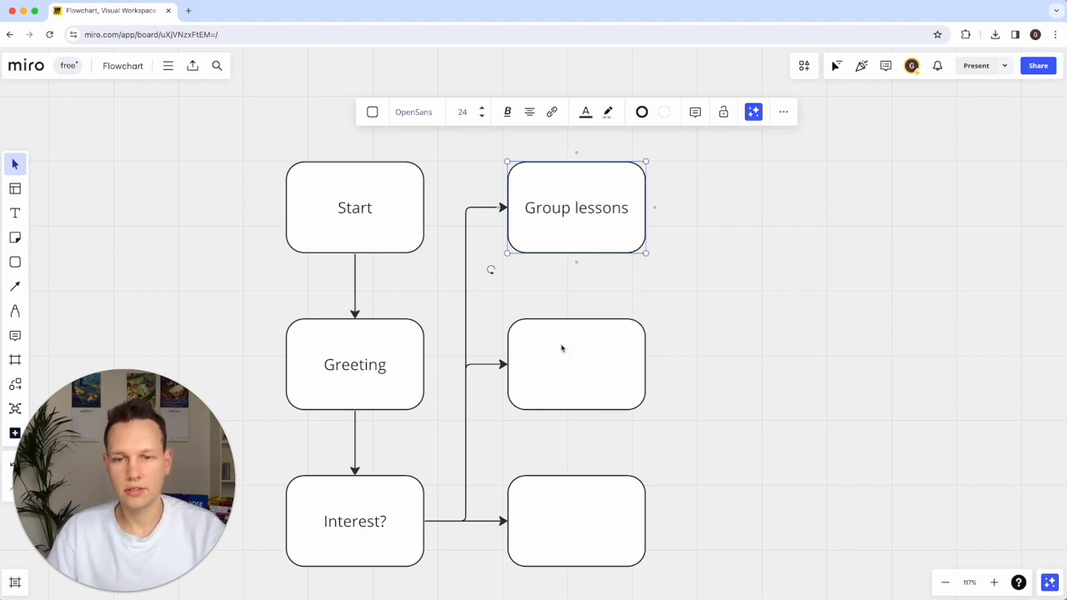
{"action": "type", "text": "Private lessons"}
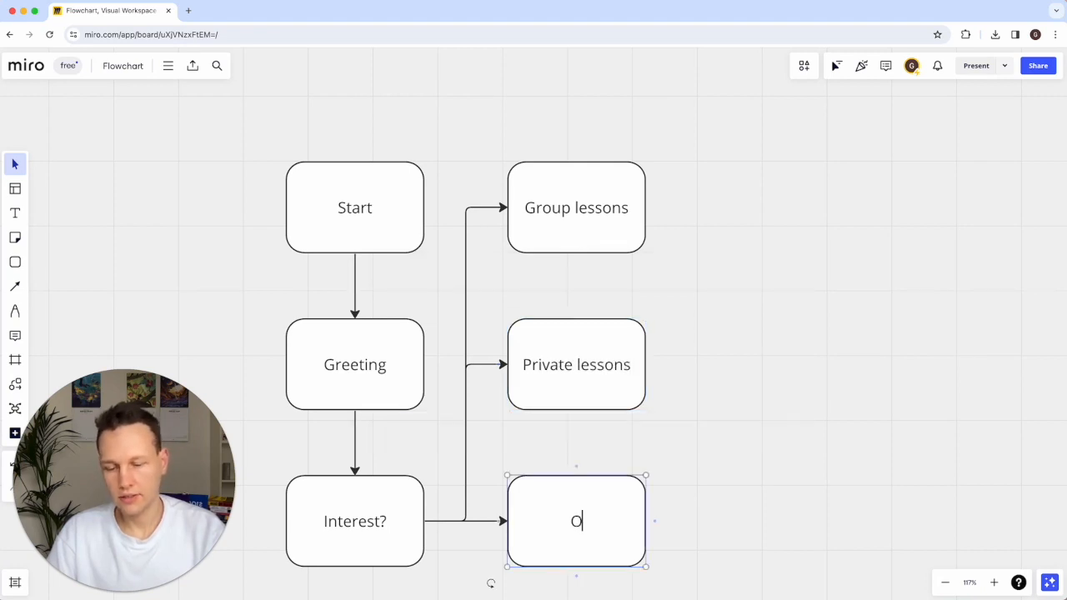
{"action": "type", "text": "ther services"}
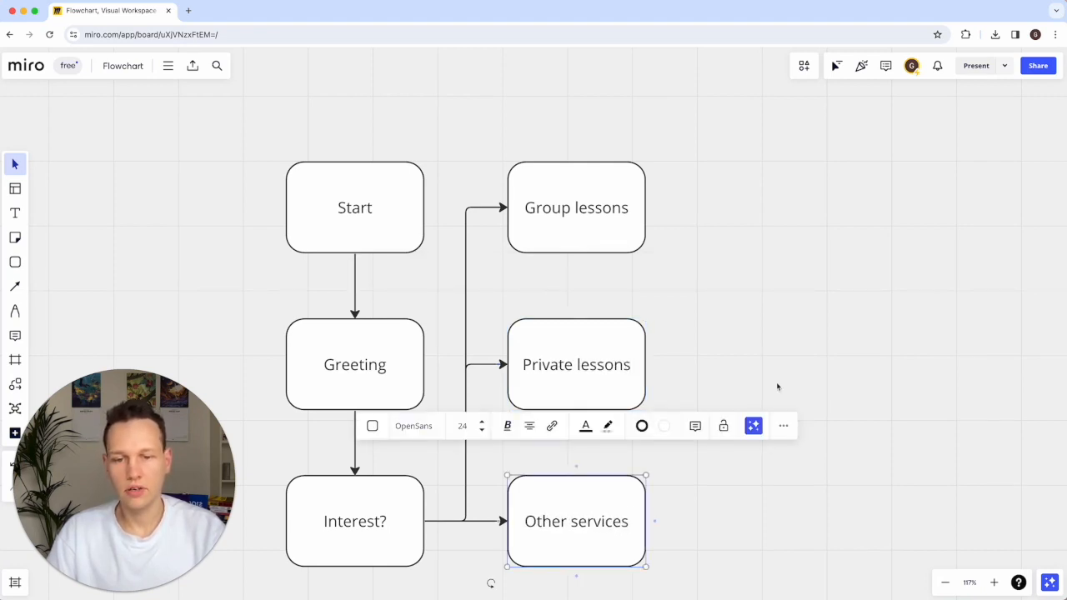
{"action": "left_click", "coordinate": [772, 375]}
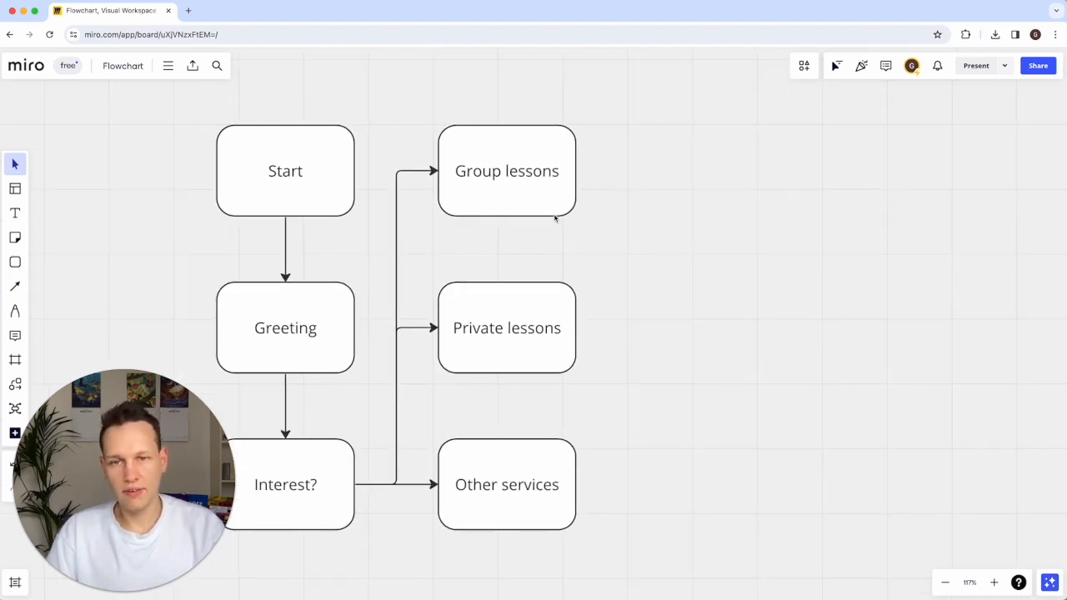
Step: Duplicate Group lessons to its right and relabel the copy 'Name?'
{"action": "left_click", "coordinate": [506, 171]}
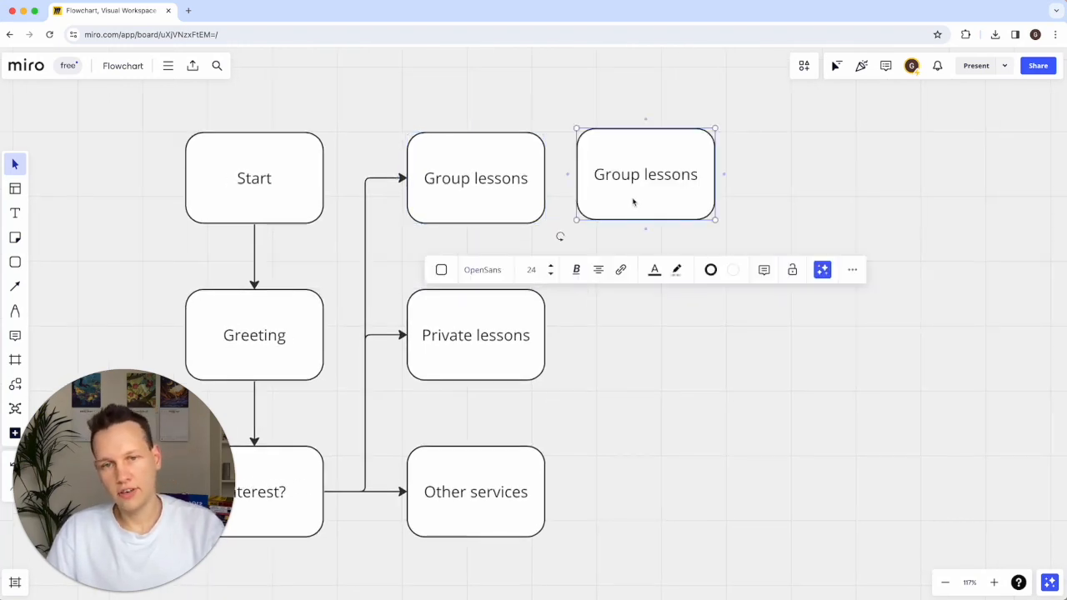
{"action": "left_click_drag", "start_coordinate": [646, 173], "coordinate": [720, 181]}
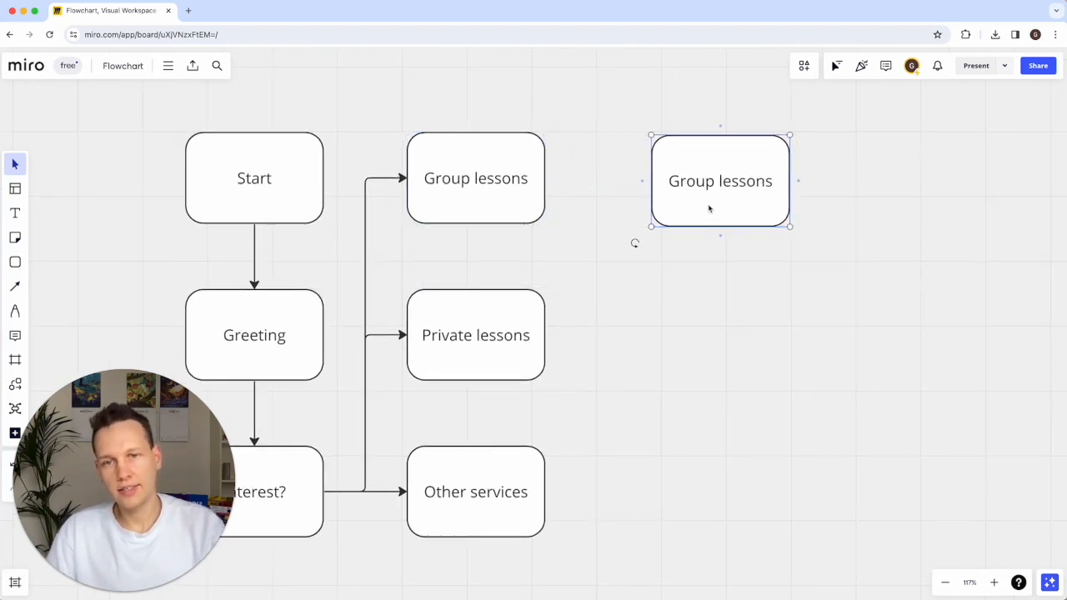
{"action": "left_click_drag", "start_coordinate": [720, 181], "coordinate": [697, 178]}
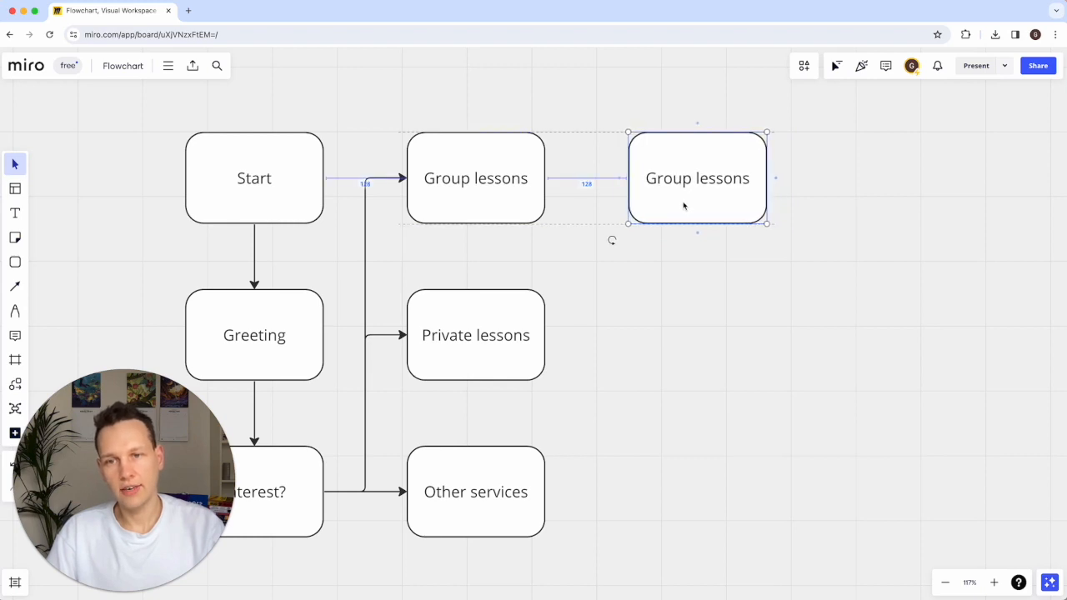
{"action": "double_click", "coordinate": [696, 177]}
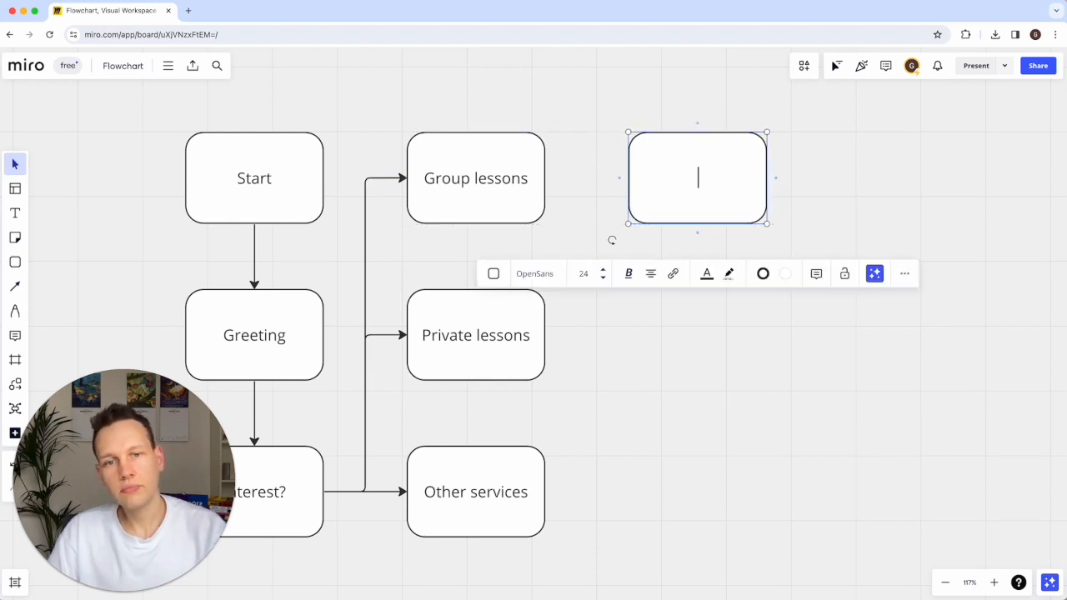
{"action": "type", "text": "Name?"}
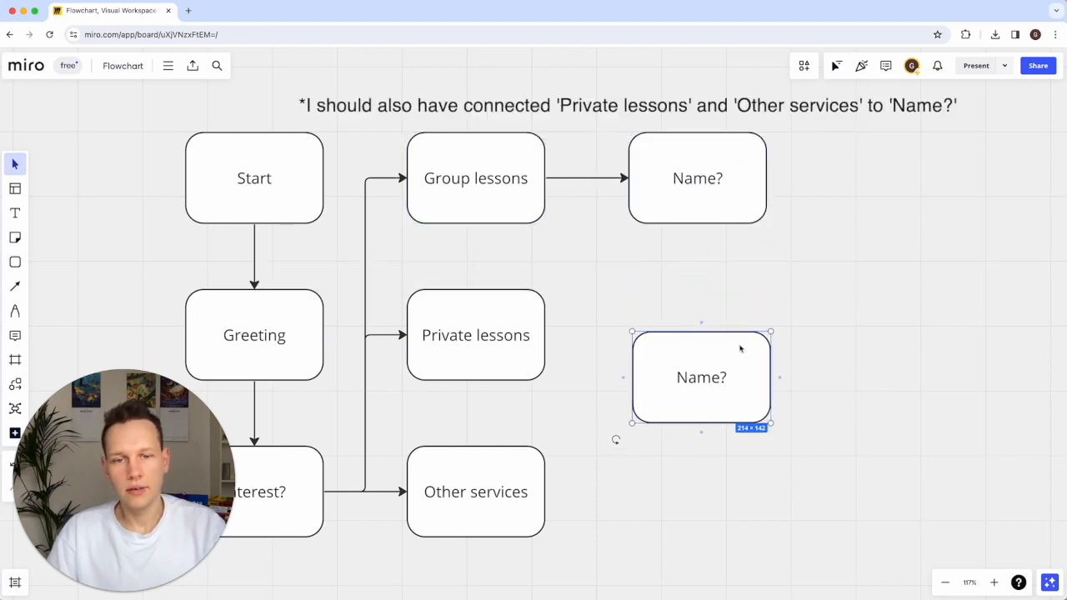
Step: Add a connected Name box under Name?, then an 'Email' box below it
{"action": "left_click_drag", "start_coordinate": [701, 377], "coordinate": [697, 330]}
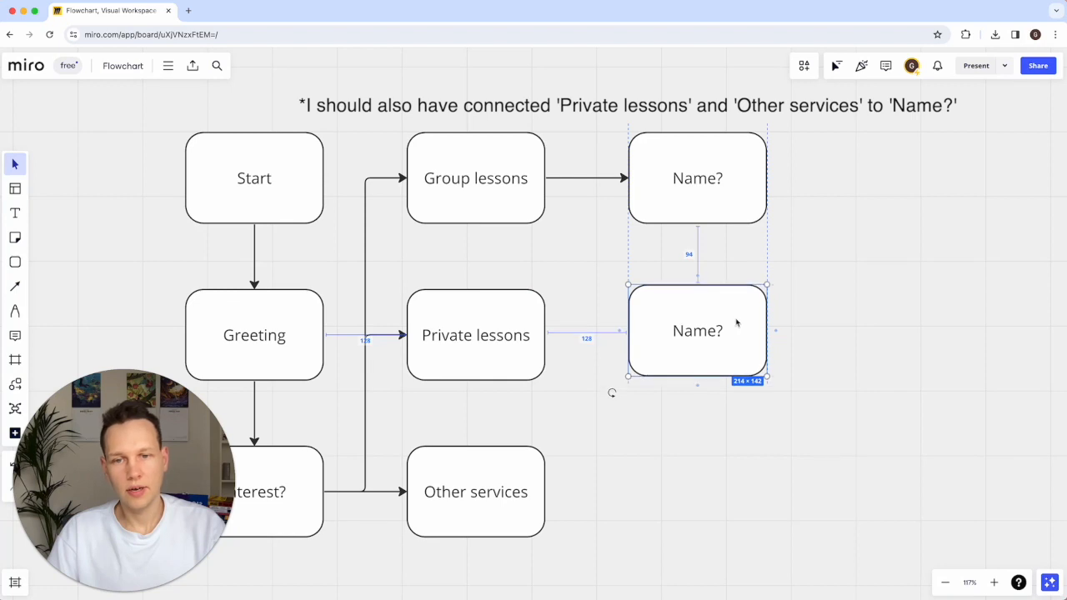
{"action": "double_click", "coordinate": [697, 331]}
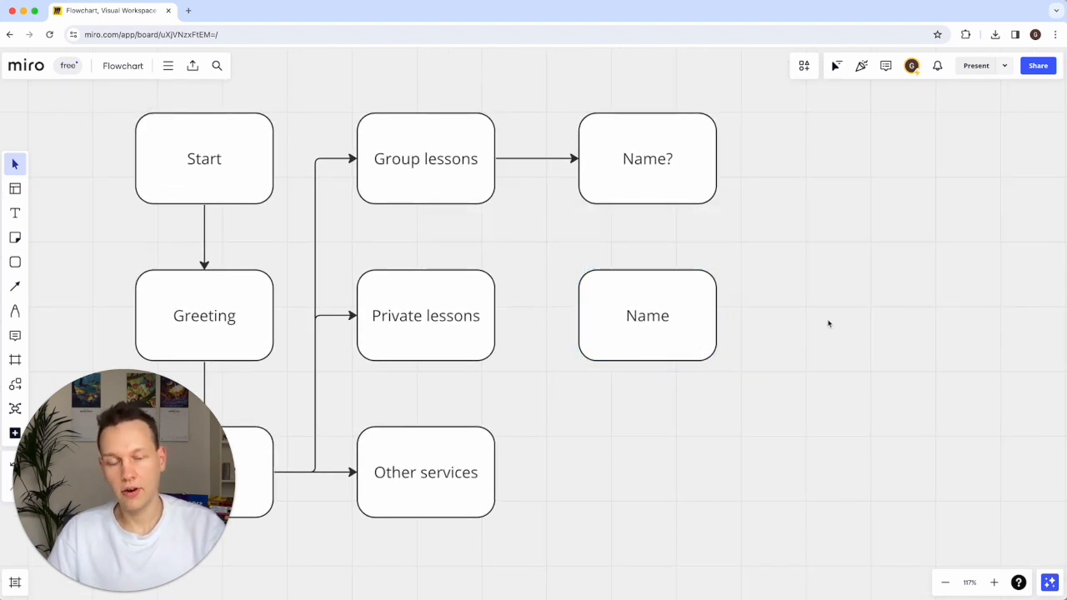
{"action": "left_click_drag", "start_coordinate": [648, 204], "coordinate": [648, 266]}
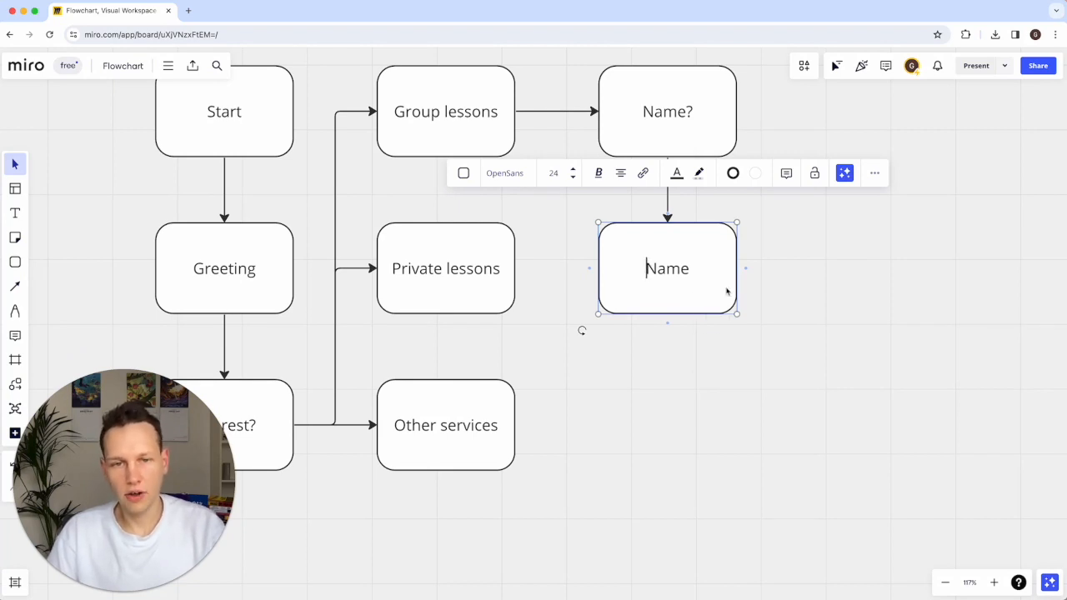
{"action": "left_click_drag", "start_coordinate": [667, 268], "coordinate": [719, 286]}
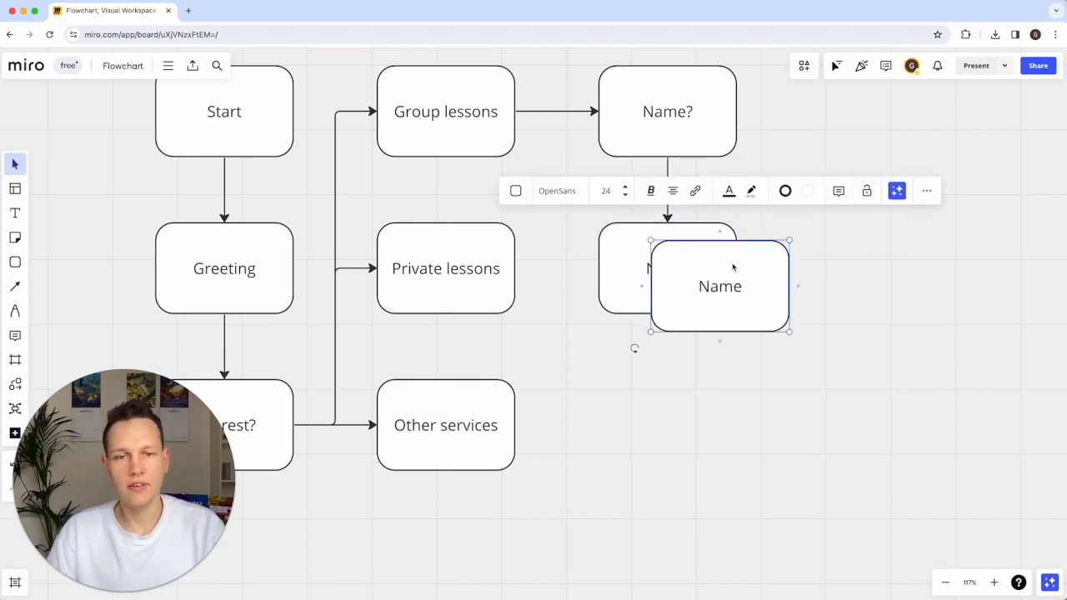
{"action": "left_click_drag", "start_coordinate": [720, 286], "coordinate": [667, 424]}
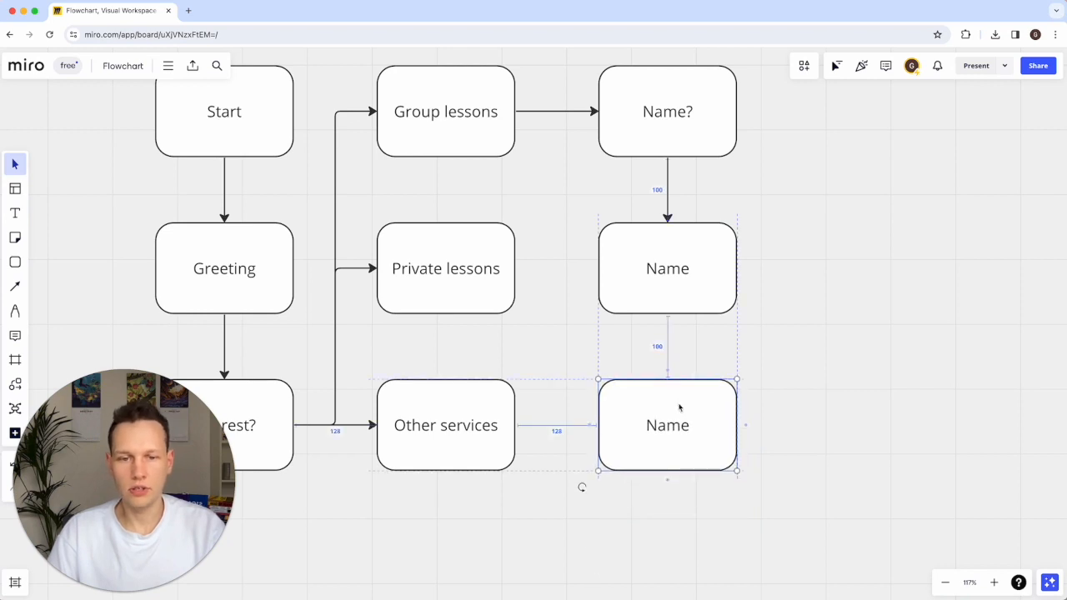
{"action": "left_click", "coordinate": [816, 277]}
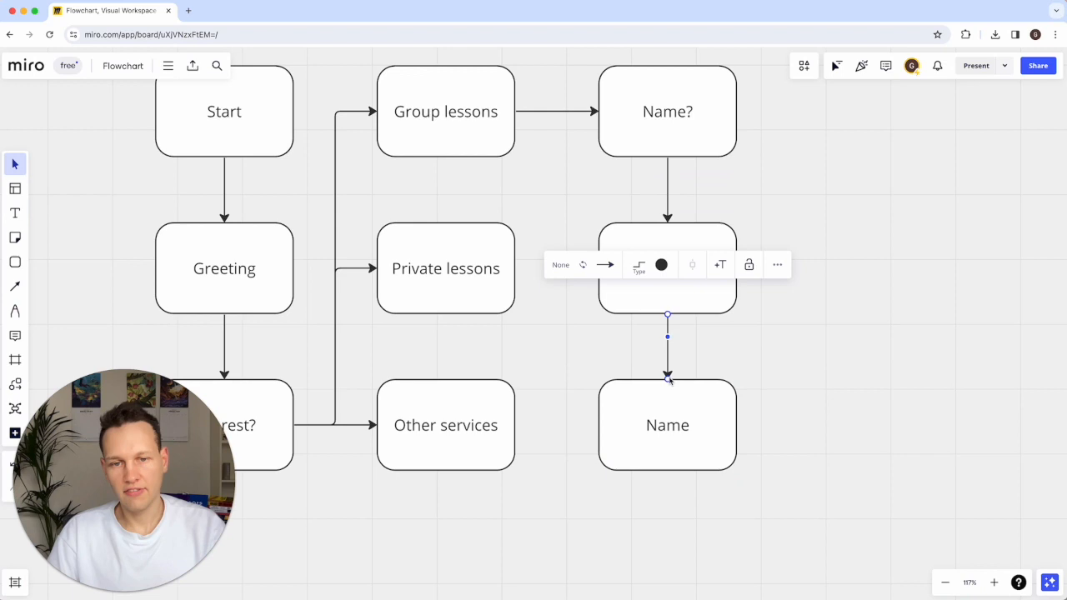
{"action": "type", "text": "Email"}
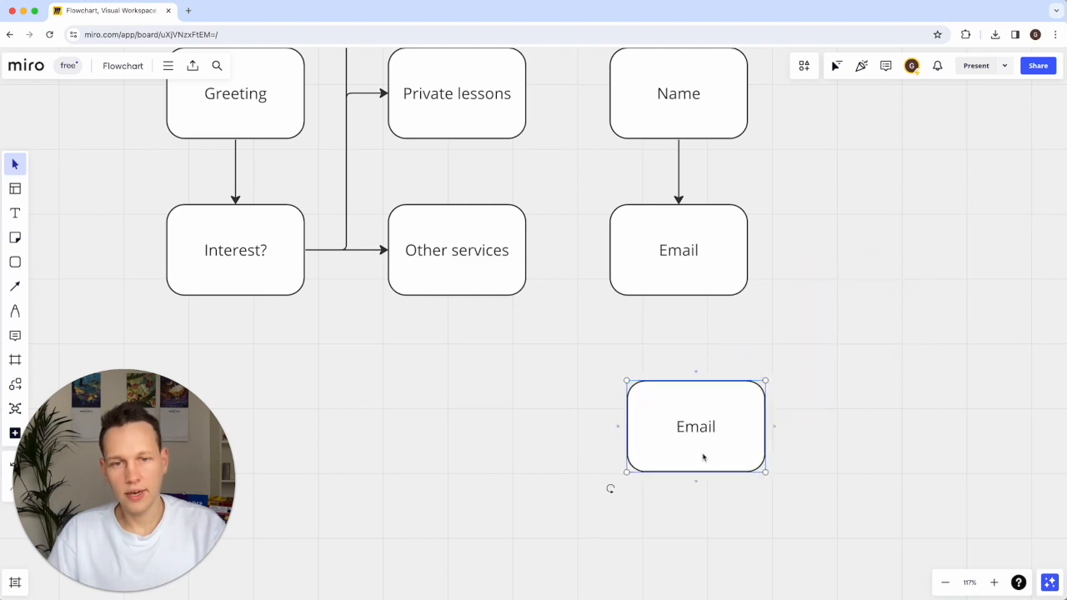
Step: Move the Email copy down and duplicate it into an 'Email correct?' block below
{"action": "left_click_drag", "start_coordinate": [695, 426], "coordinate": [678, 407]}
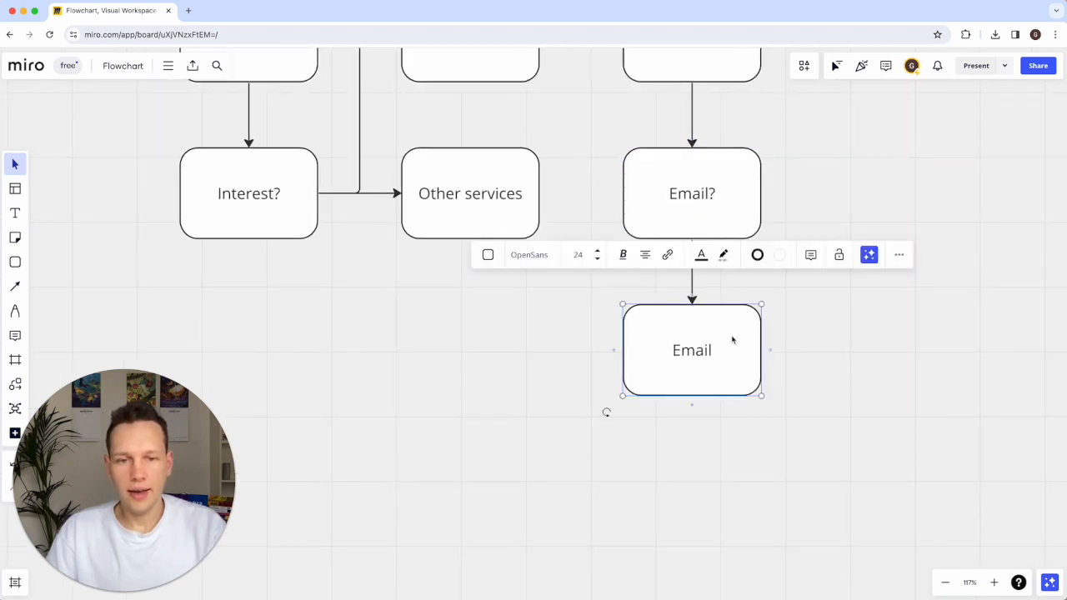
{"action": "left_click_drag", "start_coordinate": [692, 350], "coordinate": [692, 509]}
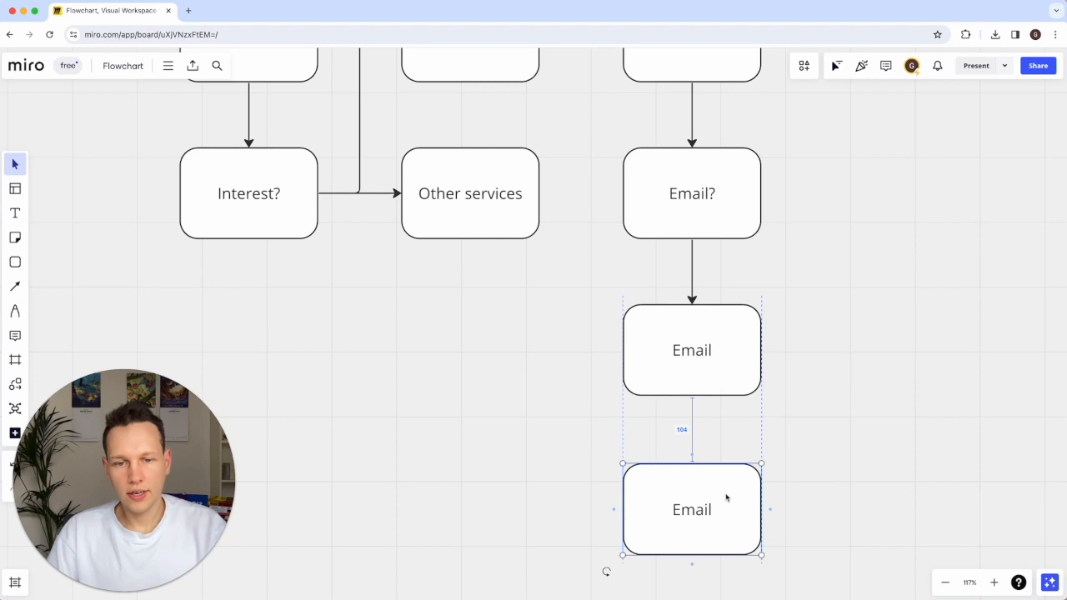
{"action": "double_click", "coordinate": [692, 510]}
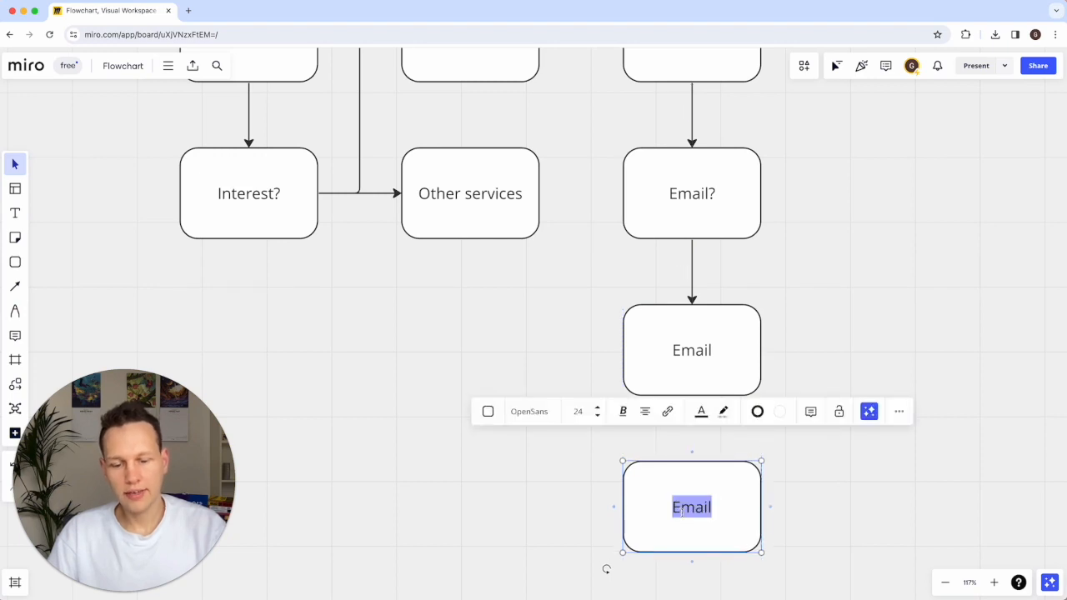
{"action": "type", "text": "Email correct?"}
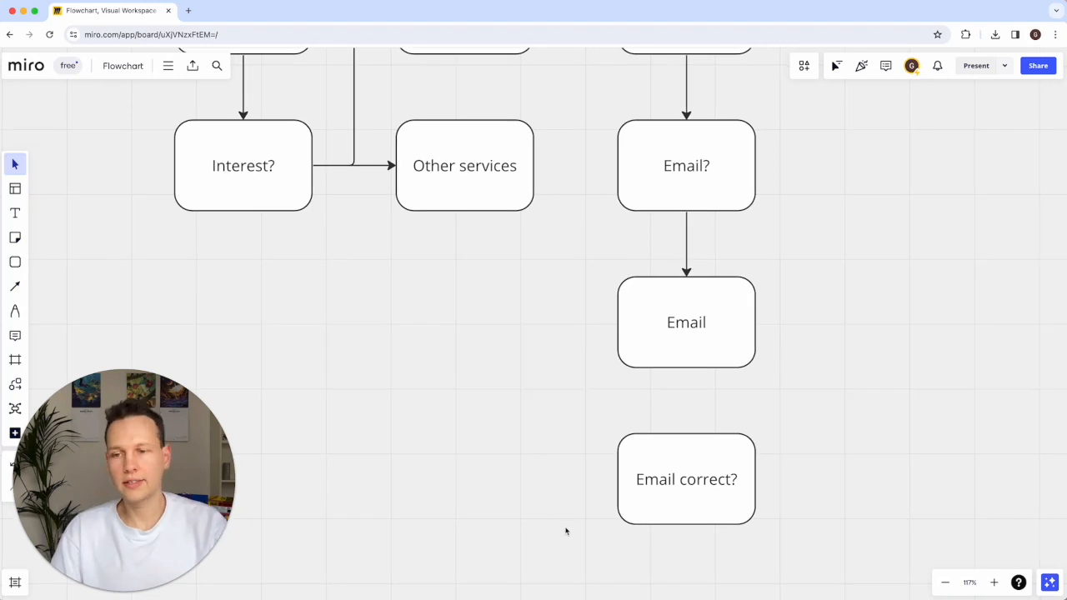
Step: Create 'No, email wrong' and 'Yes, correct email' blocks from copies of Email correct?
{"action": "left_click", "coordinate": [686, 479]}
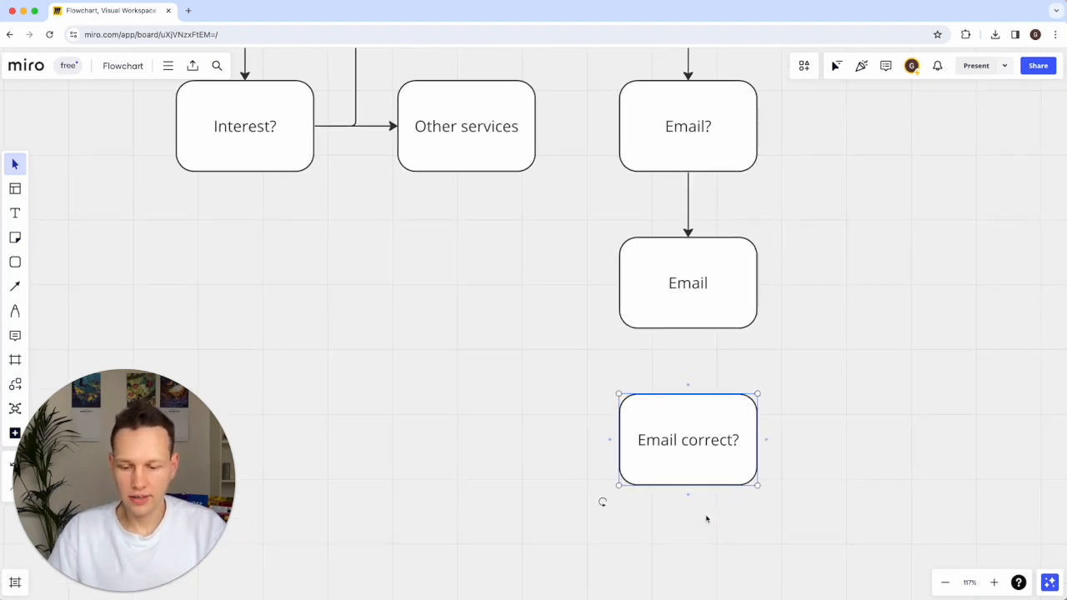
{"action": "left_click_drag", "start_coordinate": [688, 439], "coordinate": [439, 452]}
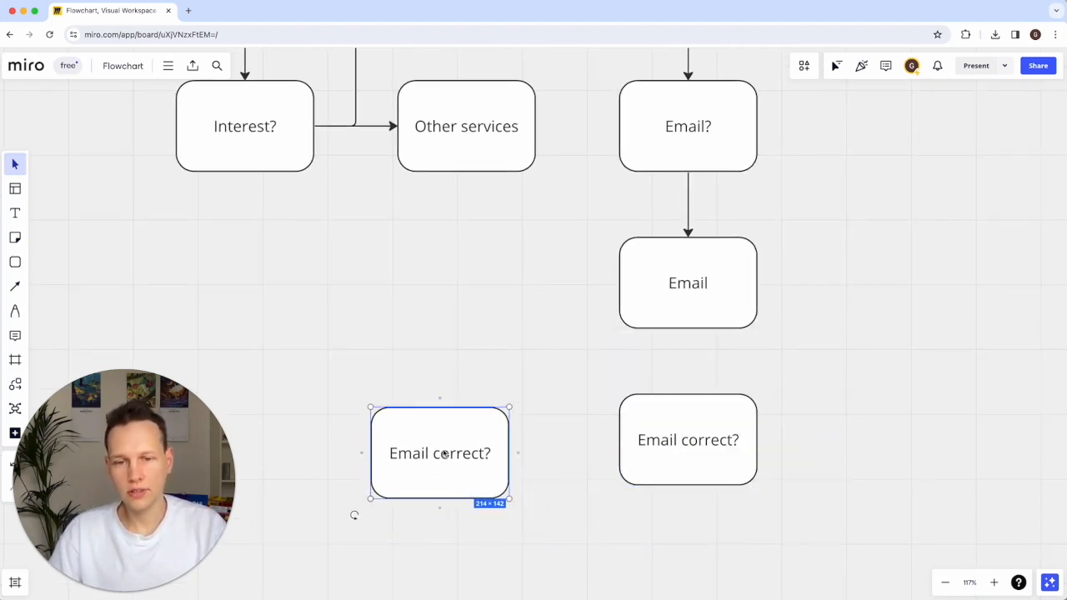
{"action": "left_click_drag", "start_coordinate": [439, 453], "coordinate": [467, 440]}
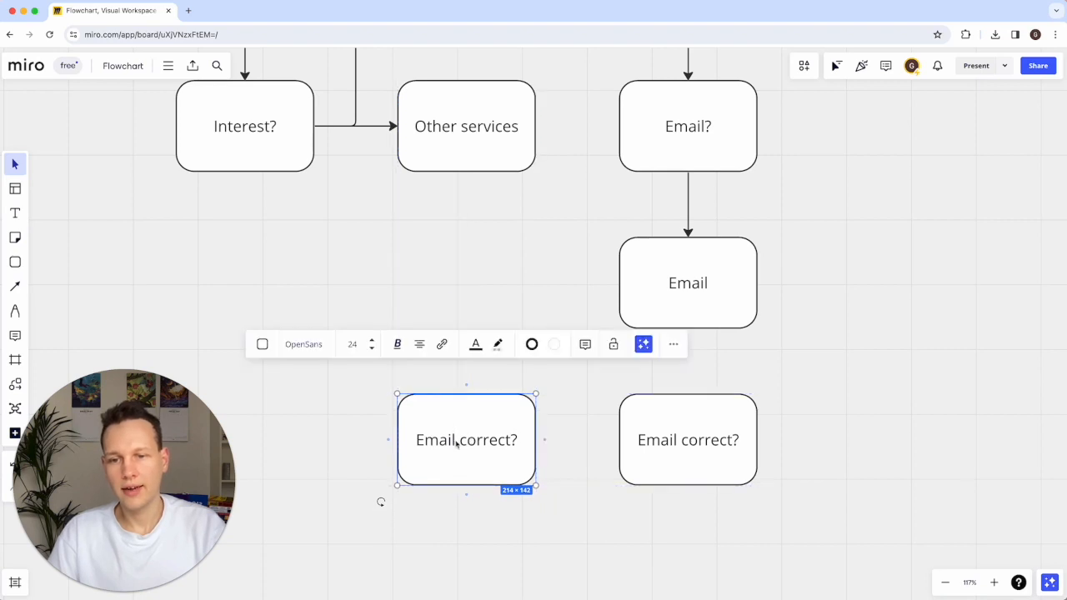
{"action": "type", "text": "No, email"}
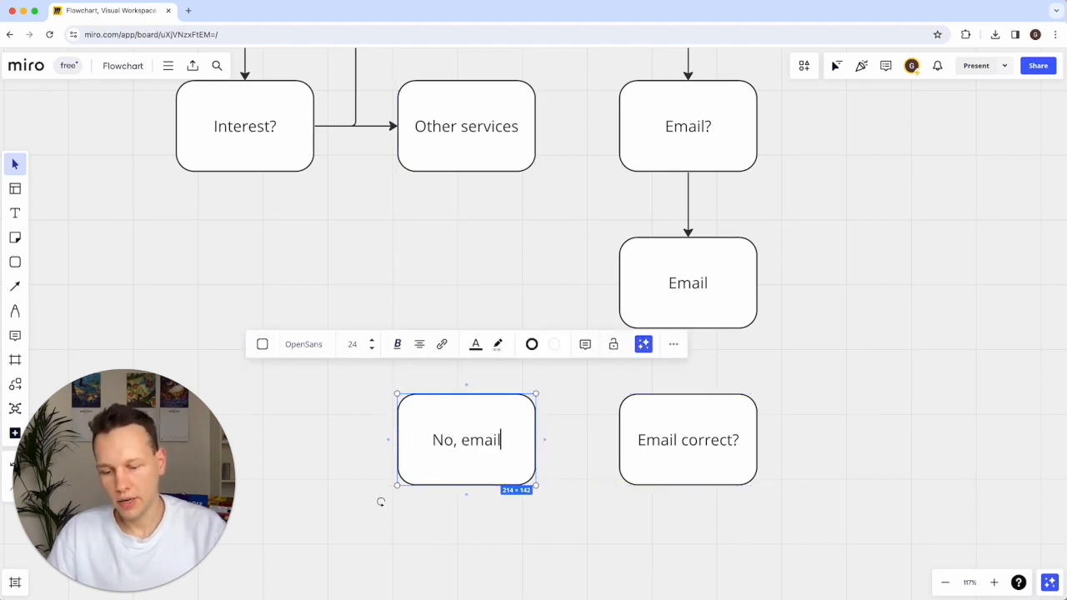
{"action": "type", "text": "wrong"}
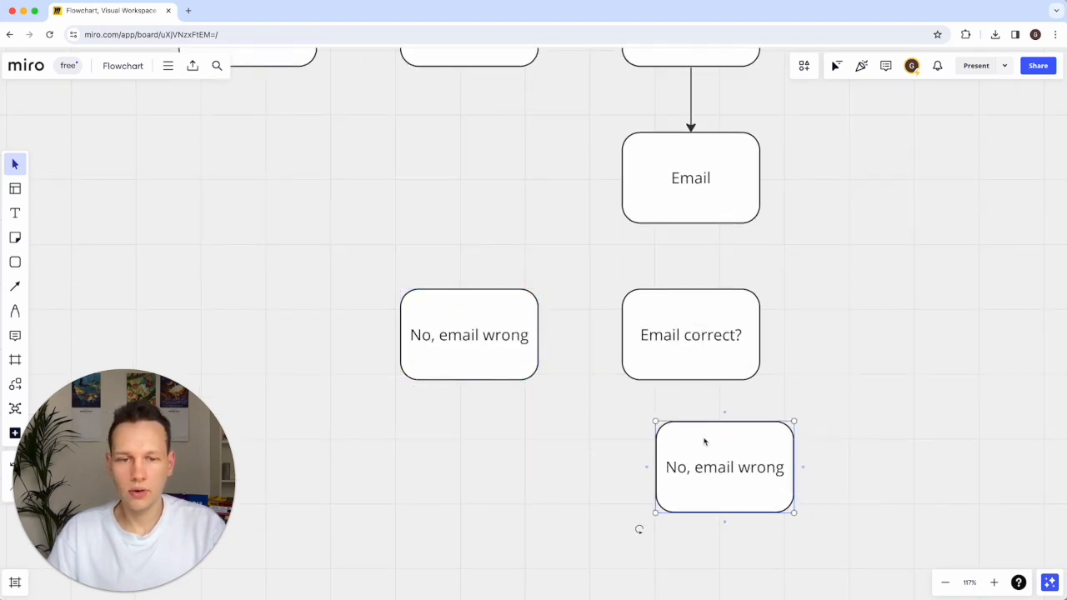
{"action": "double_click", "coordinate": [680, 491]}
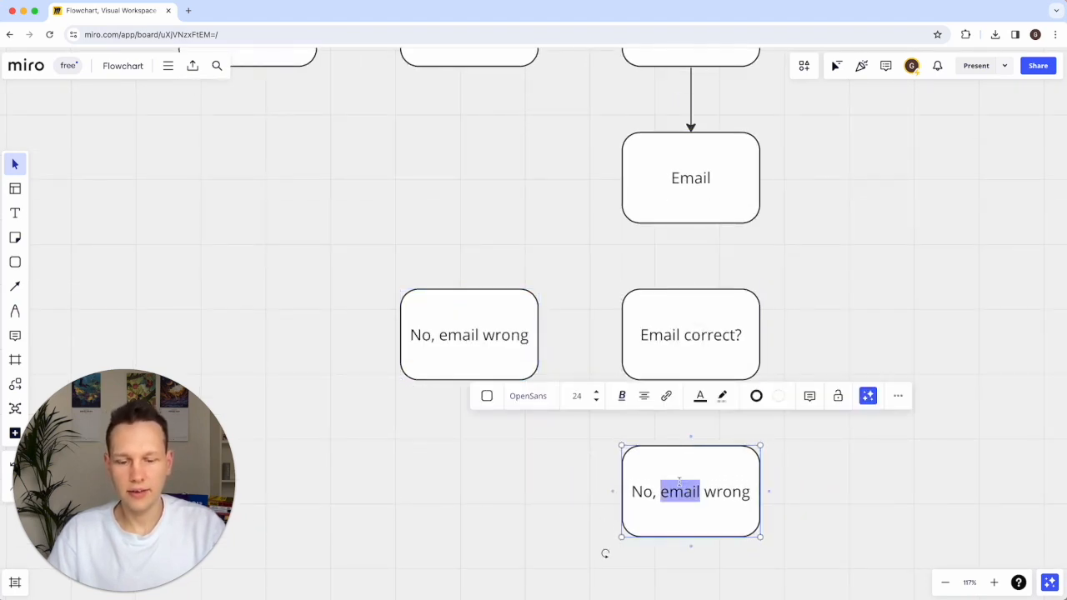
{"action": "type", "text": "Yes, correct email"}
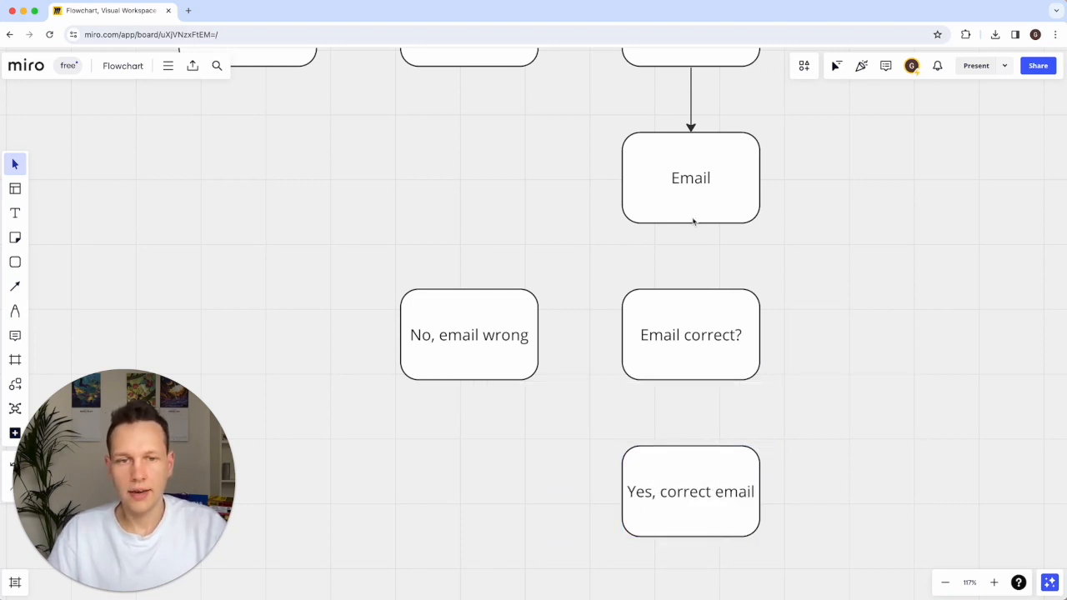
Step: Draw arrows from Email to Email correct?, and from it to both answer blocks
{"action": "left_click", "coordinate": [690, 335]}
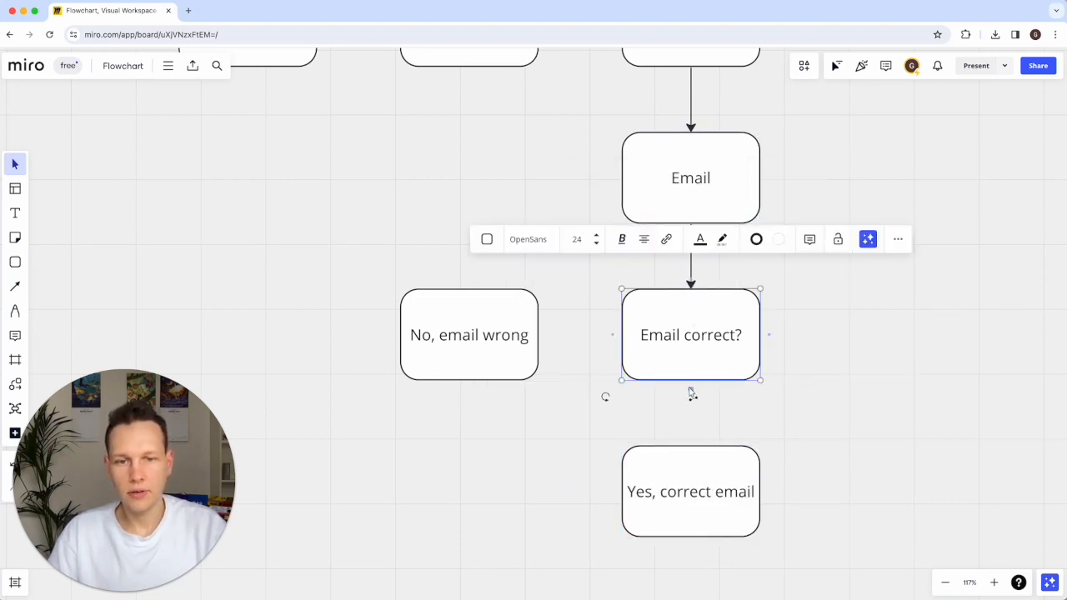
{"action": "left_click", "coordinate": [690, 491]}
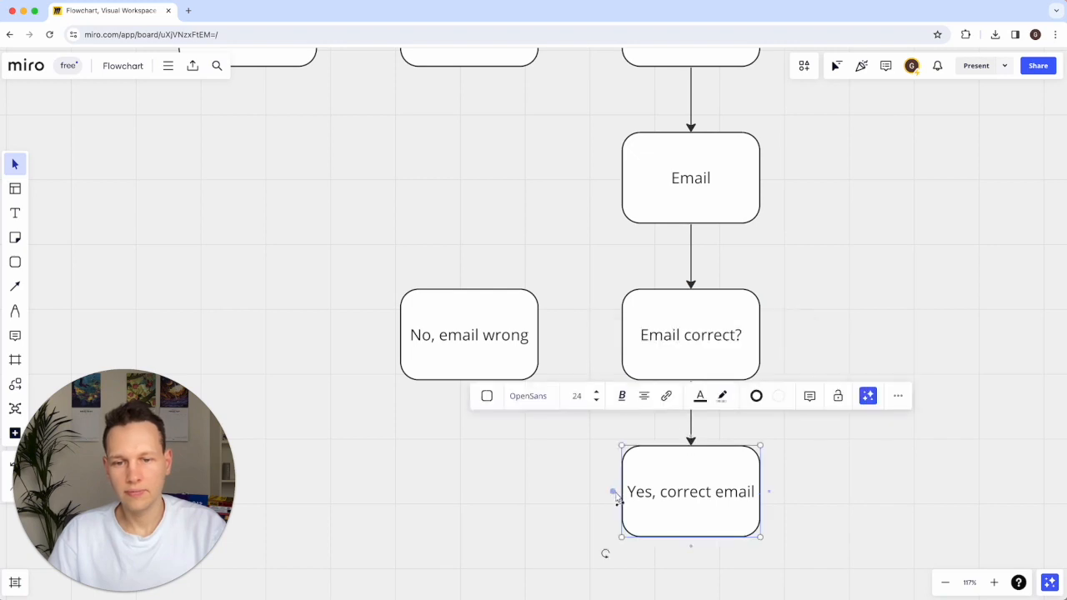
{"action": "left_click", "coordinate": [690, 334]}
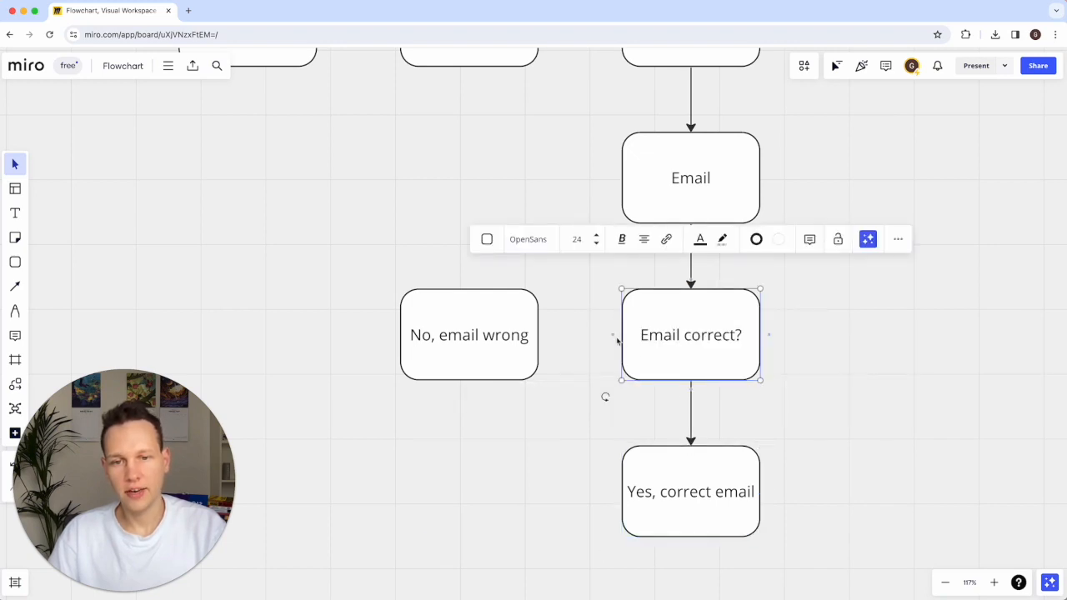
{"action": "left_click", "coordinate": [468, 334]}
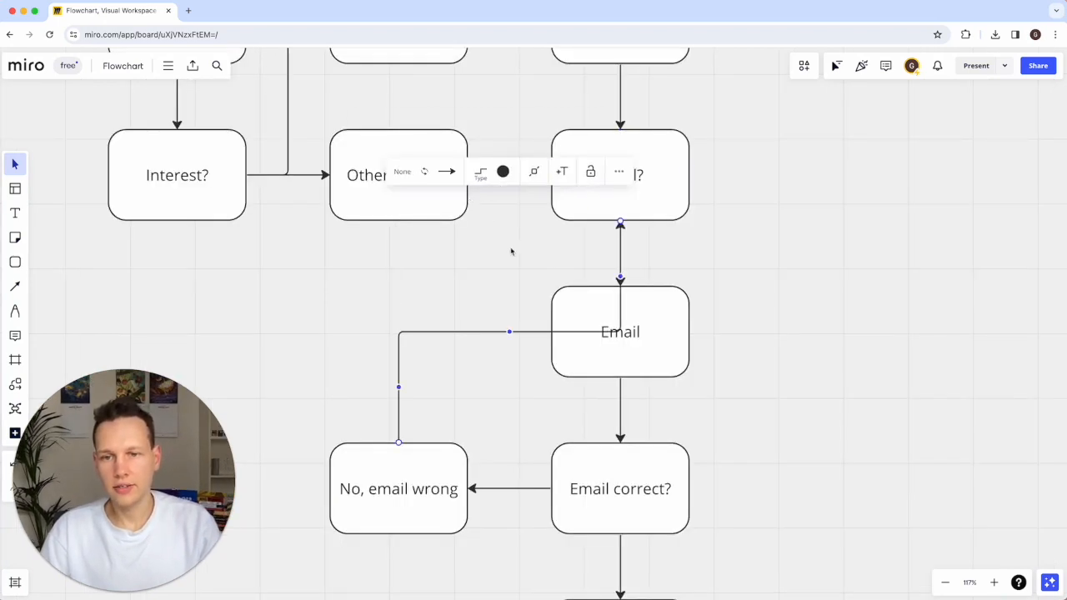
{"action": "mouse_move", "coordinate": [390, 514]}
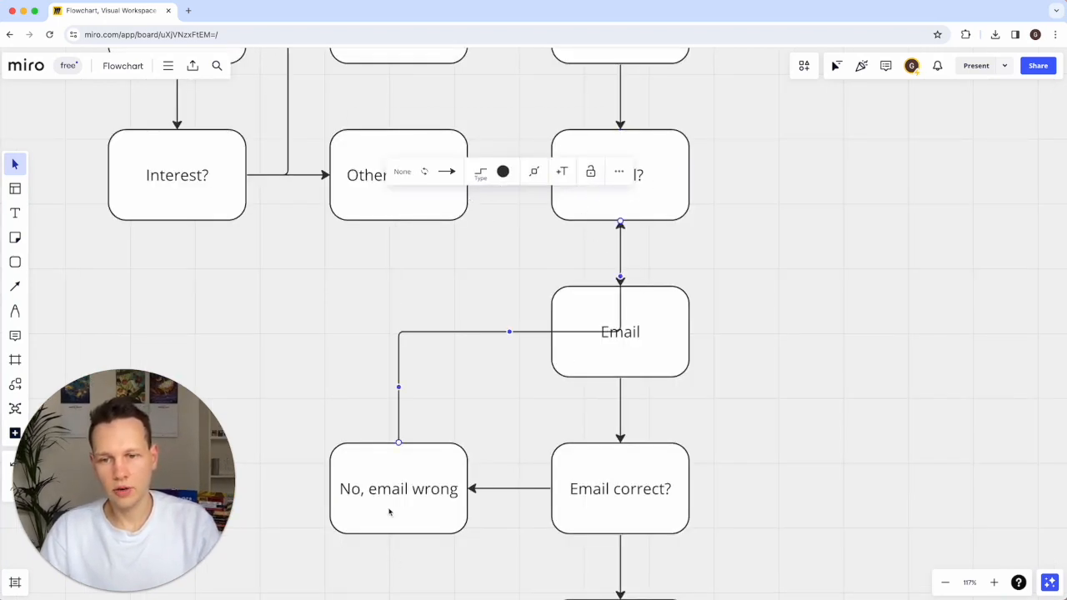
Step: Move 'No, email wrong' right of Email correct?, reattach its arrow, and nudge it straight
{"action": "left_click_drag", "start_coordinate": [399, 489], "coordinate": [806, 441]}
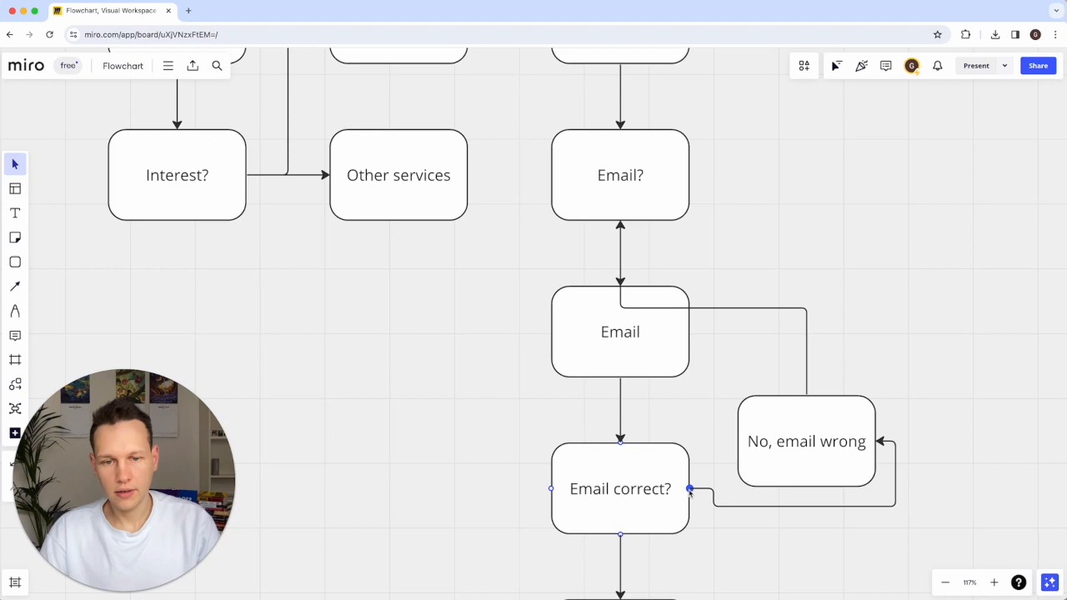
{"action": "left_click", "coordinate": [806, 442]}
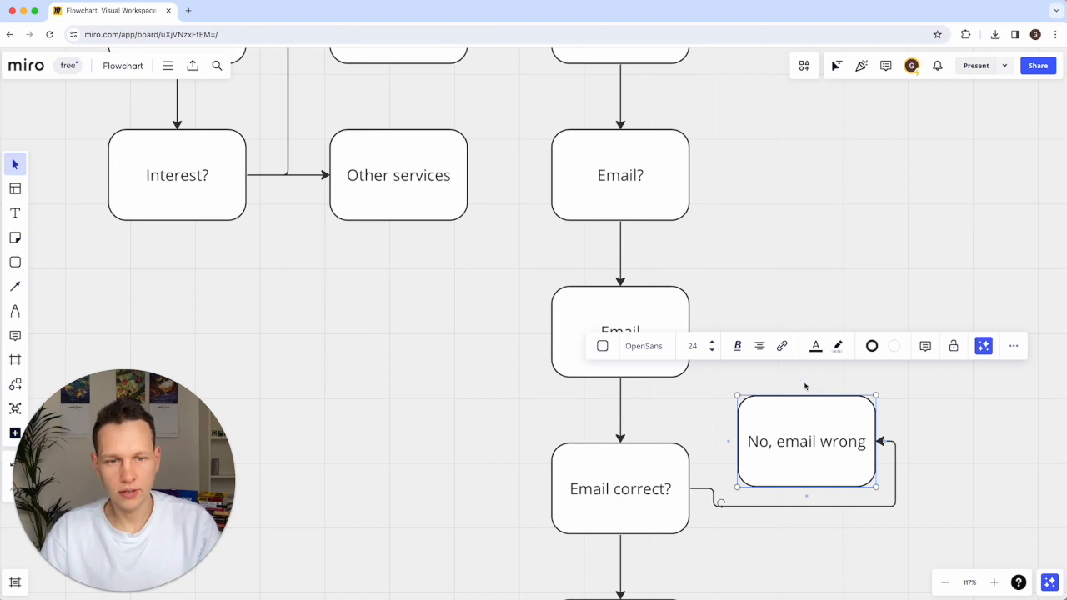
{"action": "mouse_move", "coordinate": [806, 393]}
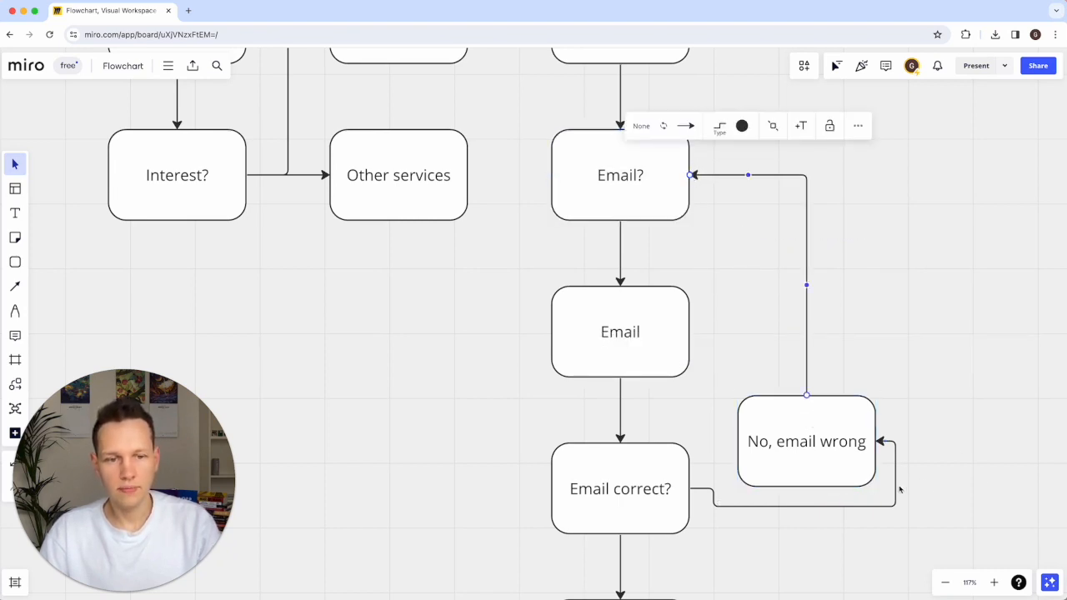
{"action": "left_click", "coordinate": [621, 490]}
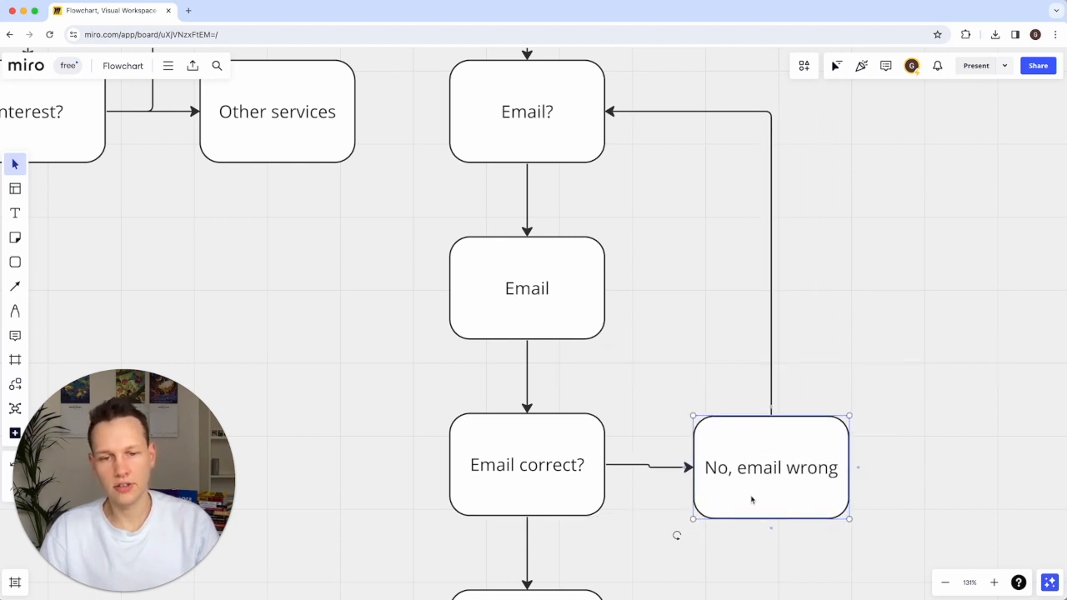
{"action": "left_click_drag", "start_coordinate": [771, 467], "coordinate": [788, 465]}
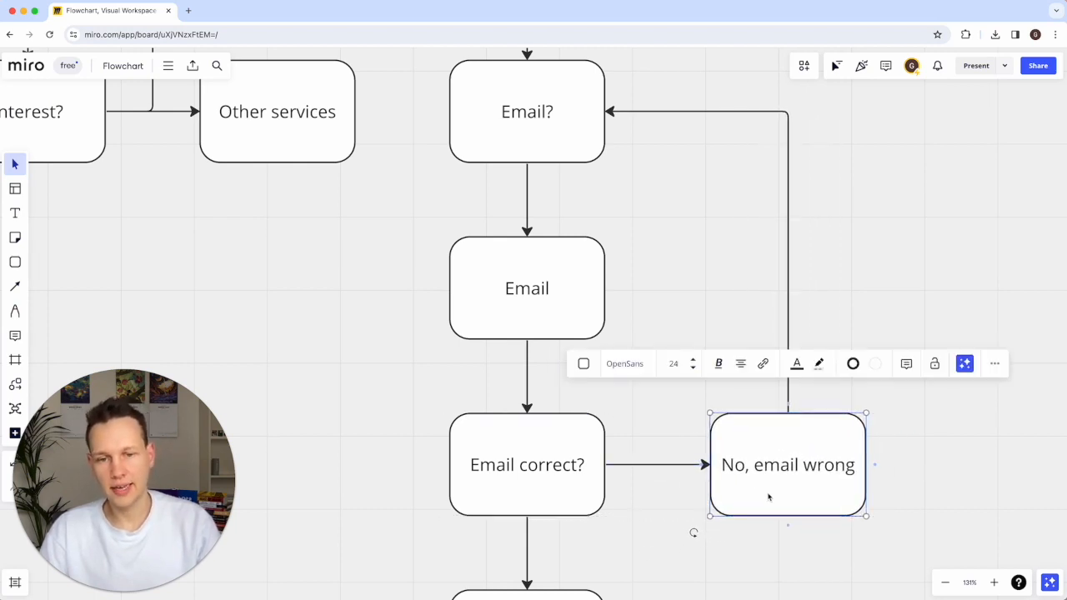
{"action": "scroll", "scroll_direction": "down", "scroll_amount": 3}
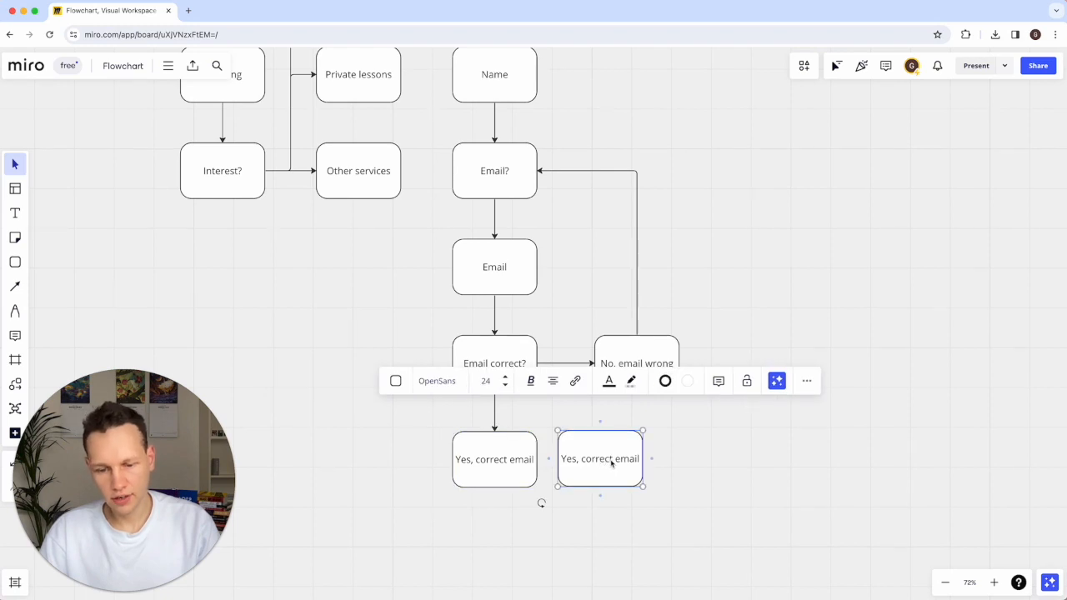
Step: Relabel the copy 'How can we help?', move it up, and connect Yes, correct email to it
{"action": "double_click", "coordinate": [600, 459]}
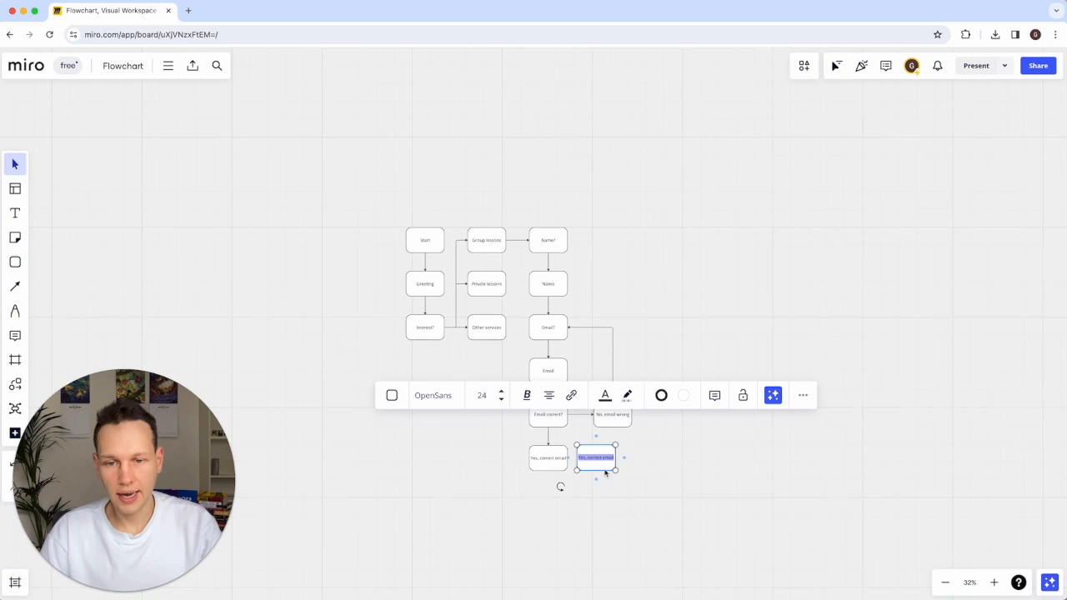
{"action": "type", "text": "How can we"}
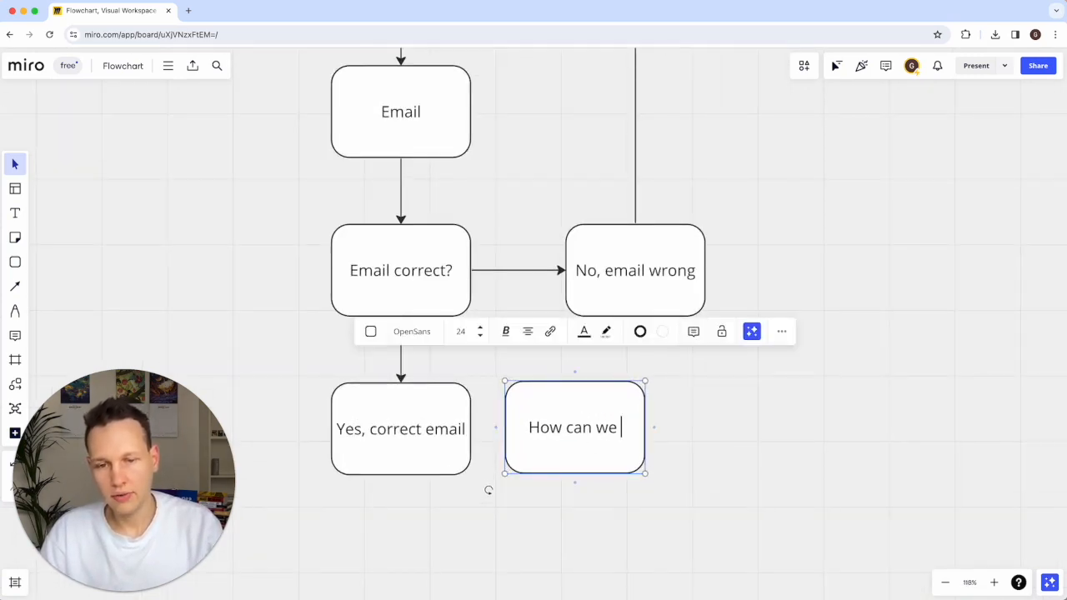
{"action": "type", "text": "help?"}
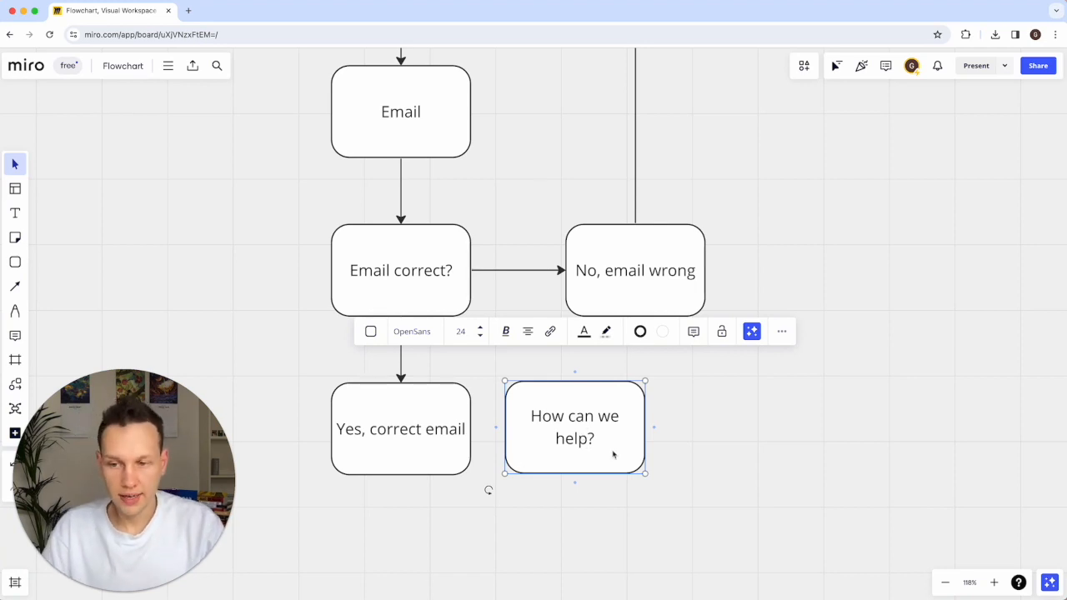
{"action": "scroll", "scroll_direction": "down", "scroll_amount": 3}
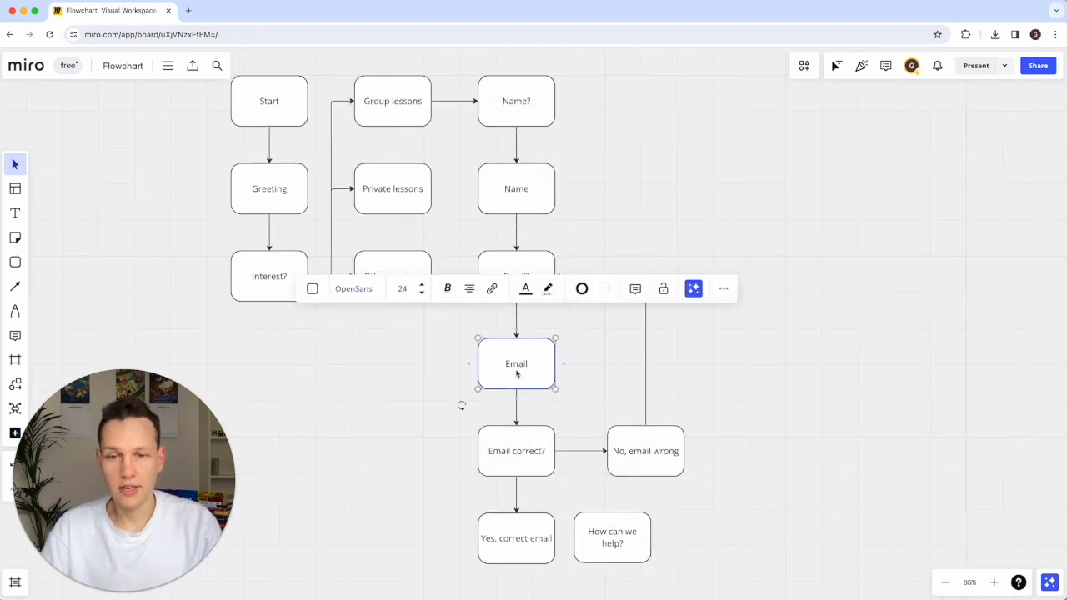
{"action": "mouse_move", "coordinate": [351, 450]}
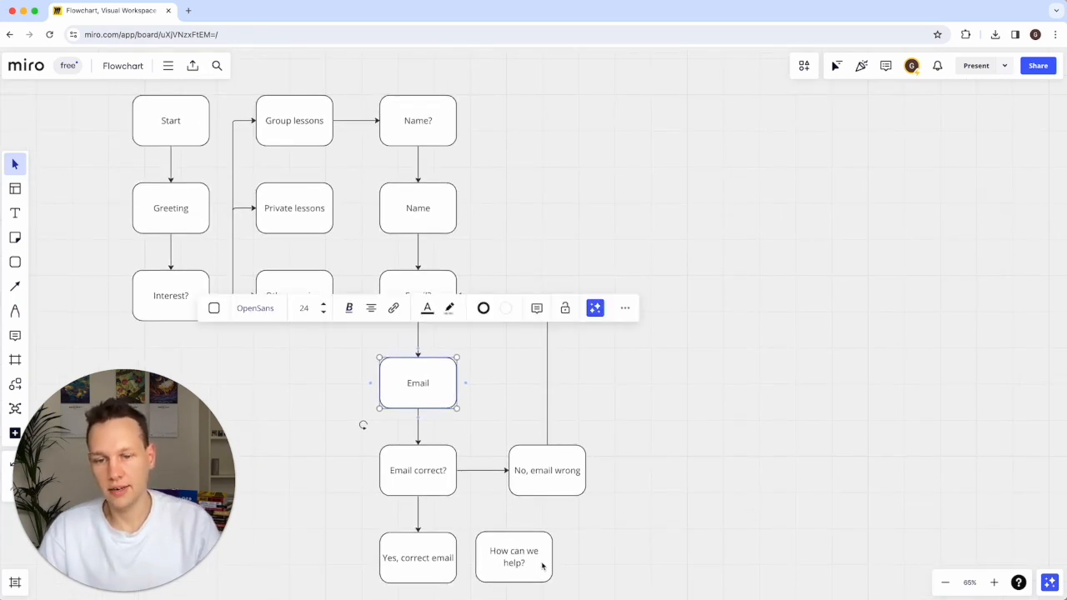
{"action": "left_click_drag", "start_coordinate": [513, 557], "coordinate": [650, 198]}
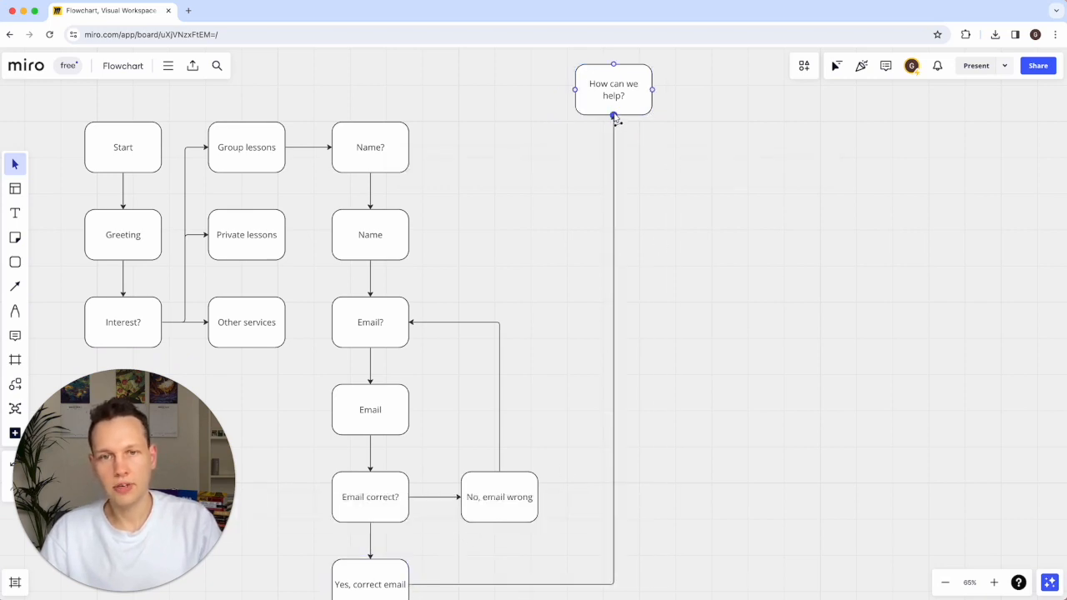
{"action": "left_click", "coordinate": [612, 115]}
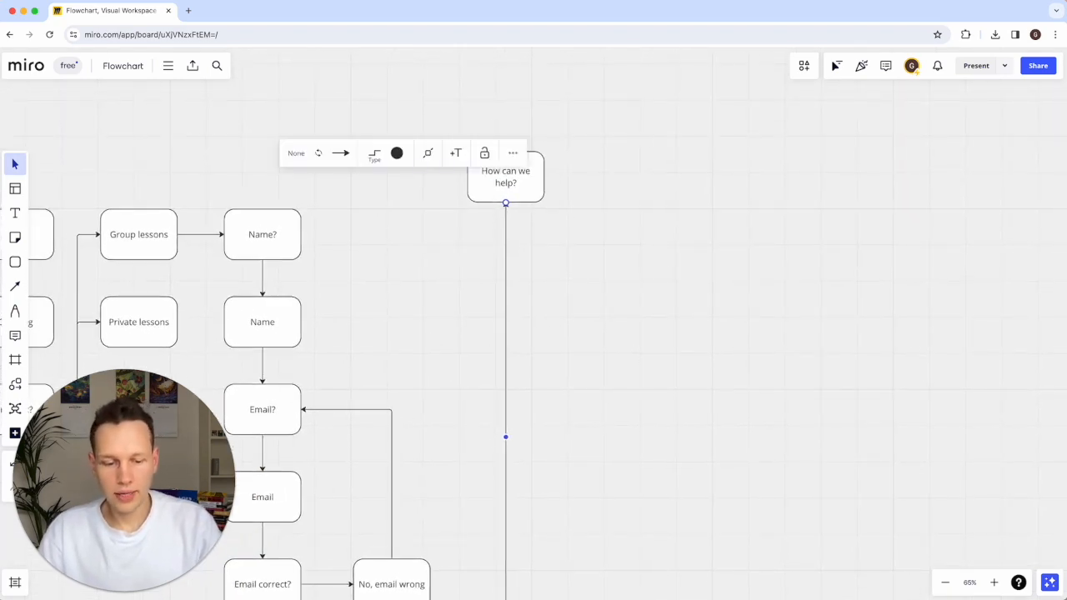
Step: Copy How can we help? into a new 'I have a quesiton' block
{"action": "left_click", "coordinate": [506, 176]}
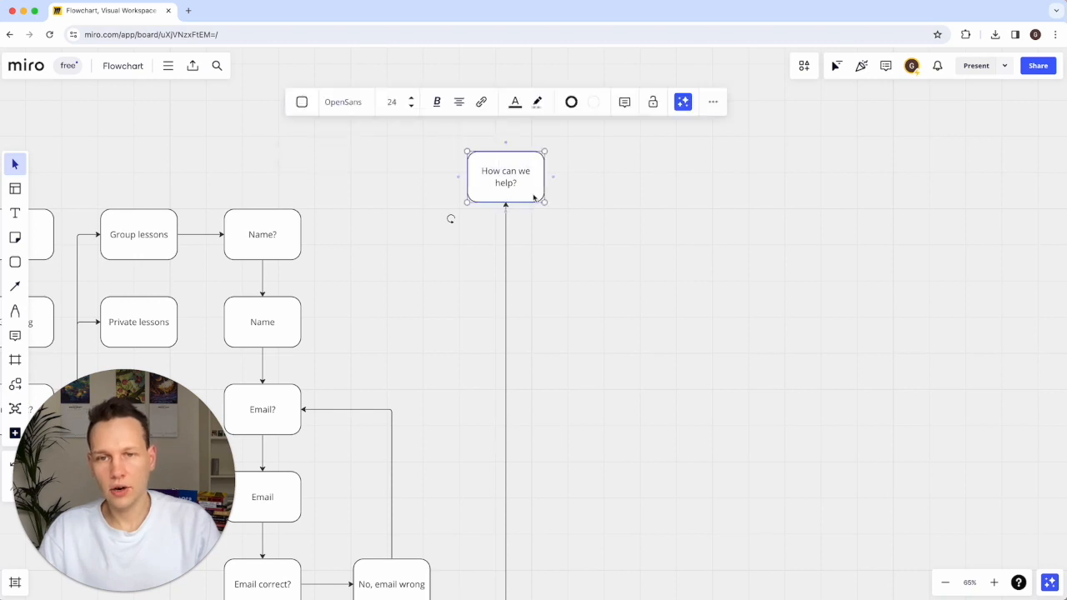
{"action": "left_click_drag", "start_coordinate": [506, 176], "coordinate": [621, 253]}
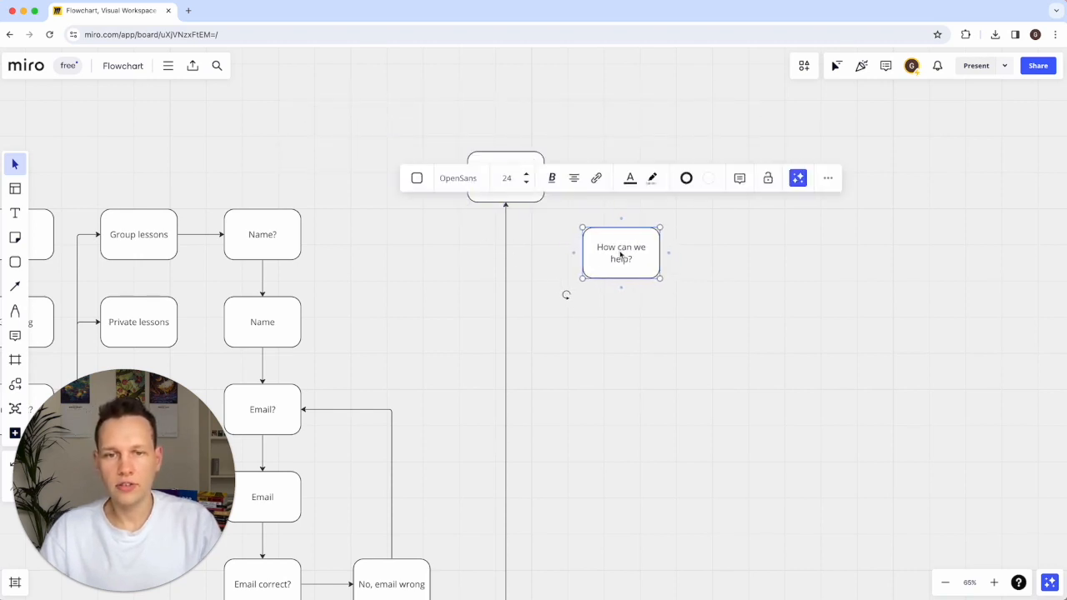
{"action": "type", "text": "I have a"}
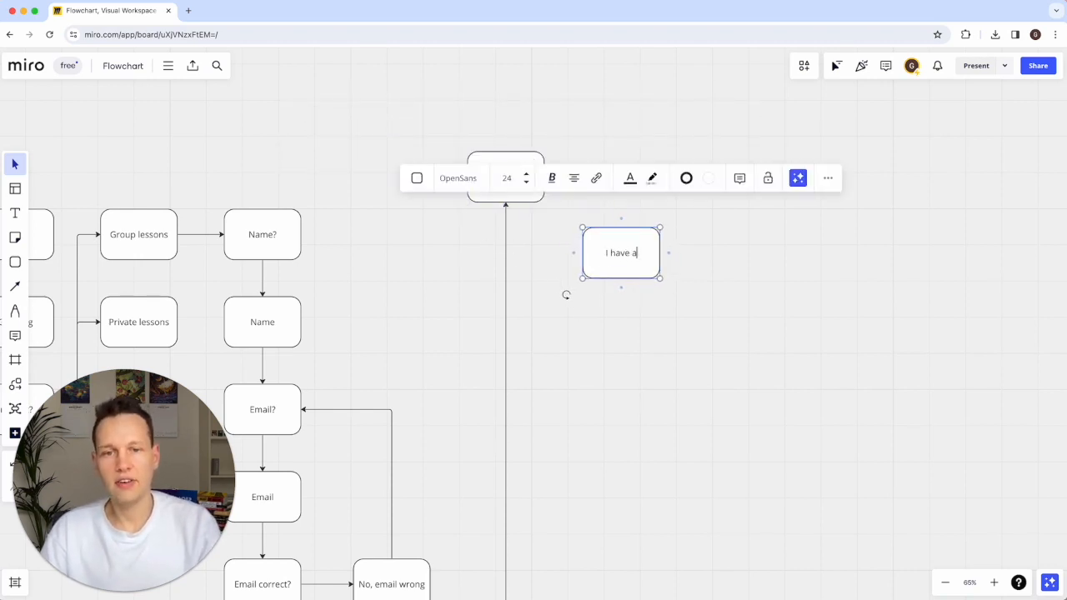
{"action": "type", "text": "quesiton"}
{"action": "type", "text": "I want a call"}
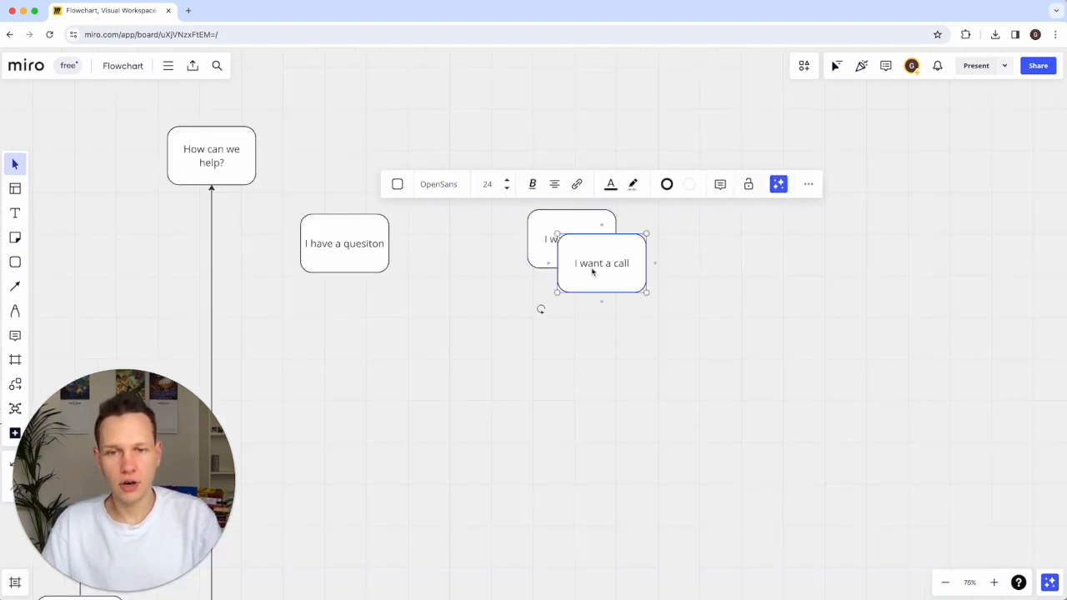
Step: Add an 'I don't need anything' copy to the right and connect an arrow to I have a quesiton
{"action": "left_click_drag", "start_coordinate": [602, 263], "coordinate": [762, 242]}
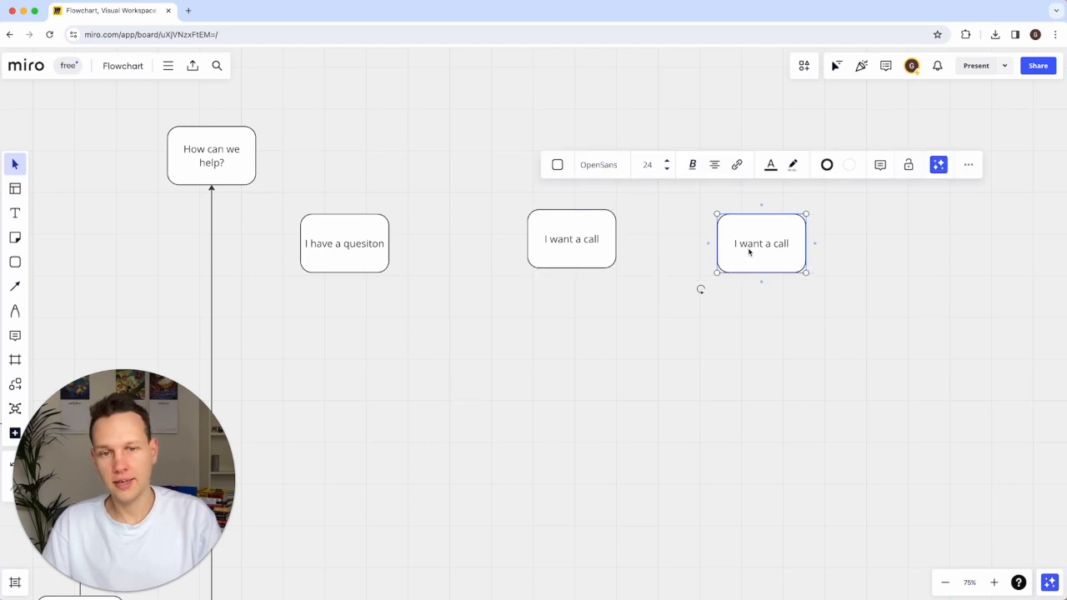
{"action": "double_click", "coordinate": [761, 242]}
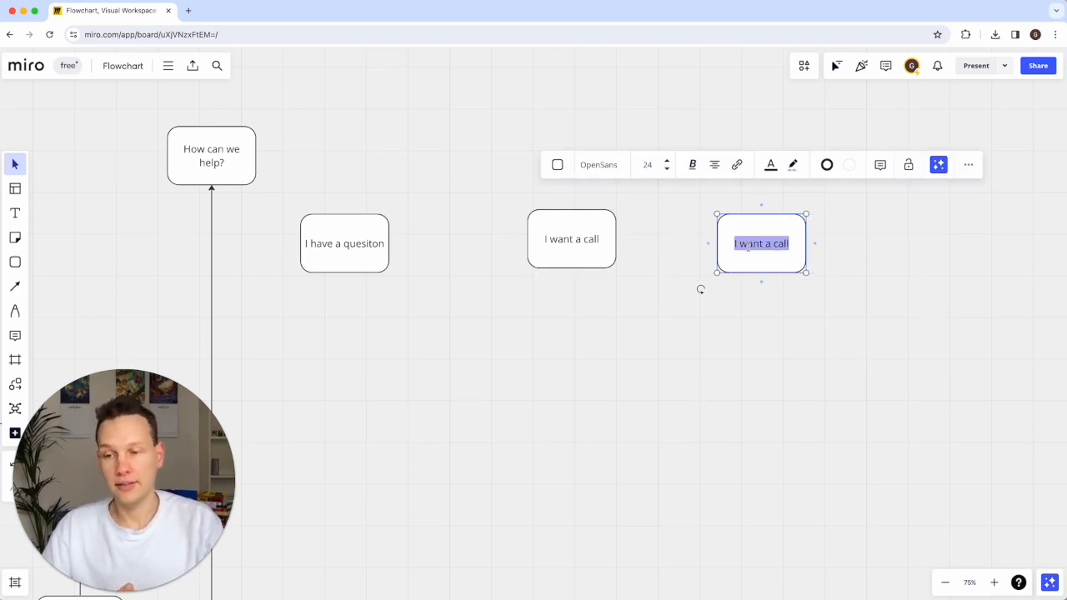
{"action": "type", "text": "I don't need anything"}
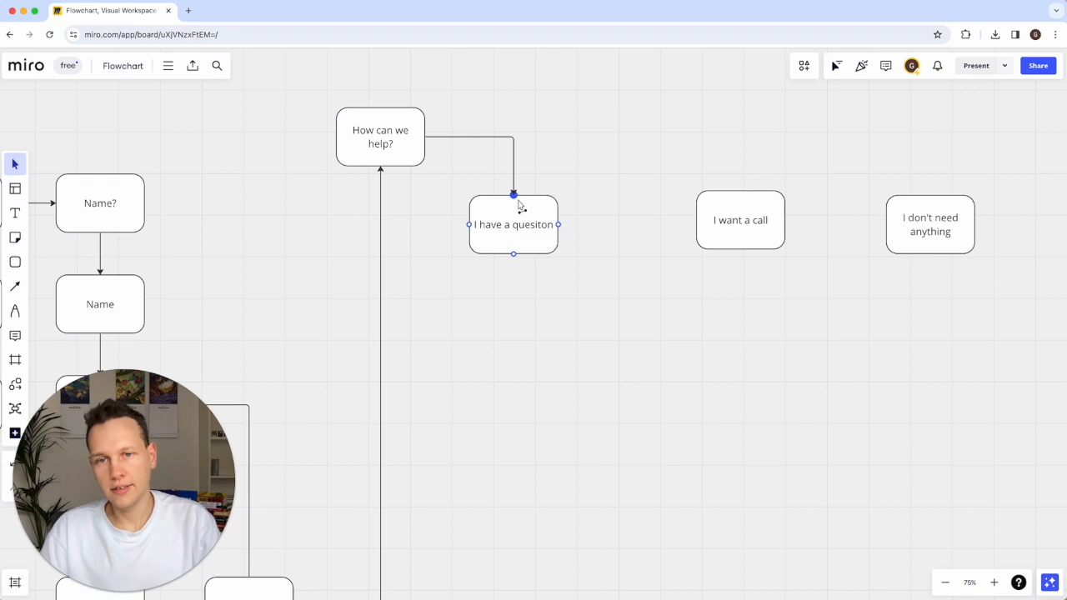
{"action": "left_click", "coordinate": [380, 137]}
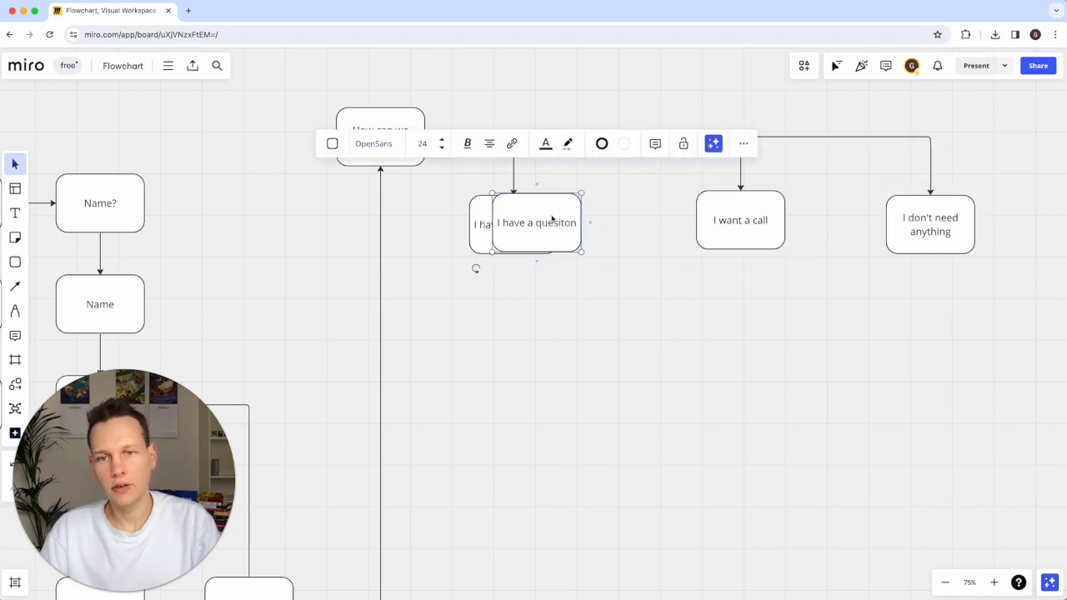
Step: Duplicate the branch block twice downward, labelling the copies 'Question?' and 'AI Answer'
{"action": "left_click_drag", "start_coordinate": [536, 223], "coordinate": [512, 304]}
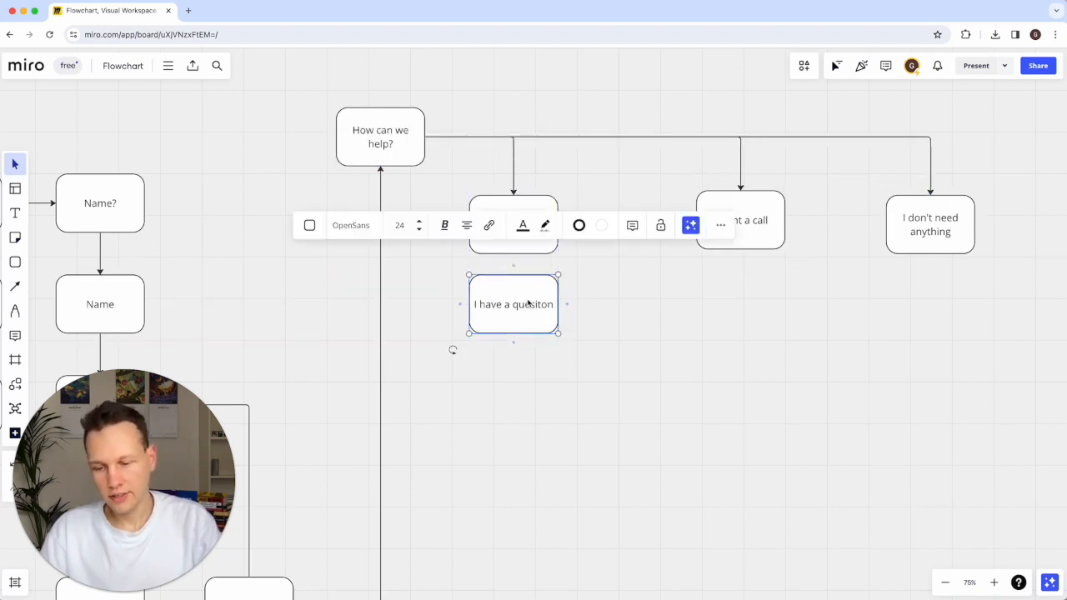
{"action": "type", "text": "Question?"}
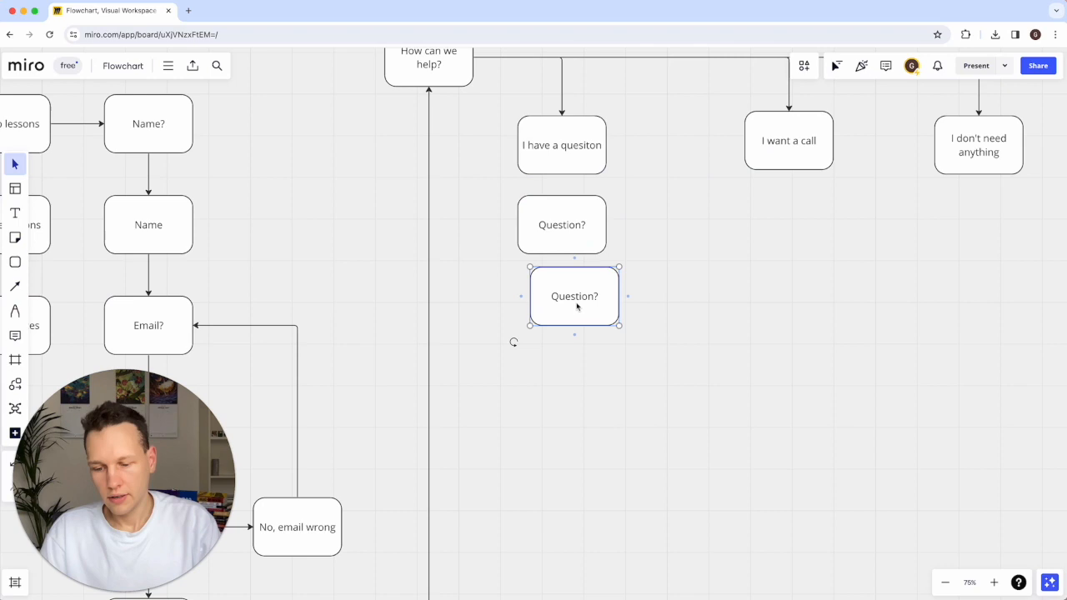
{"action": "left_click_drag", "start_coordinate": [575, 296], "coordinate": [552, 315]}
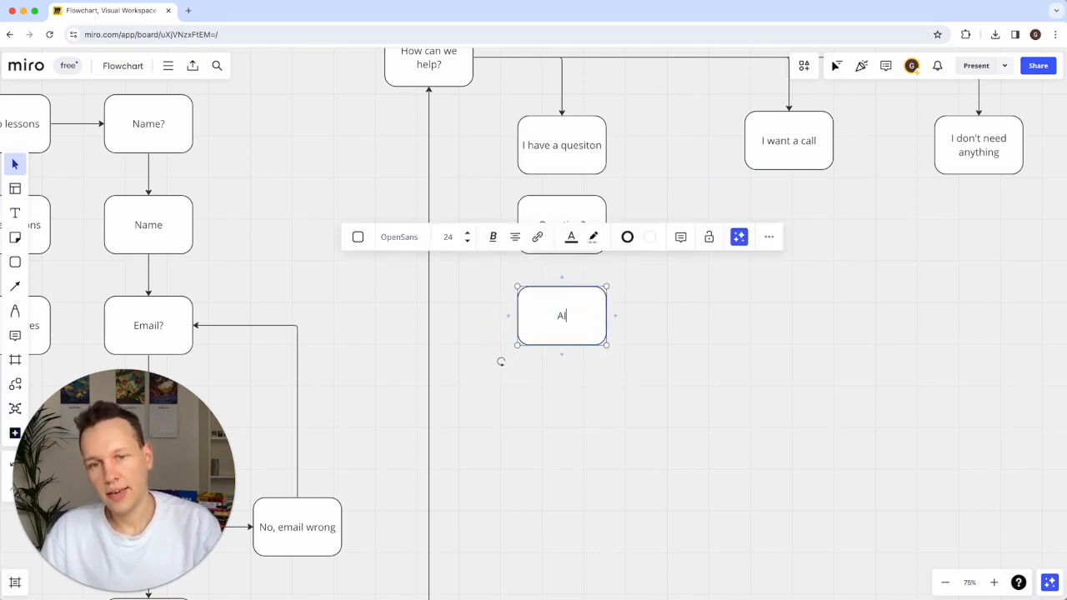
{"action": "type", "text": "Answer"}
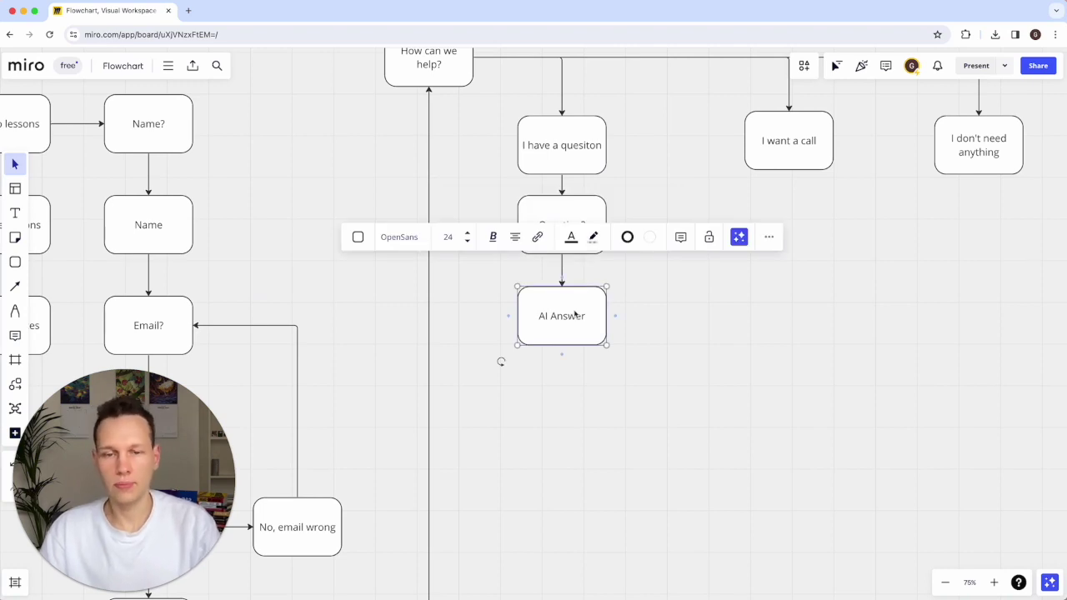
{"action": "left_click", "coordinate": [650, 237]}
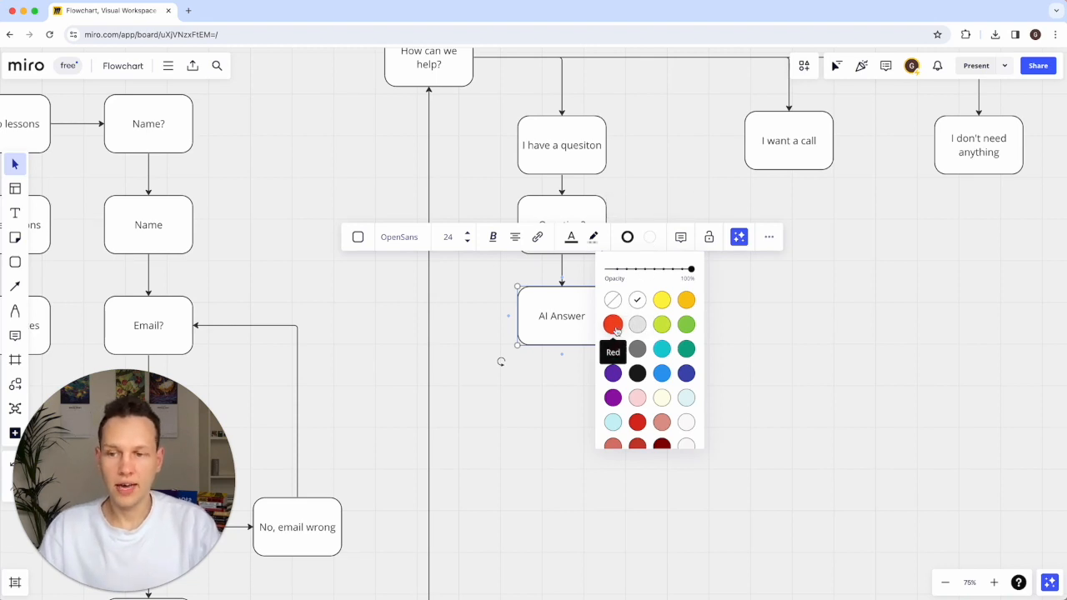
Step: Fill the AI Answer block with red and select the Question? block for copying
{"action": "left_click", "coordinate": [612, 324]}
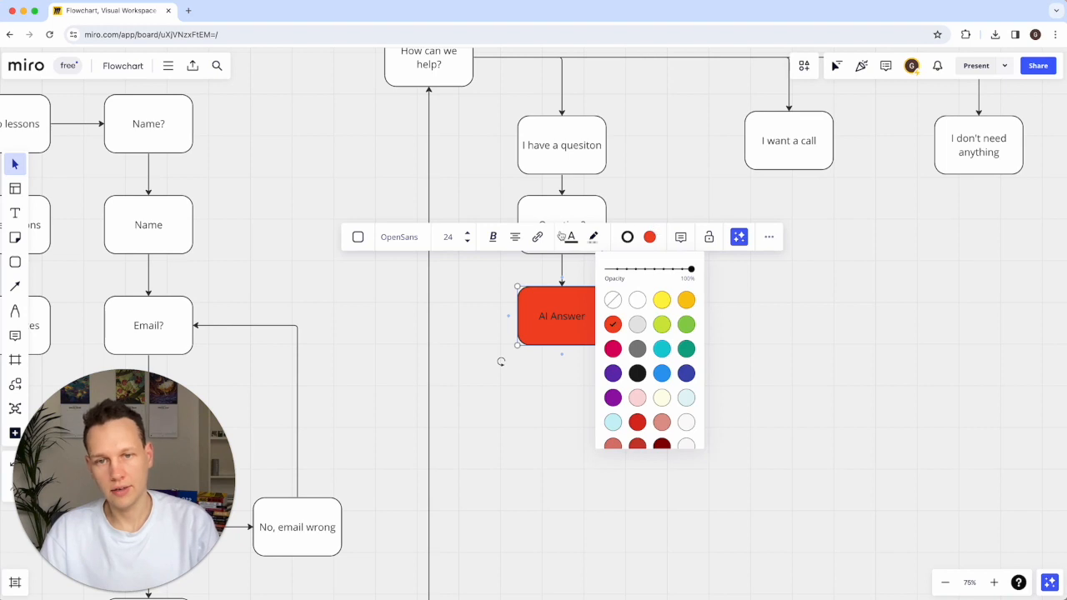
{"action": "left_click", "coordinate": [711, 371]}
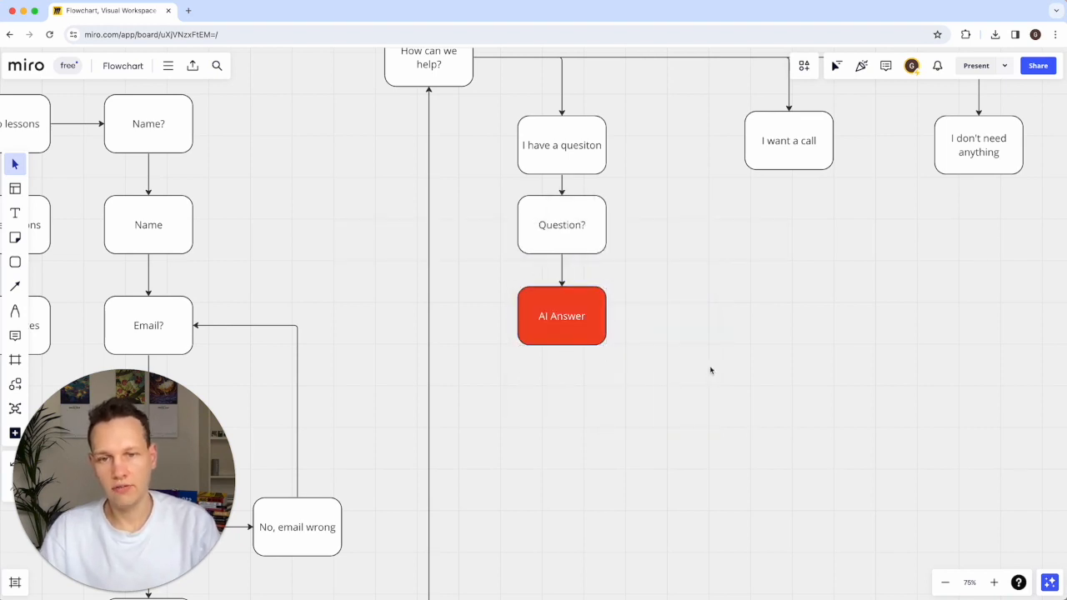
{"action": "left_click", "coordinate": [561, 316]}
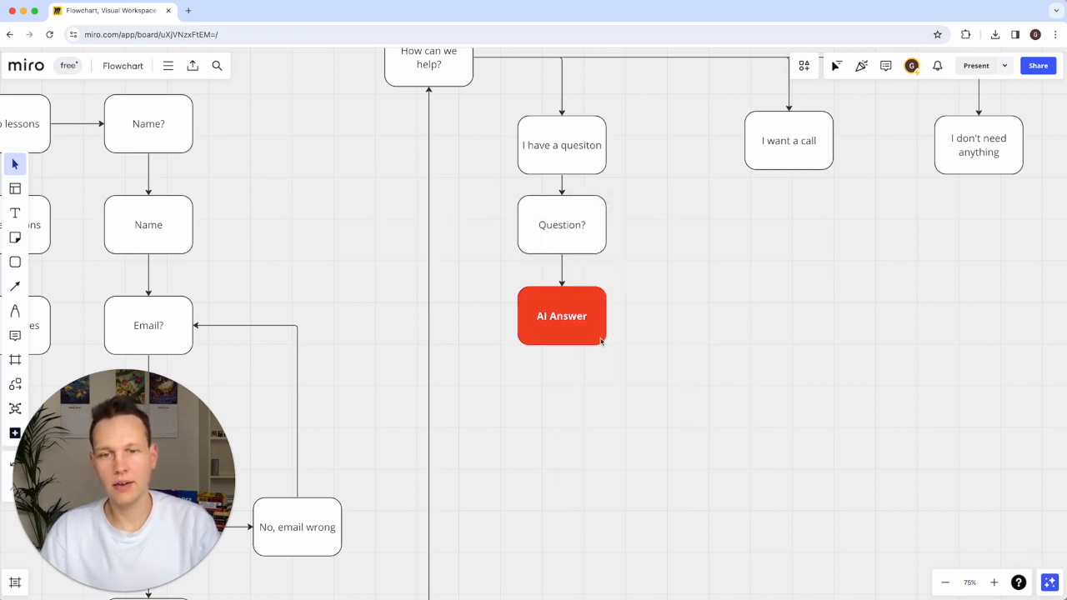
{"action": "left_click", "coordinate": [562, 316]}
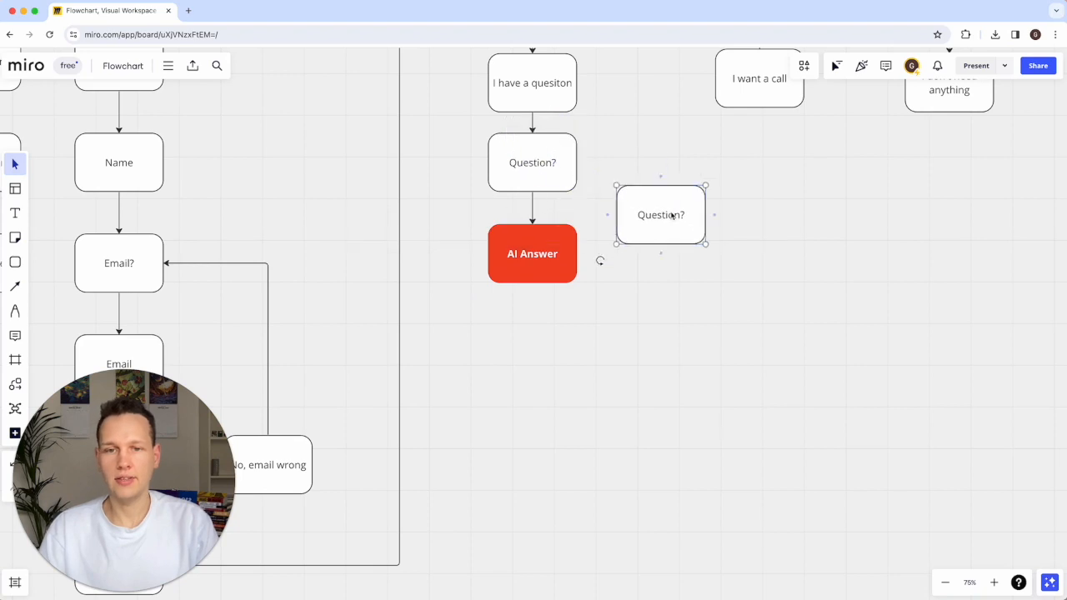
Step: Move the copy right of AI Answer and relabel it 'Sorry, contact'
{"action": "left_click_drag", "start_coordinate": [660, 214], "coordinate": [680, 254]}
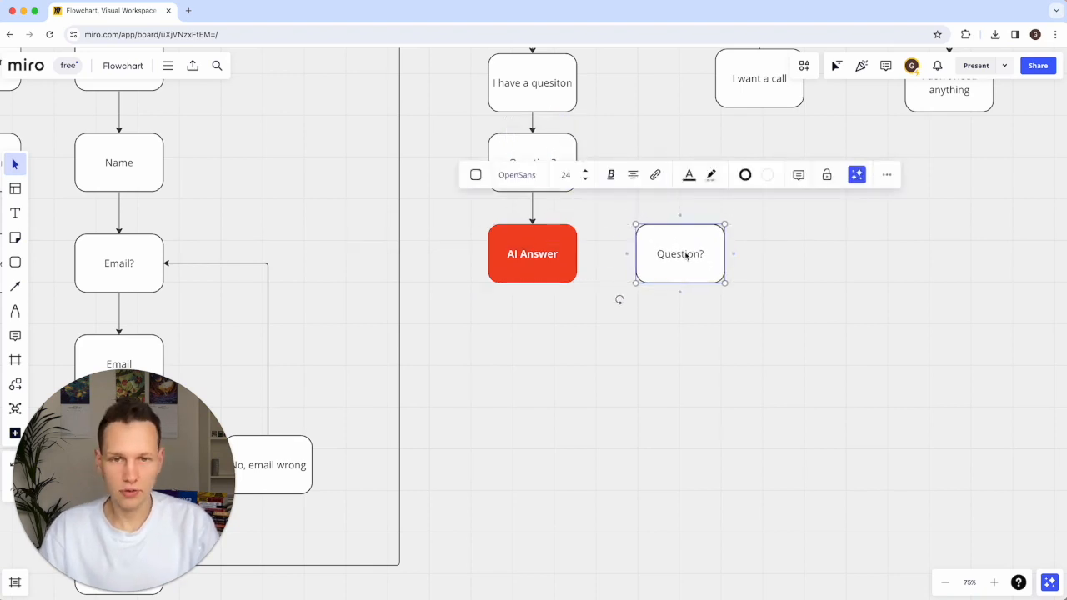
{"action": "double_click", "coordinate": [679, 254]}
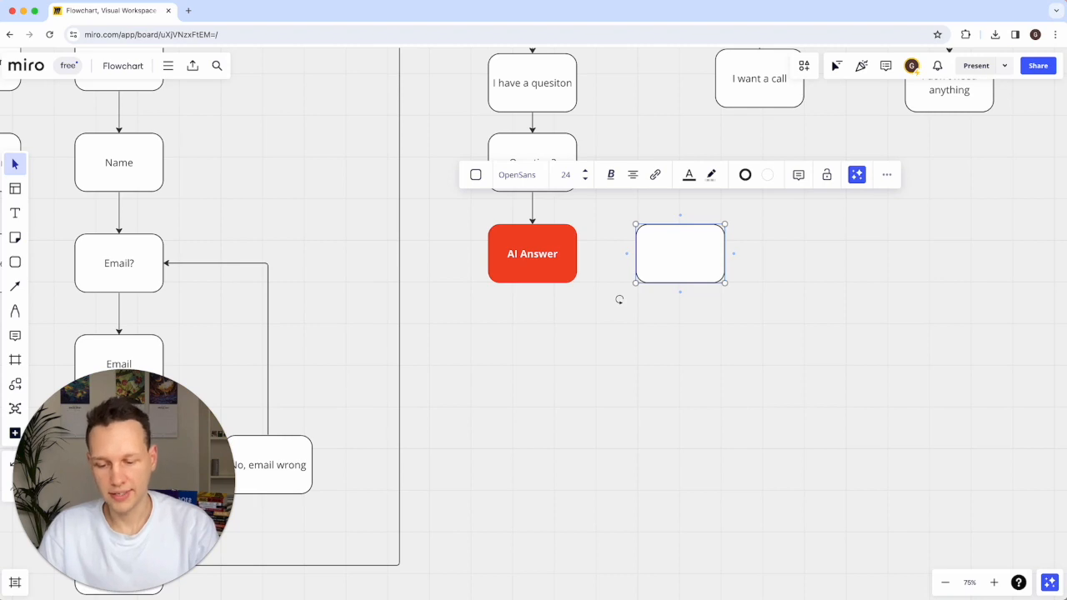
{"action": "type", "text": "Sorry"}
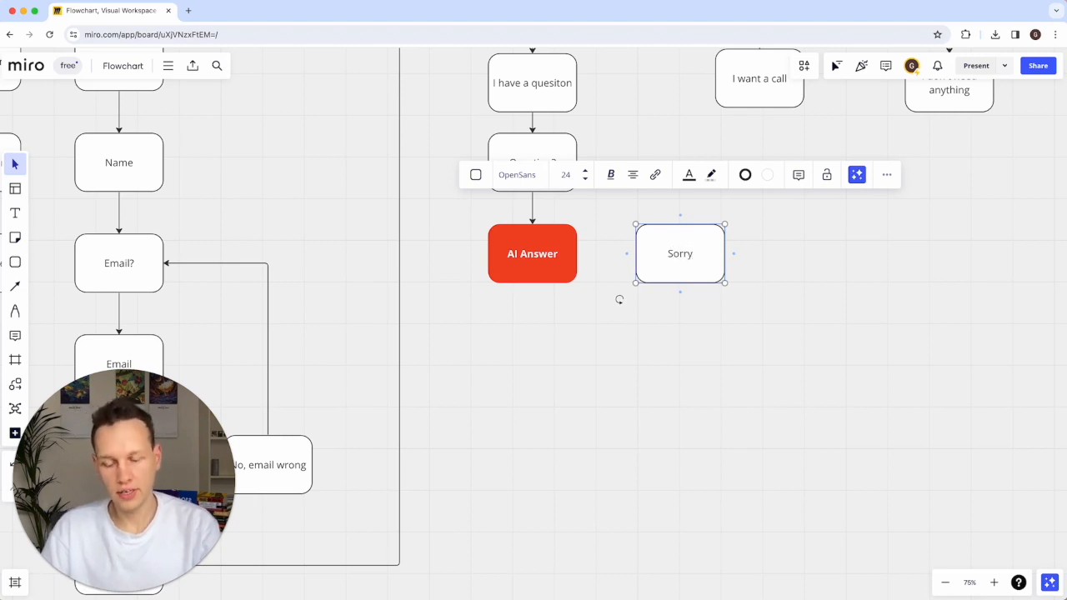
{"action": "type", "text": ","}
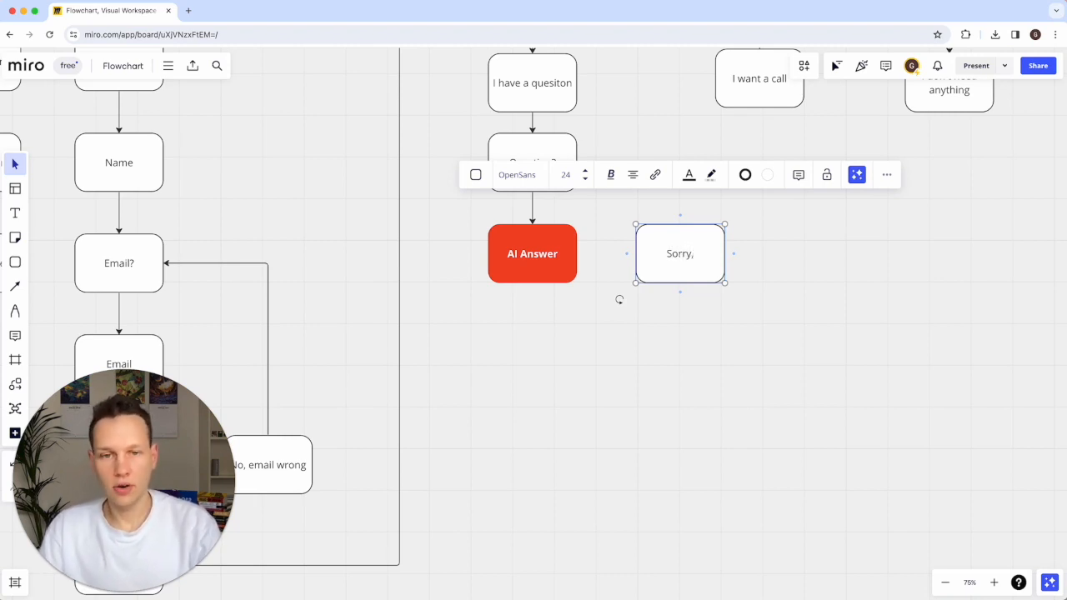
{"action": "type", "text": "contact"}
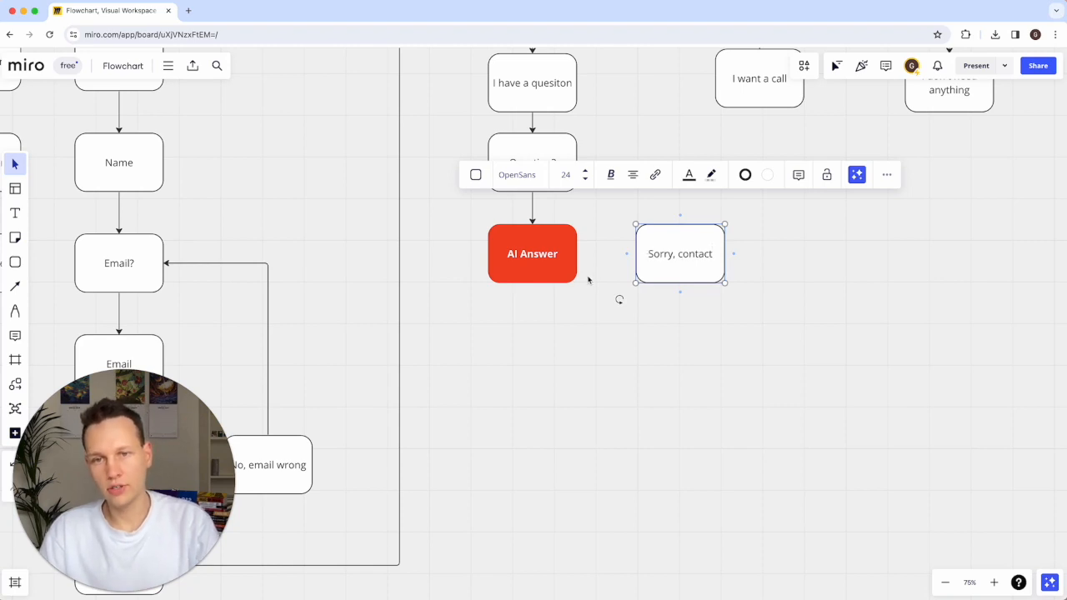
{"action": "left_click", "coordinate": [532, 163]}
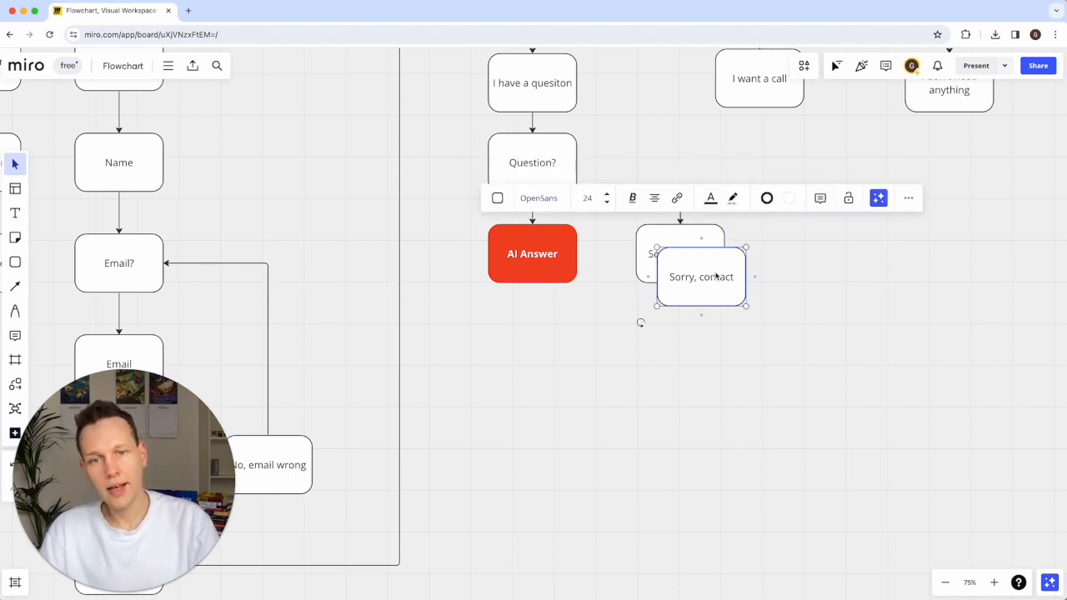
Step: Add an 'Other question?' block below AI Answer and a 'No' copy beside the Yes block
{"action": "left_click_drag", "start_coordinate": [701, 277], "coordinate": [532, 345]}
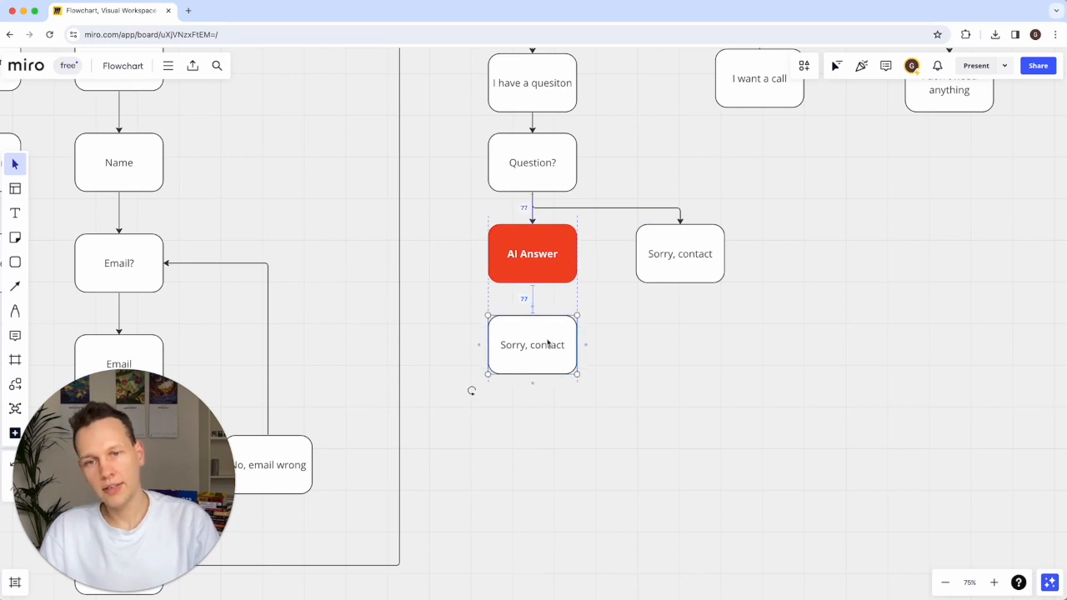
{"action": "double_click", "coordinate": [532, 344]}
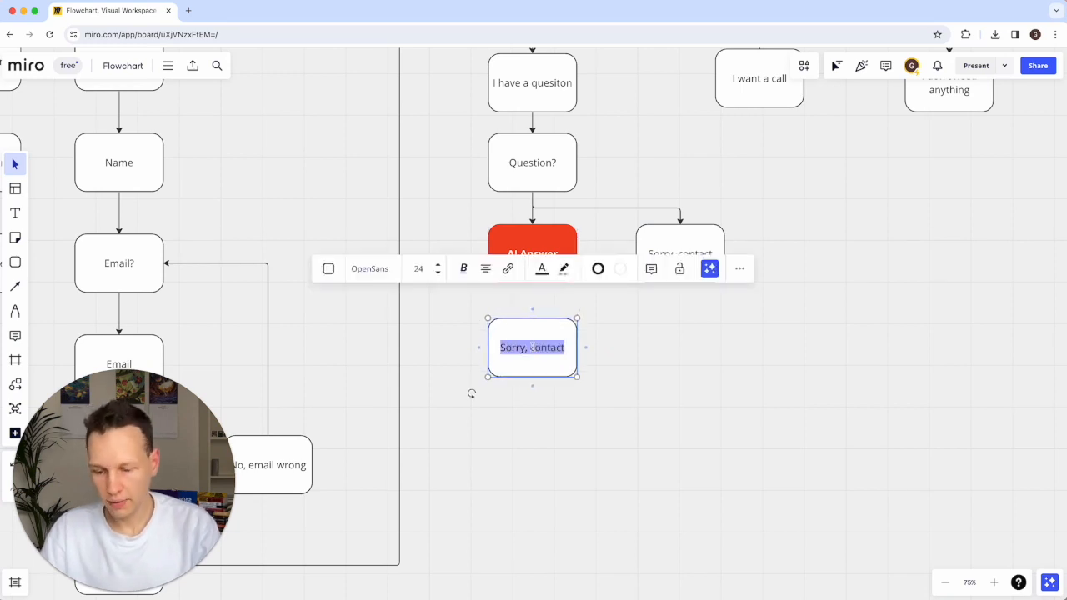
{"action": "type", "text": "Other question?"}
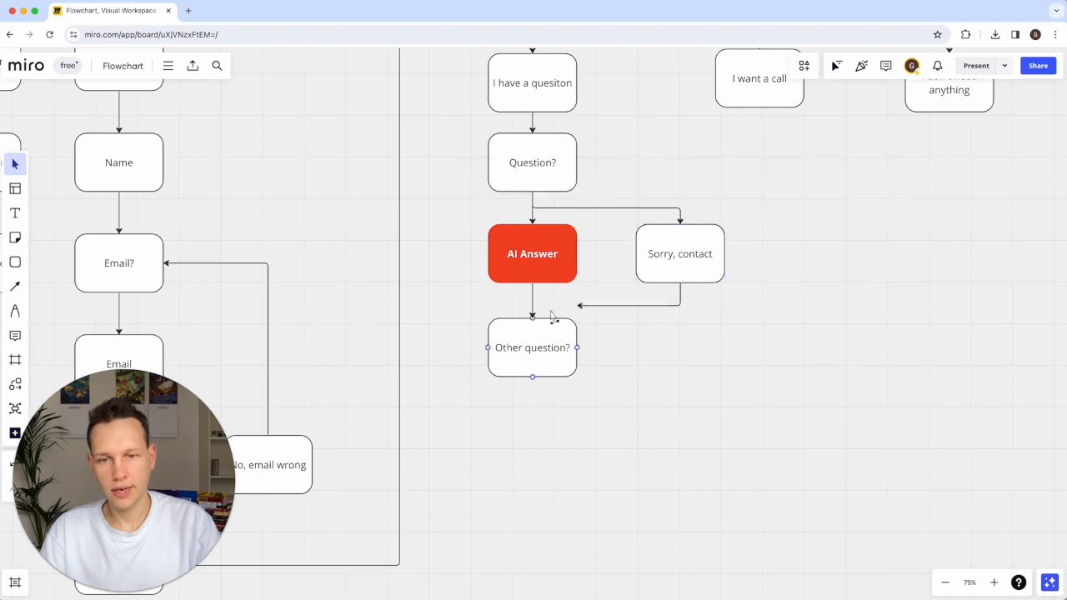
{"action": "left_click", "coordinate": [532, 348]}
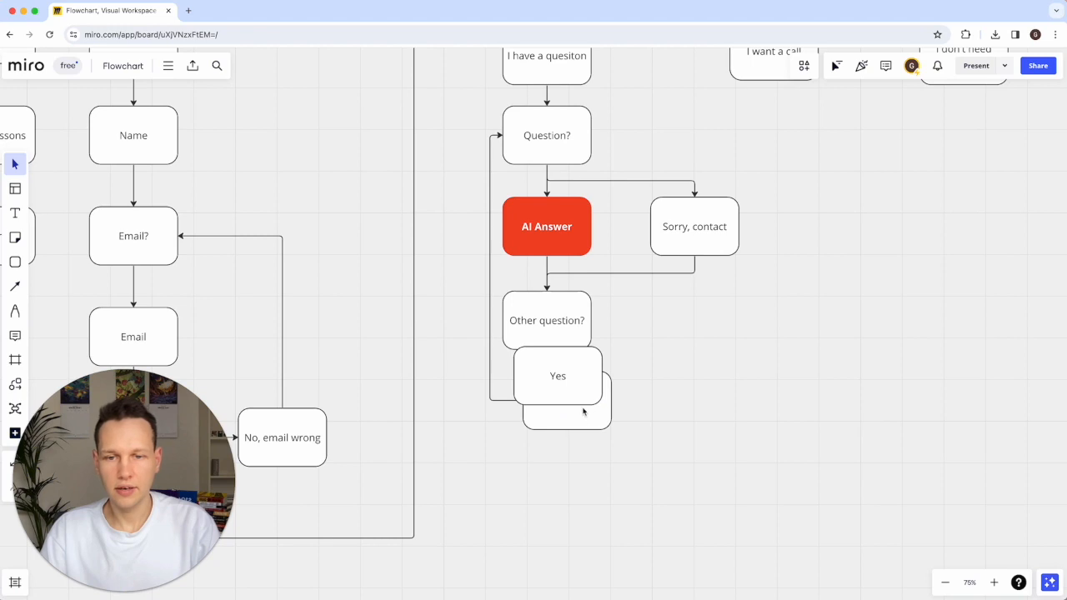
{"action": "left_click_drag", "start_coordinate": [558, 375], "coordinate": [688, 395]}
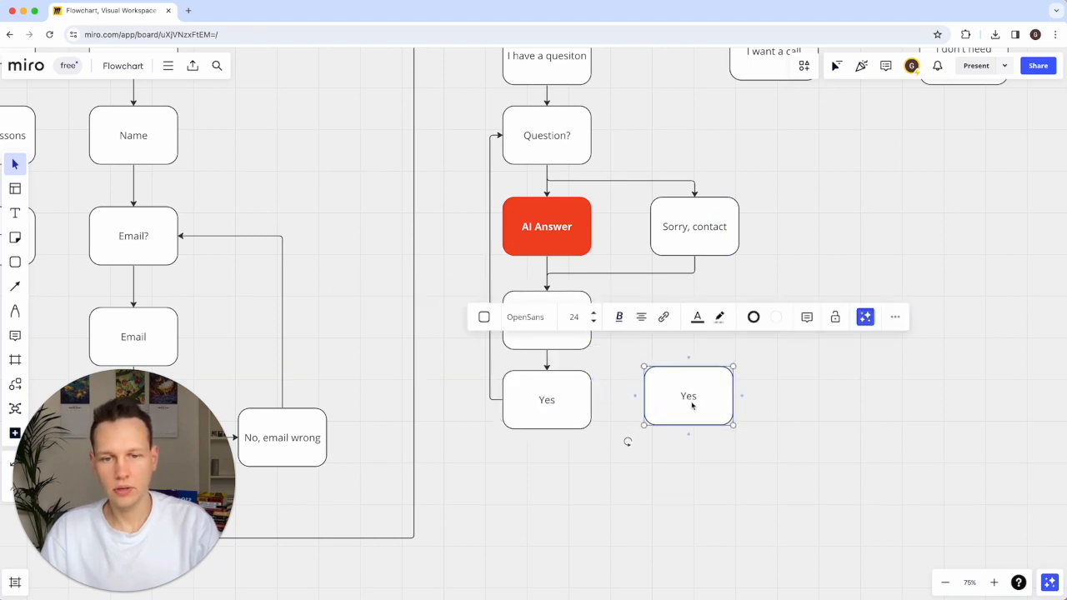
{"action": "type", "text": "No"}
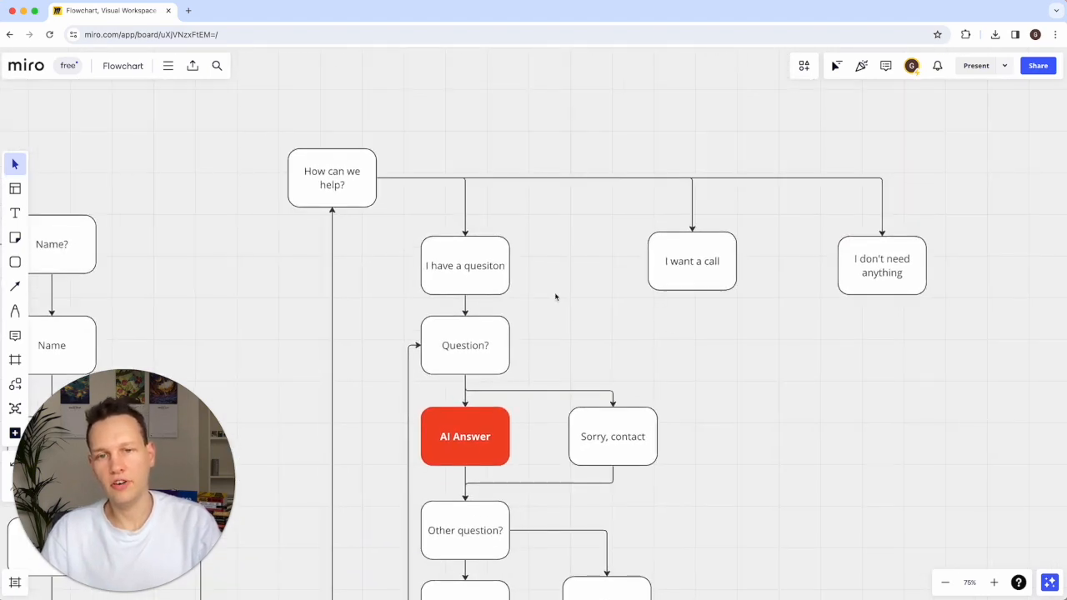
{"action": "mouse_move", "coordinate": [498, 249]}
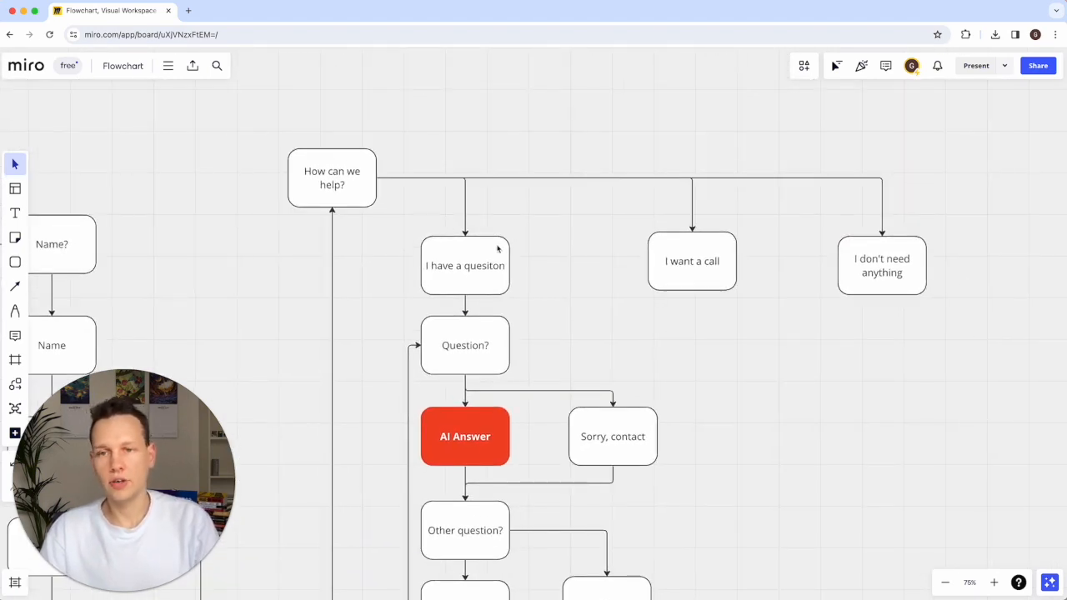
Step: Route the No arrow into the I want a call block
{"action": "left_click", "coordinate": [464, 265]}
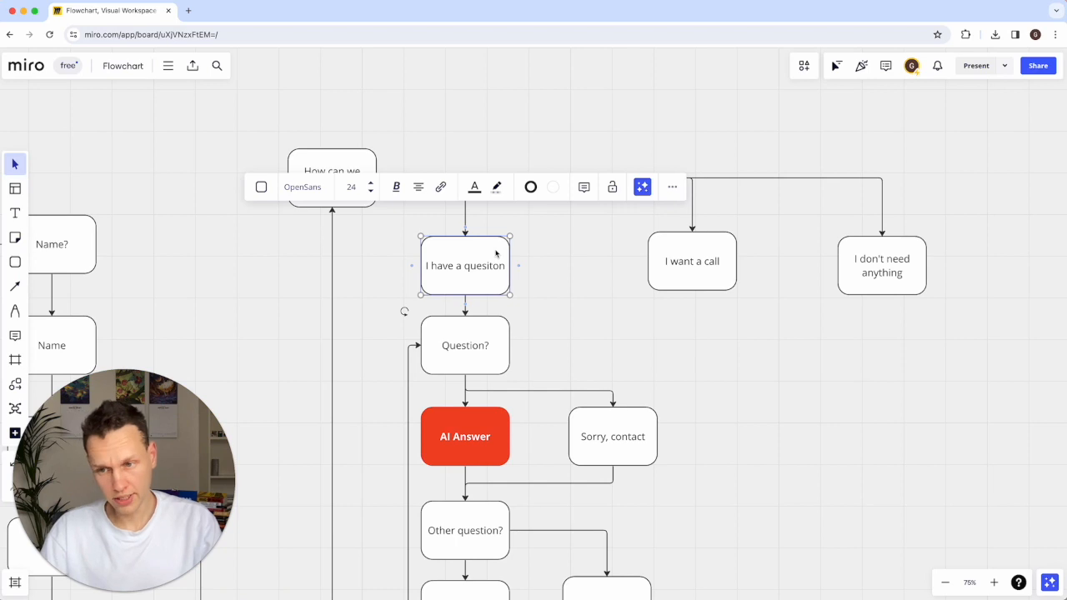
{"action": "left_click", "coordinate": [692, 261]}
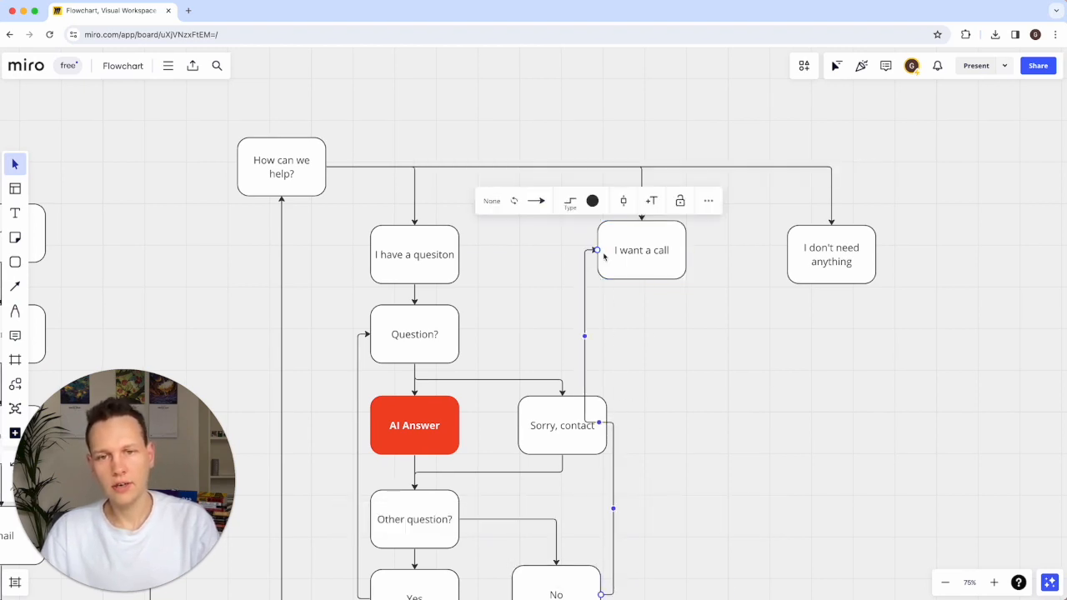
{"action": "left_click_drag", "start_coordinate": [641, 250], "coordinate": [685, 250]}
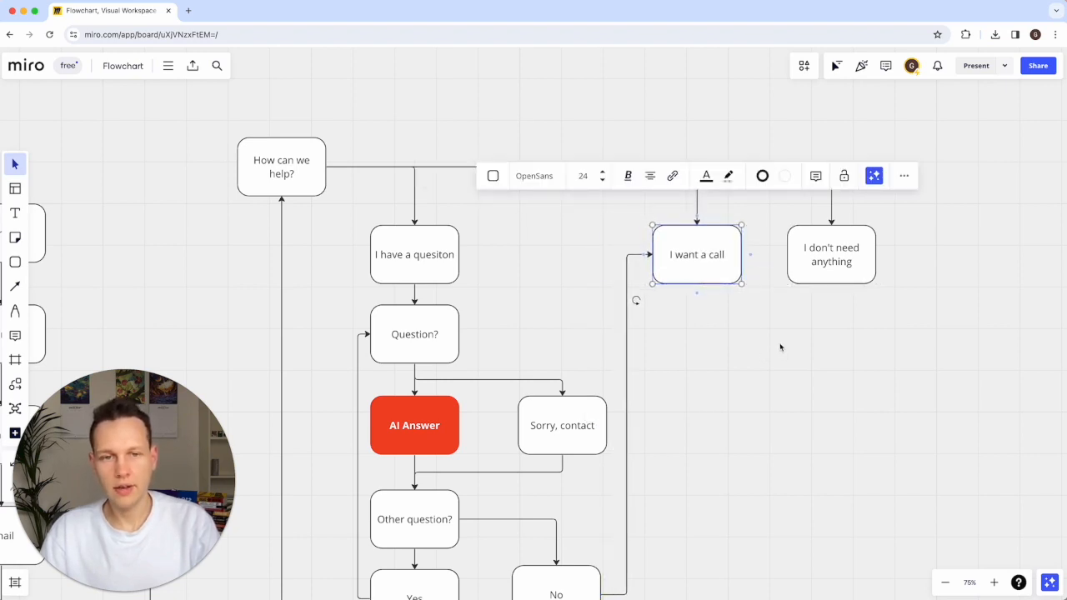
Step: Add a 'Please book a call (calendly link)' block below I want a call
{"action": "left_click_drag", "start_coordinate": [832, 254], "coordinate": [1020, 254]}
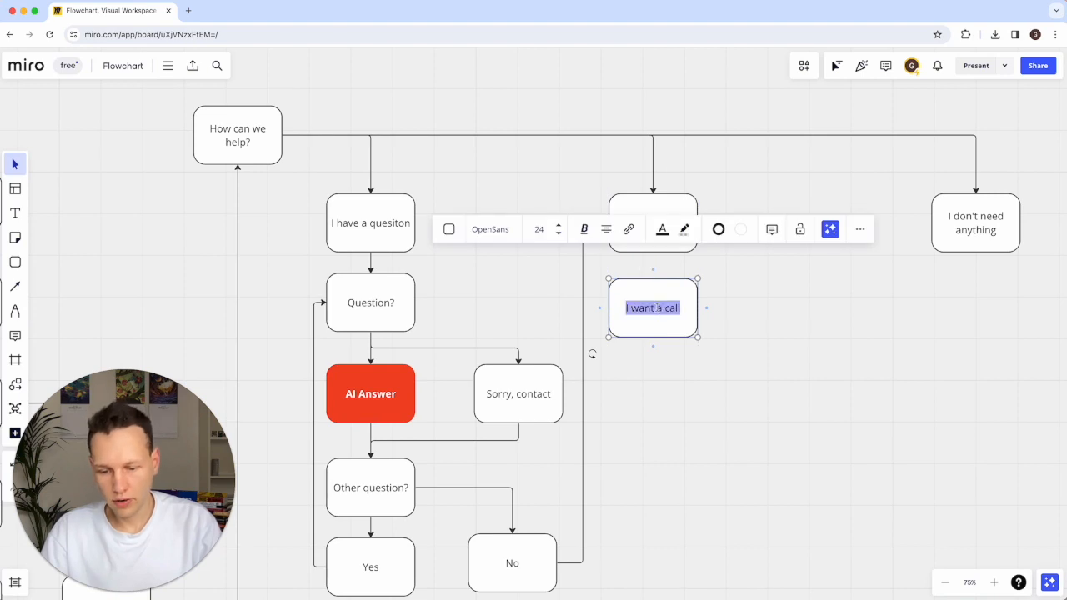
{"action": "type", "text": "Please book a call"}
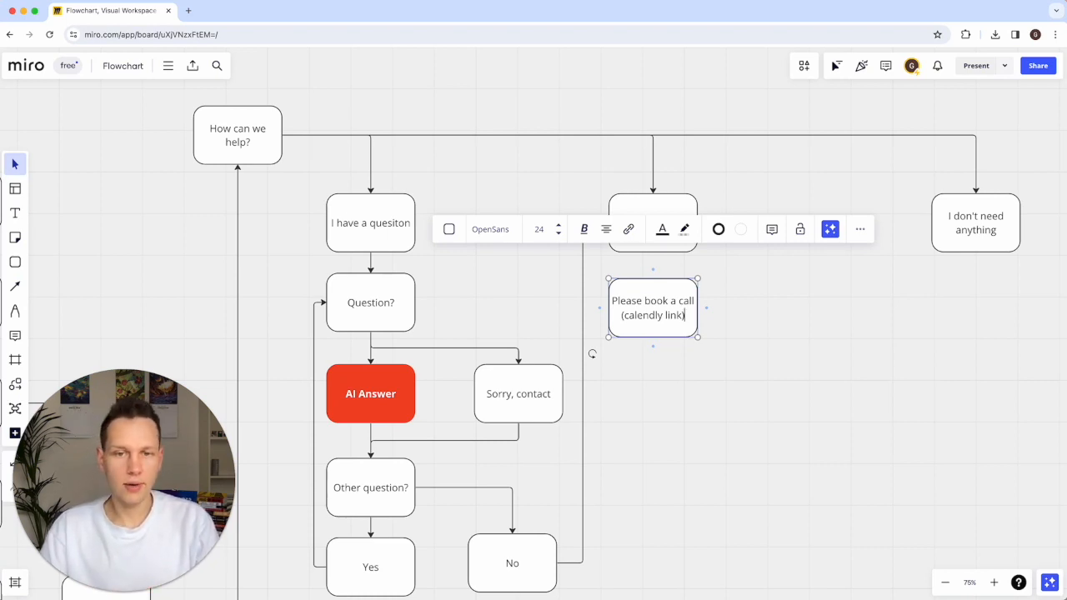
{"action": "left_click", "coordinate": [653, 222]}
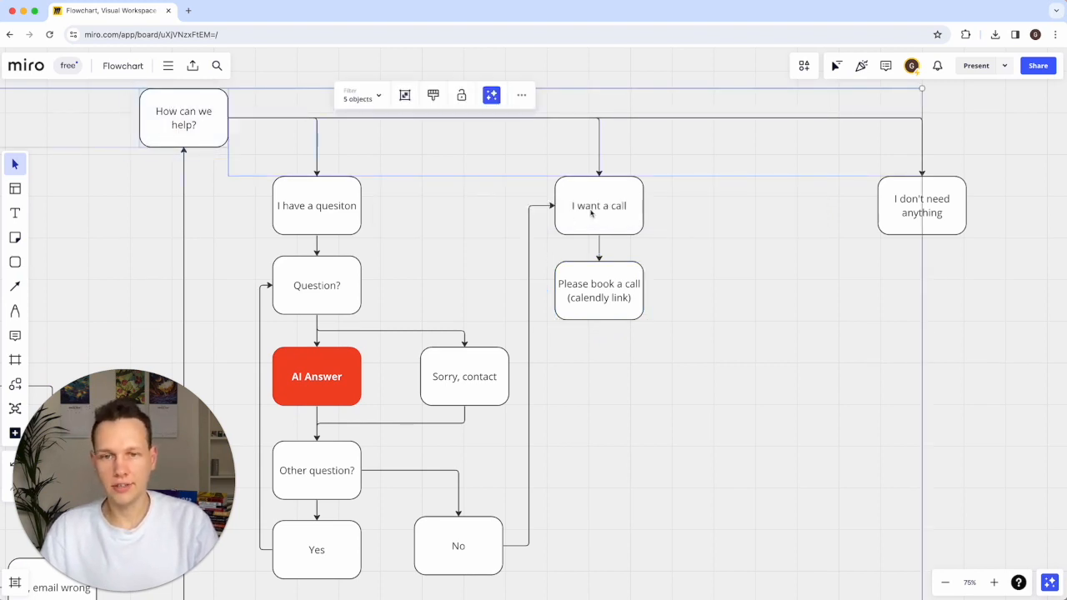
Step: Copy the booking block beneath it and label it 'Any other questions?'
{"action": "left_click", "coordinate": [598, 206]}
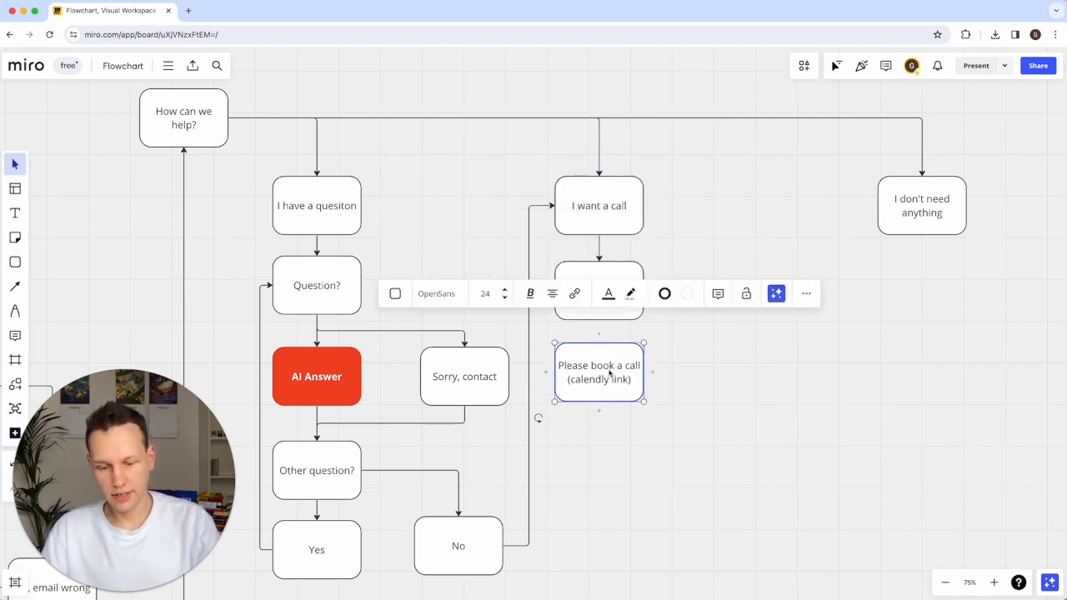
{"action": "type", "text": "Any other questions?"}
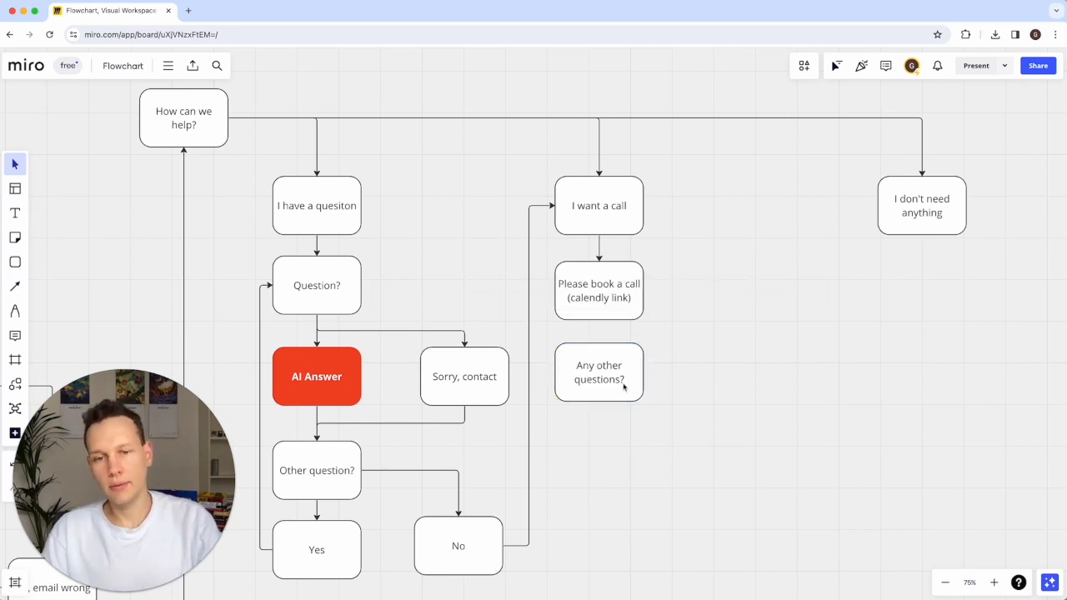
{"action": "left_click", "coordinate": [183, 117]}
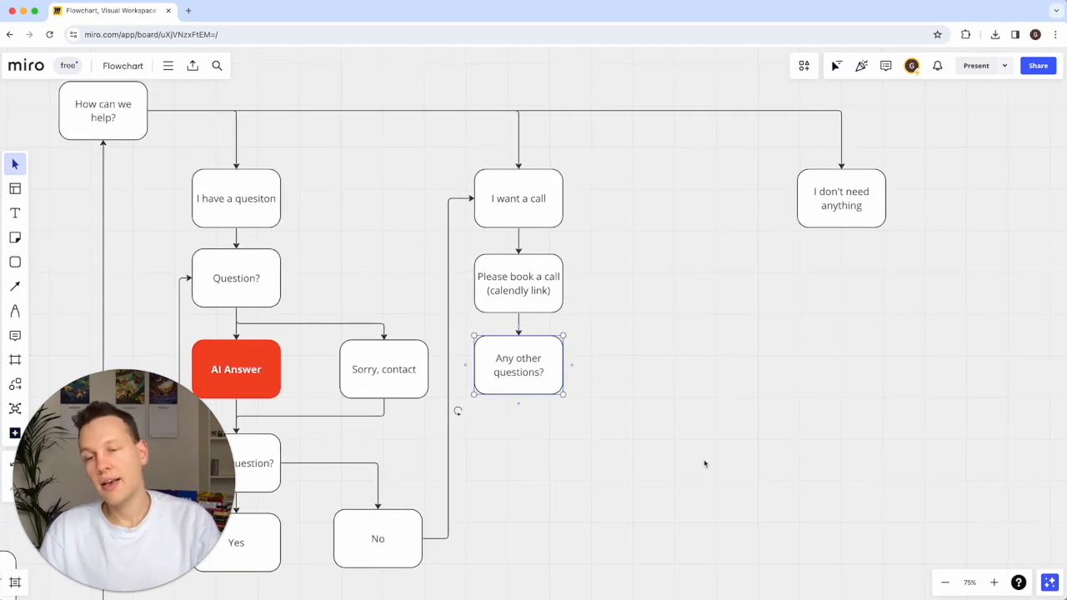
{"action": "left_click", "coordinate": [519, 366]}
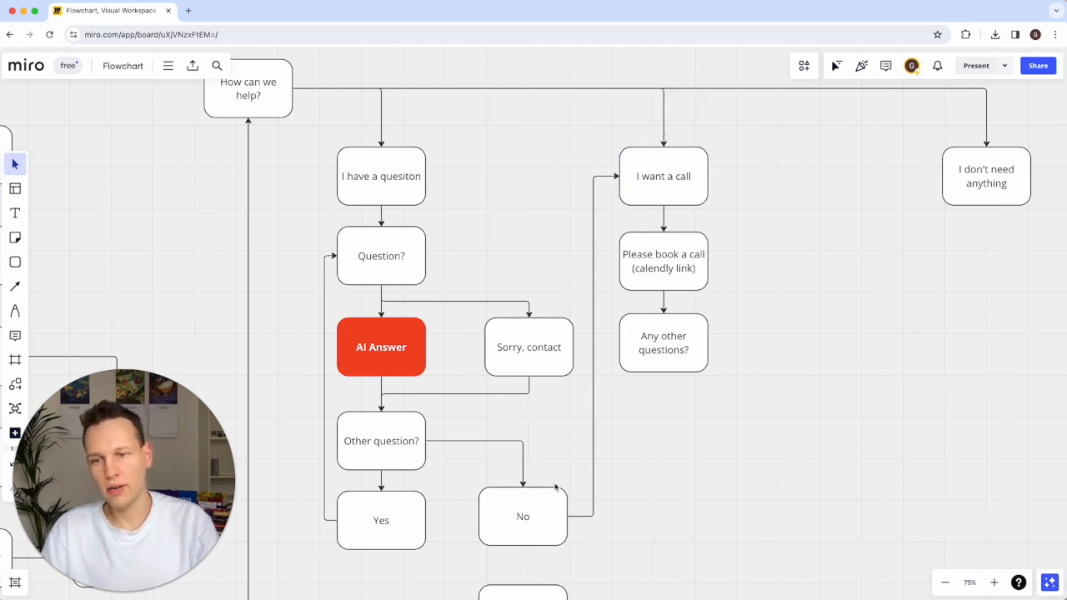
Step: Move the arrow start onto Call?, add a 'Yes' copy, and link No down to Call?
{"action": "scroll", "scroll_direction": "down", "scroll_amount": 3}
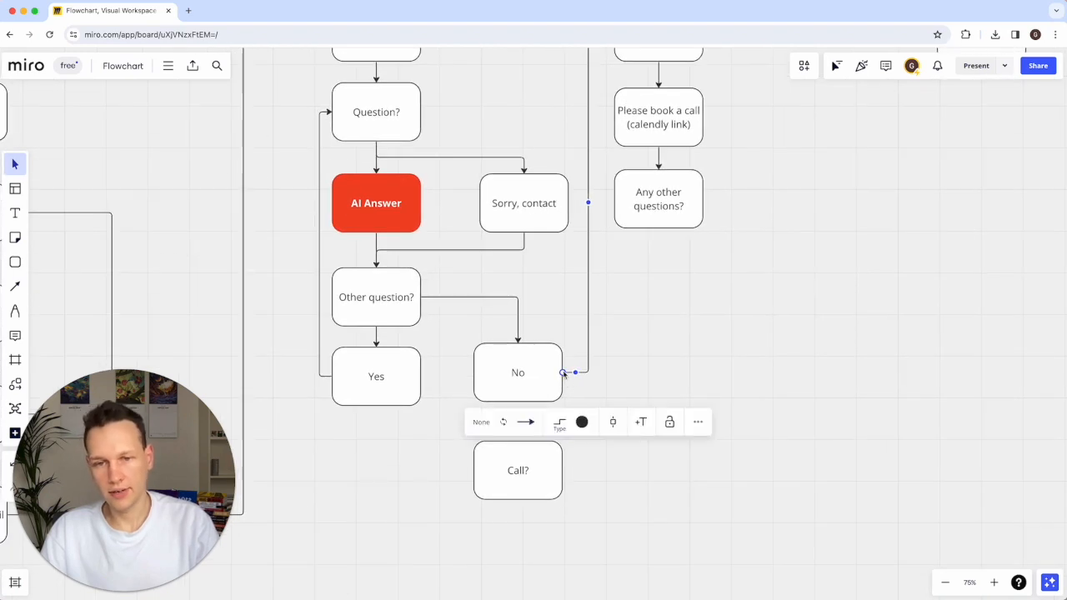
{"action": "left_click", "coordinate": [518, 373]}
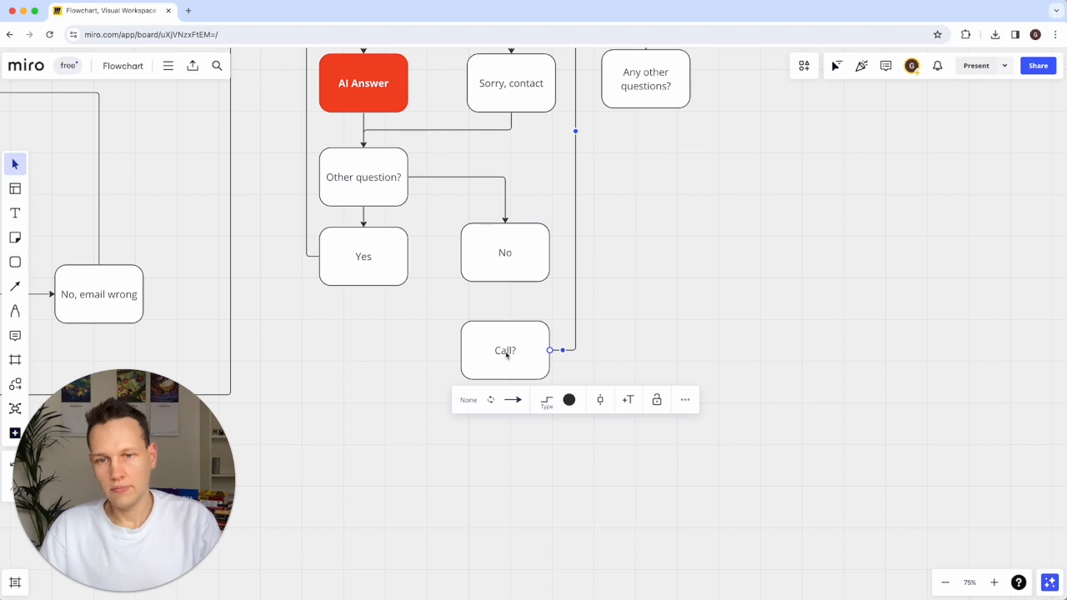
{"action": "left_click", "coordinate": [506, 350]}
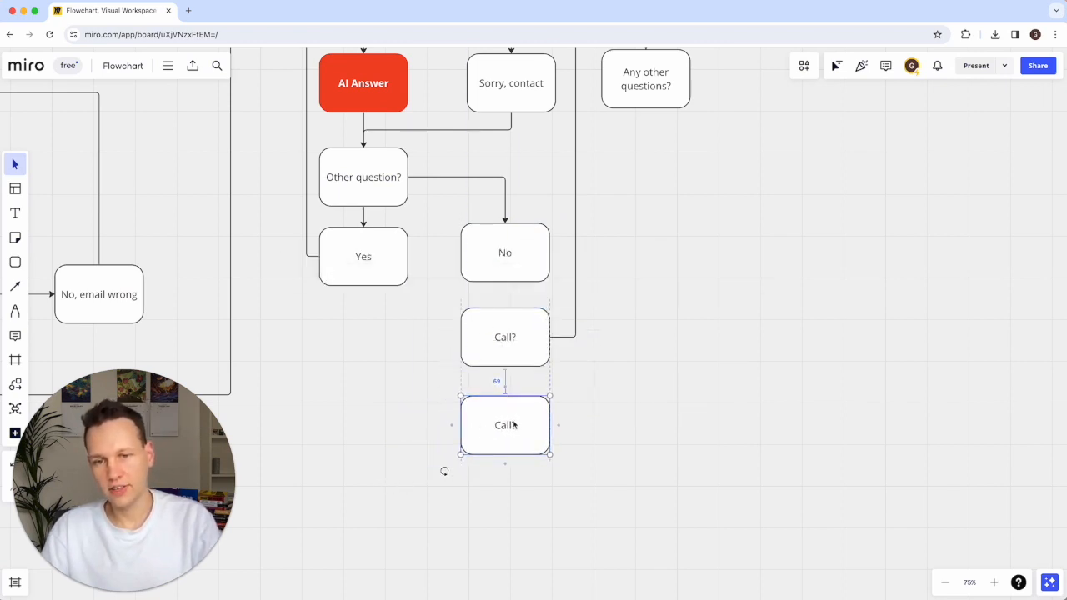
{"action": "type", "text": "Yes"}
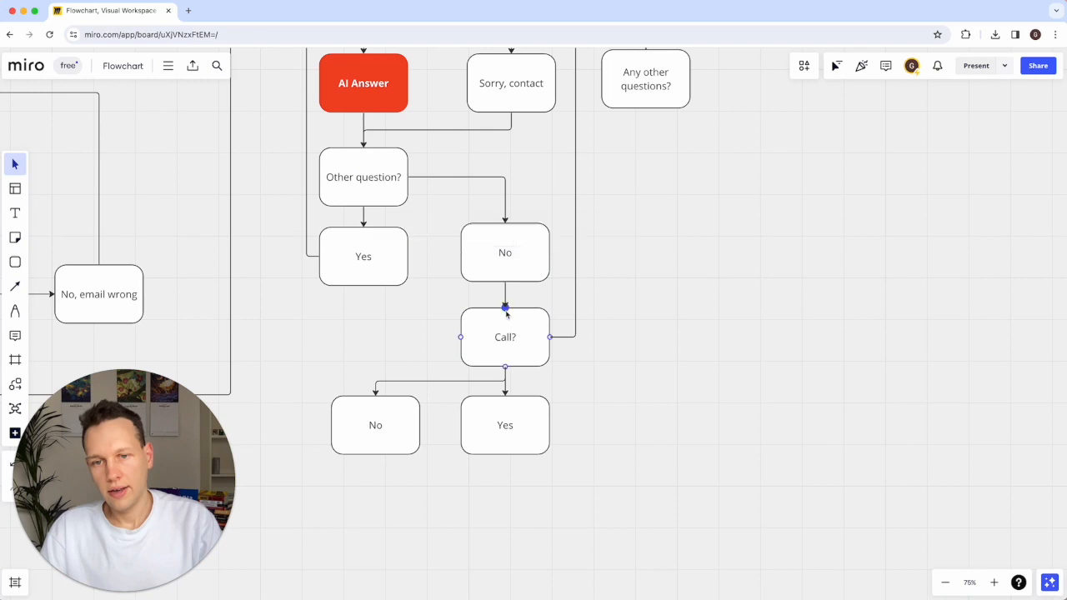
{"action": "left_click", "coordinate": [504, 306]}
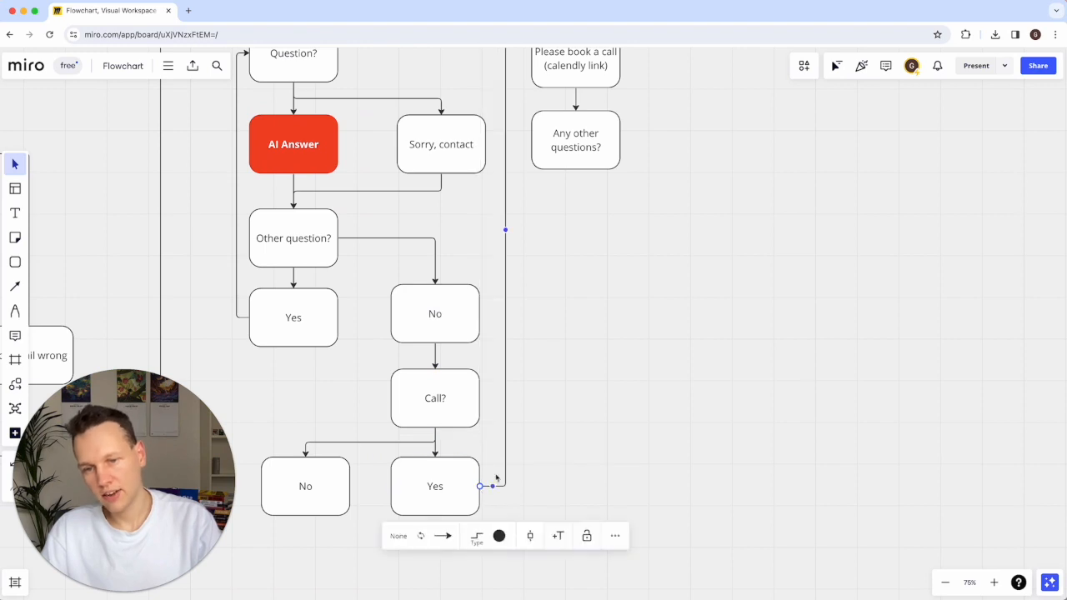
{"action": "scroll", "scroll_direction": "down", "scroll_amount": 3}
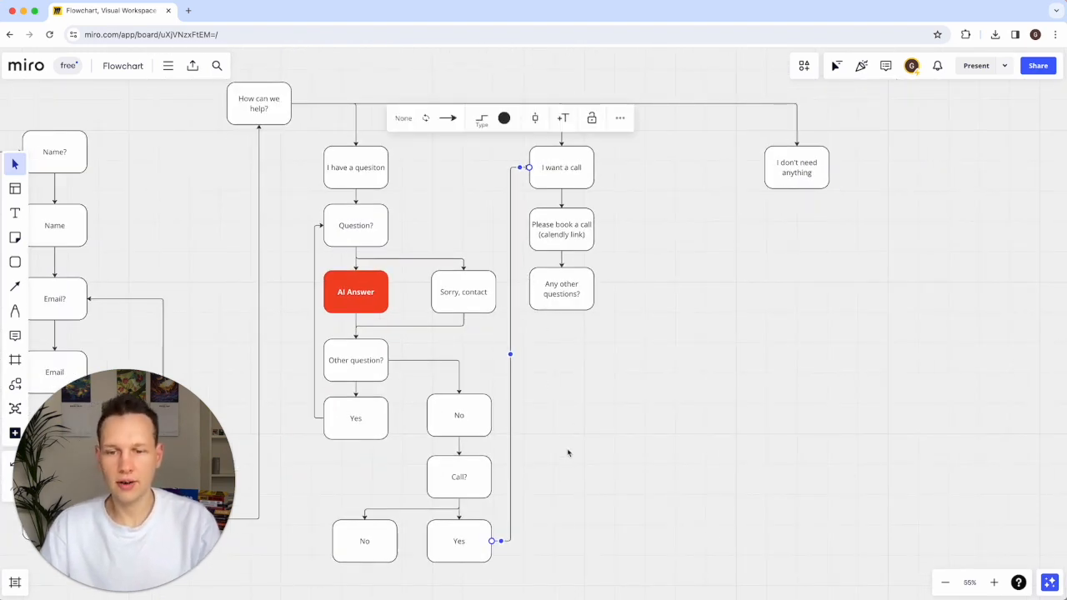
{"action": "left_click", "coordinate": [561, 288]}
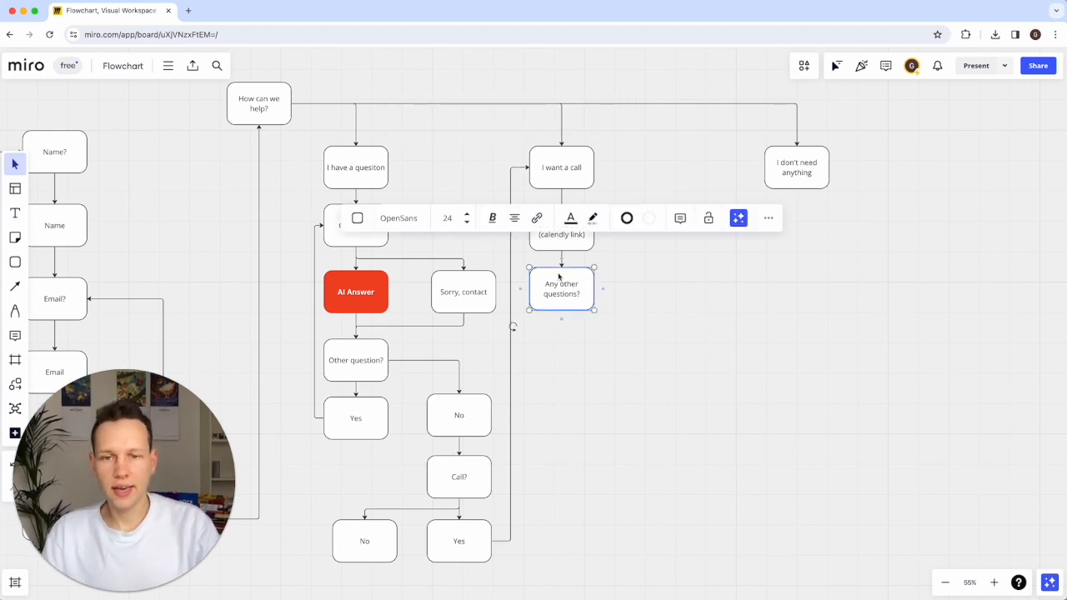
{"action": "mouse_move", "coordinate": [571, 180]}
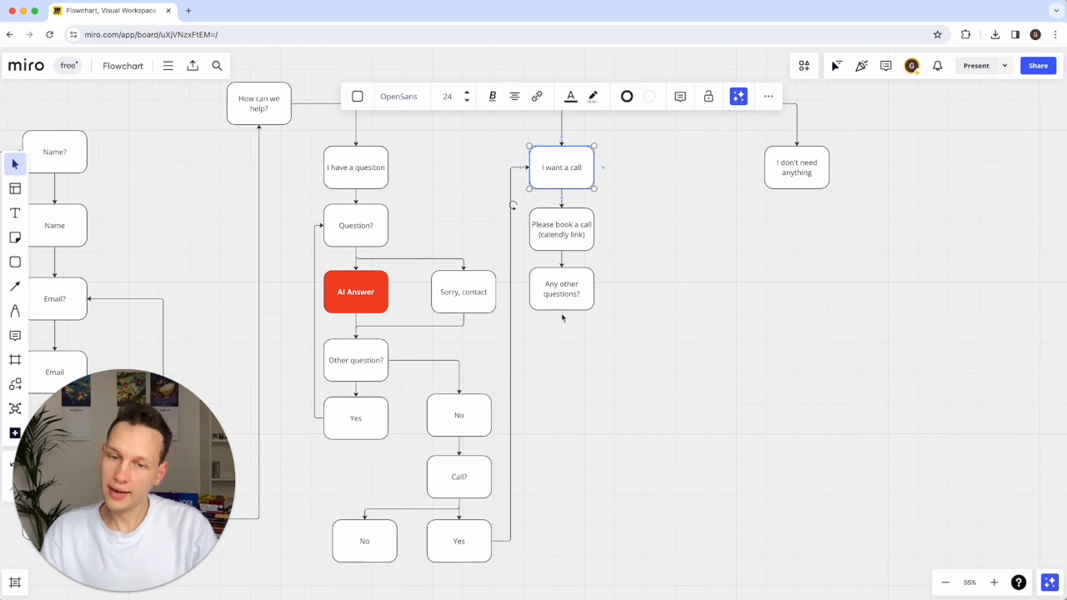
{"action": "mouse_move", "coordinate": [304, 148]}
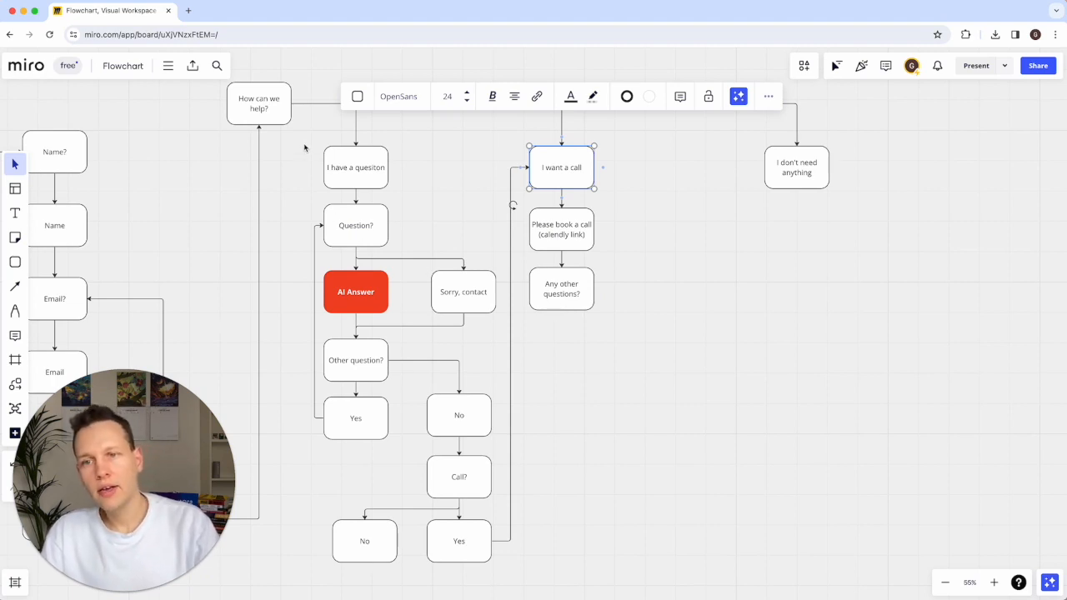
Step: Copy the question branch to the right, shift I don't need anything over, and add a Yes block
{"action": "left_click_drag", "start_coordinate": [305, 142], "coordinate": [519, 458]}
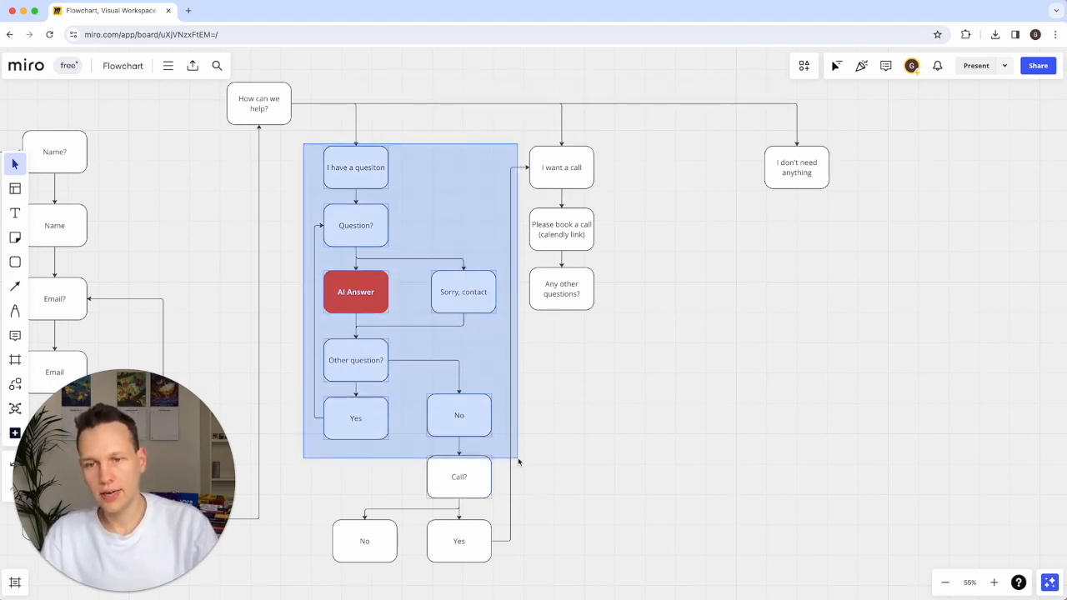
{"action": "left_click_drag", "start_coordinate": [518, 461], "coordinate": [508, 441]}
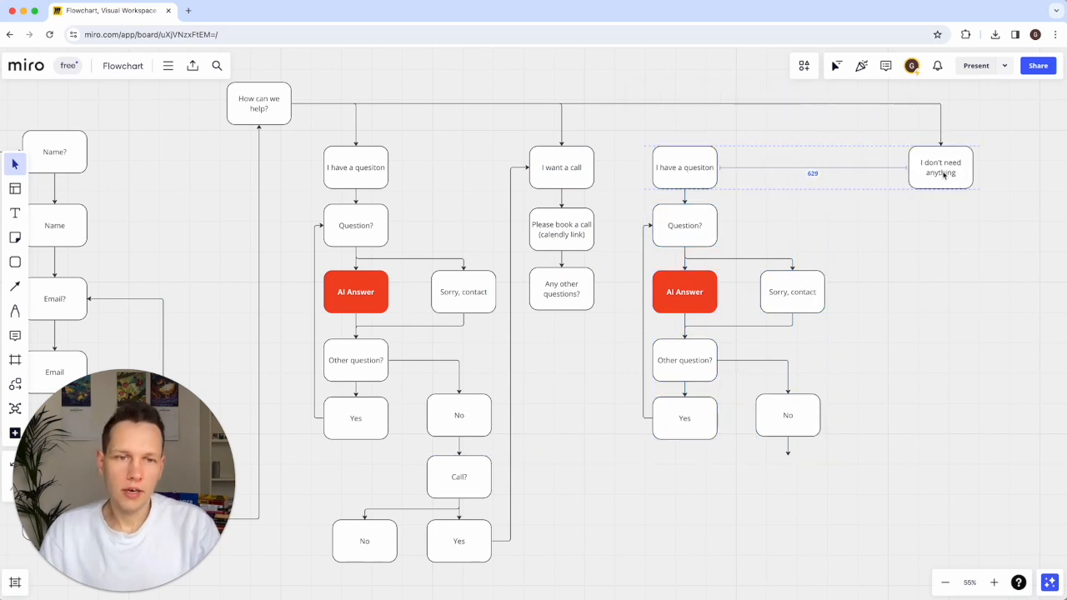
{"action": "left_click", "coordinate": [561, 288]}
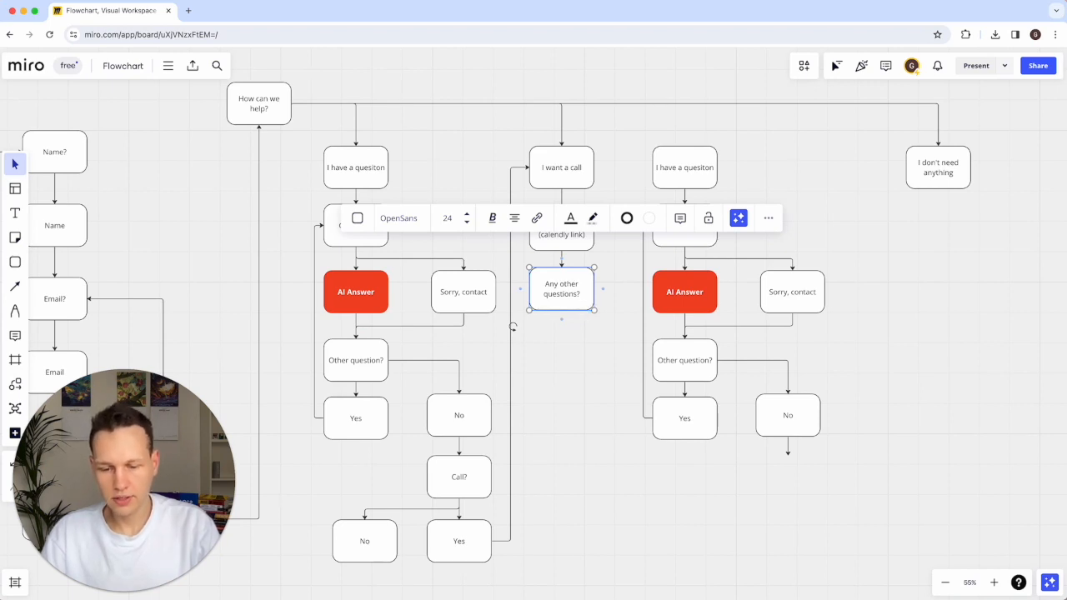
{"action": "mouse_move", "coordinate": [631, 438]}
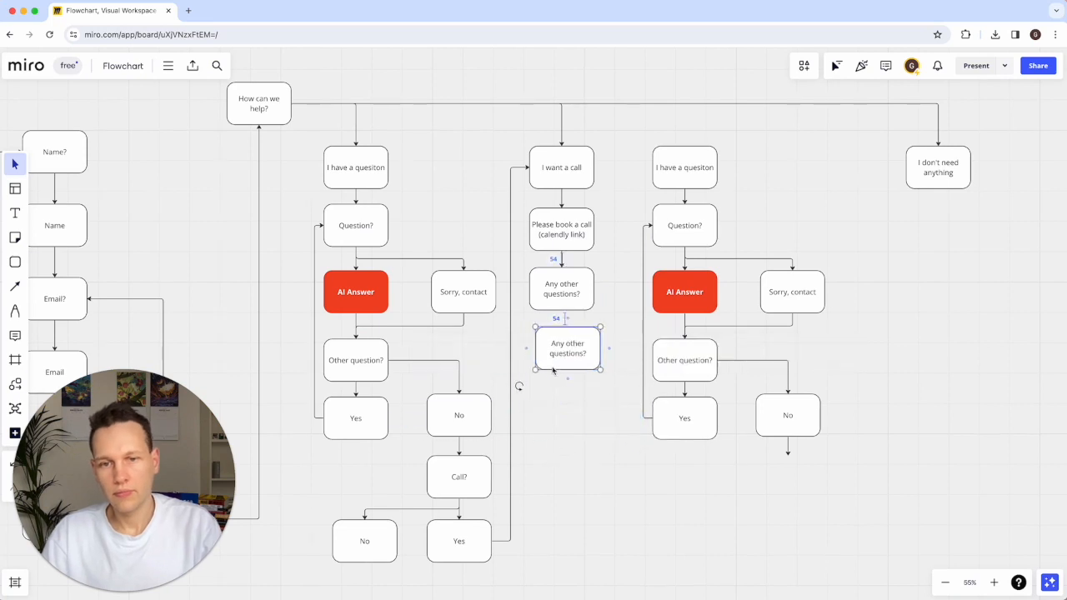
{"action": "type", "text": "Yes"}
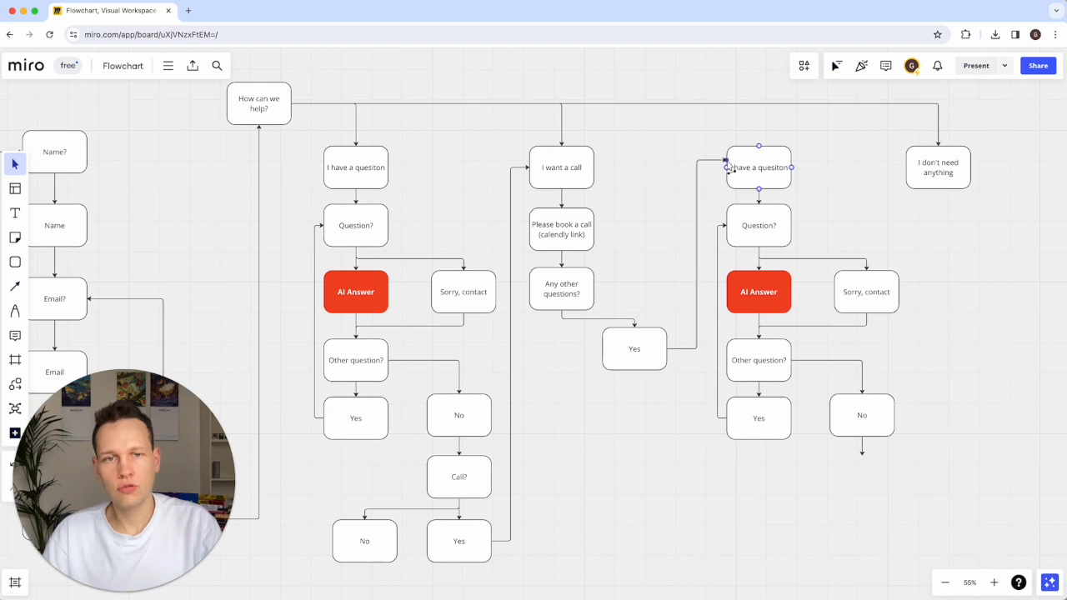
Step: Attach the Yes arrow to the copied question branch and add a No block below 'Any other questions?'
{"action": "left_click", "coordinate": [561, 289]}
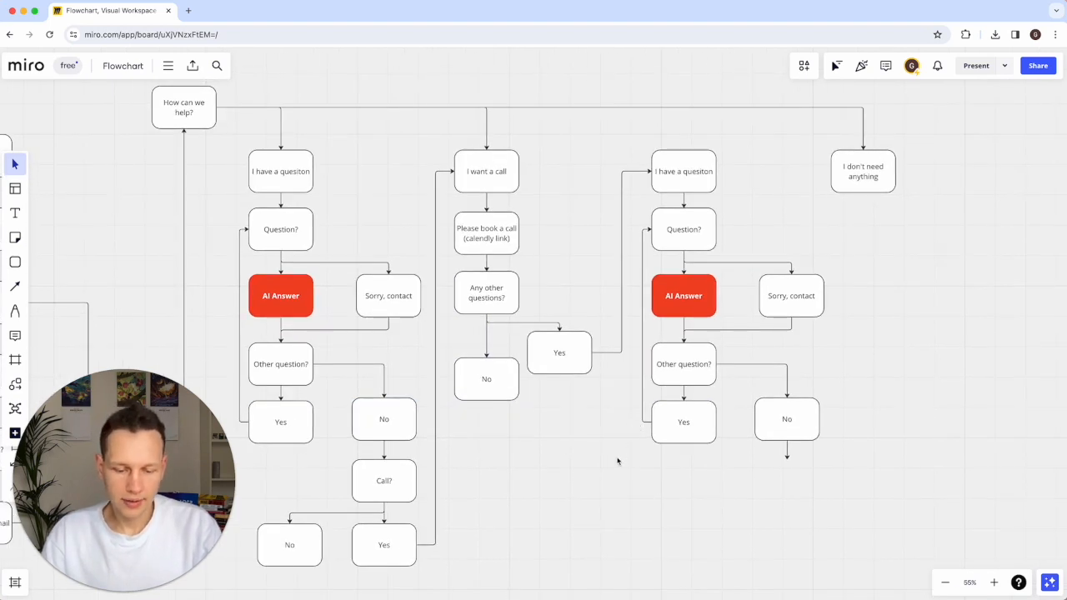
{"action": "mouse_move", "coordinate": [679, 182]}
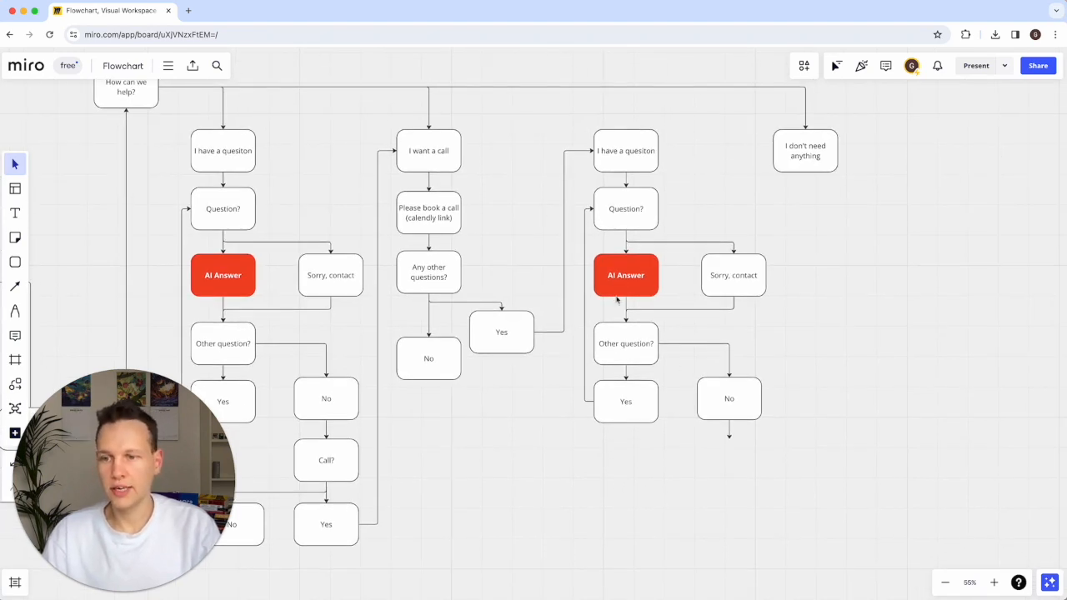
{"action": "left_click", "coordinate": [729, 398]}
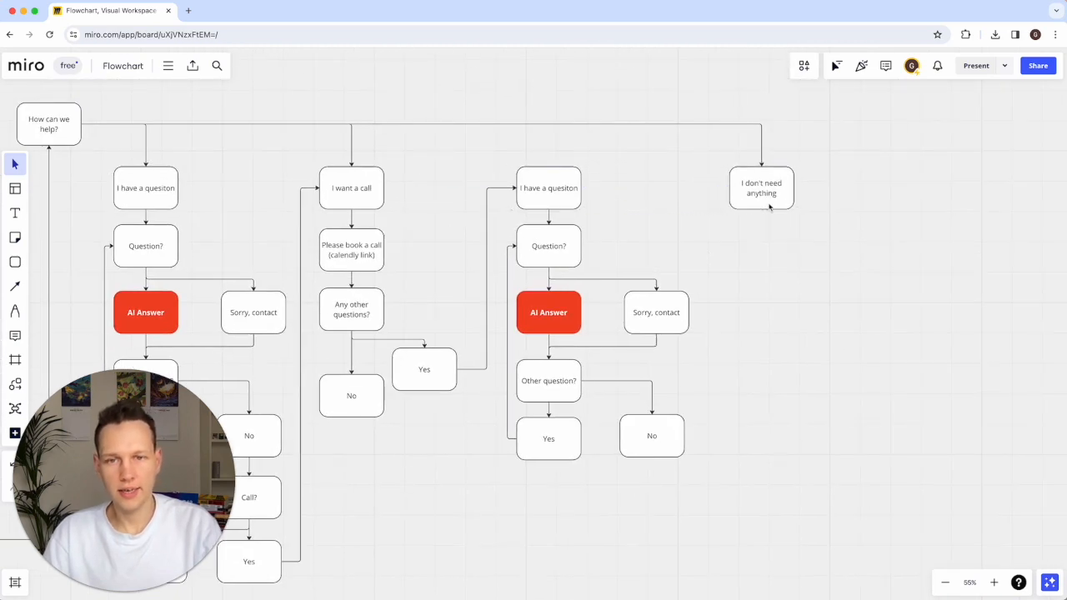
Step: Copy the Sorry, contact block under I don't need anything and relabel it 'Anything we should know?'
{"action": "left_click", "coordinate": [655, 313]}
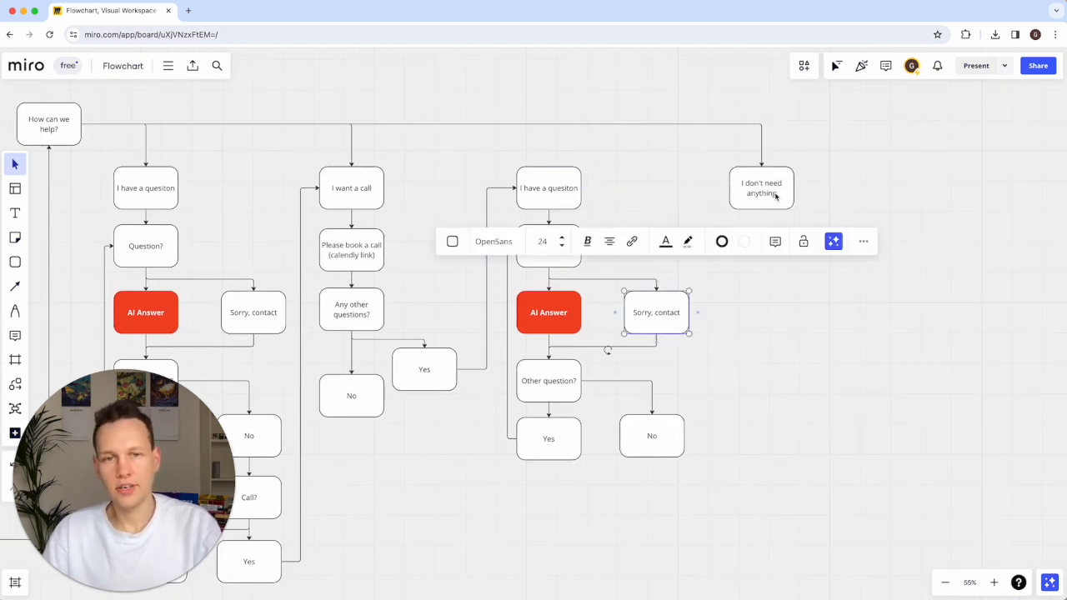
{"action": "mouse_move", "coordinate": [845, 471]}
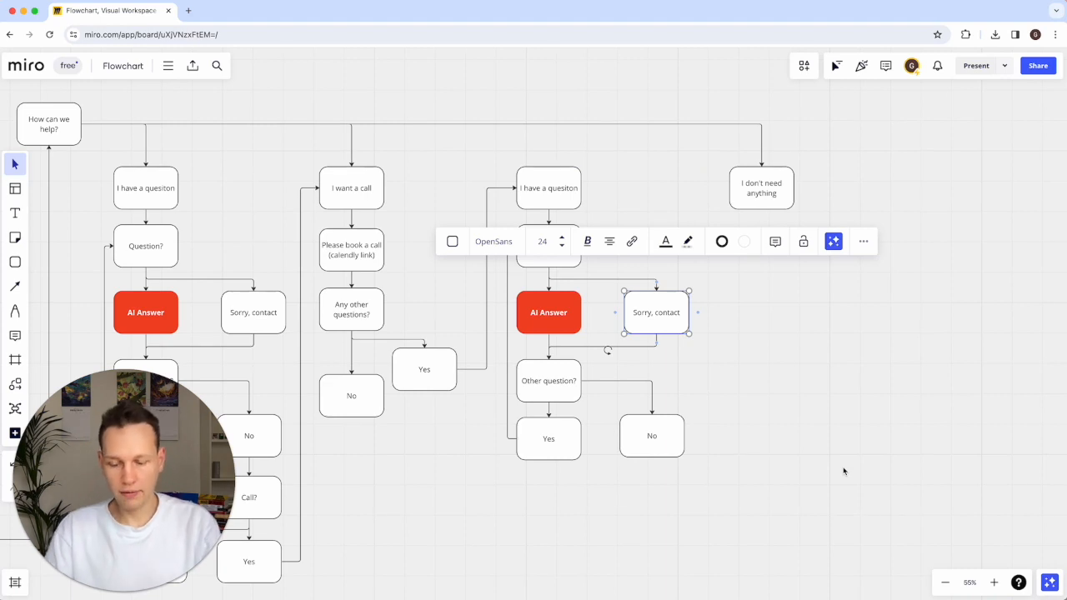
{"action": "left_click_drag", "start_coordinate": [656, 312], "coordinate": [757, 253]}
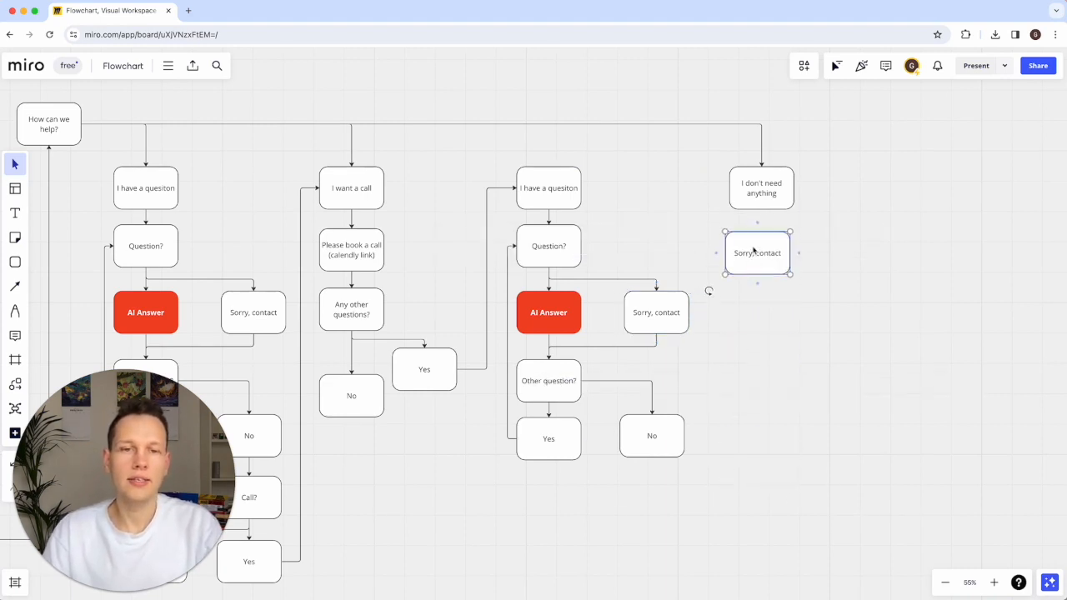
{"action": "double_click", "coordinate": [757, 253]}
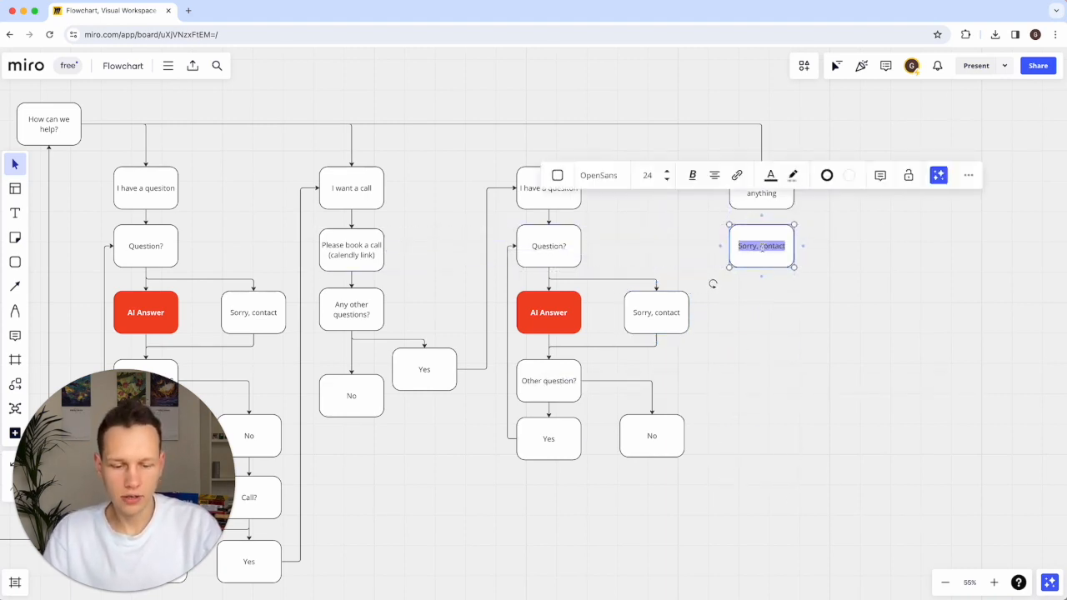
{"action": "type", "text": "Anything we should kn"}
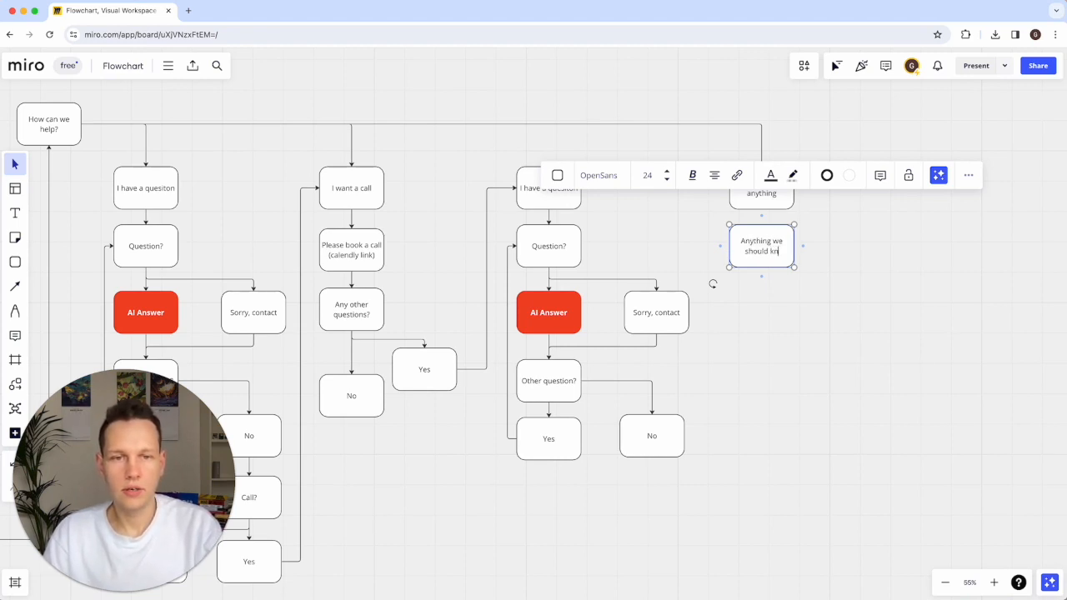
{"action": "left_click", "coordinate": [656, 312]}
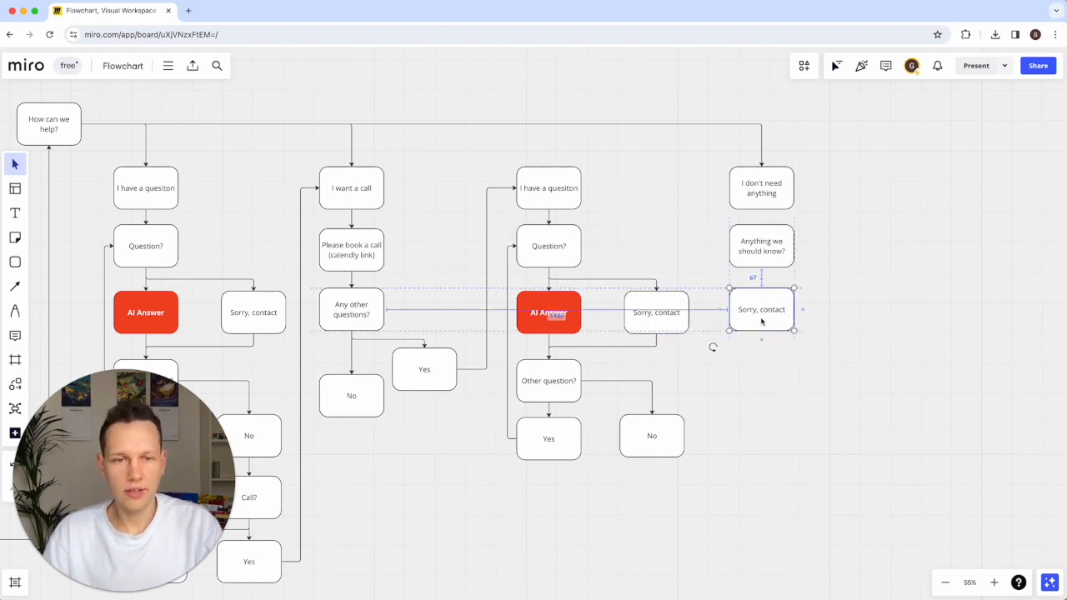
Step: Add 'User input' and 'Thank' blocks beneath it, linked by connector arrows
{"action": "double_click", "coordinate": [761, 310]}
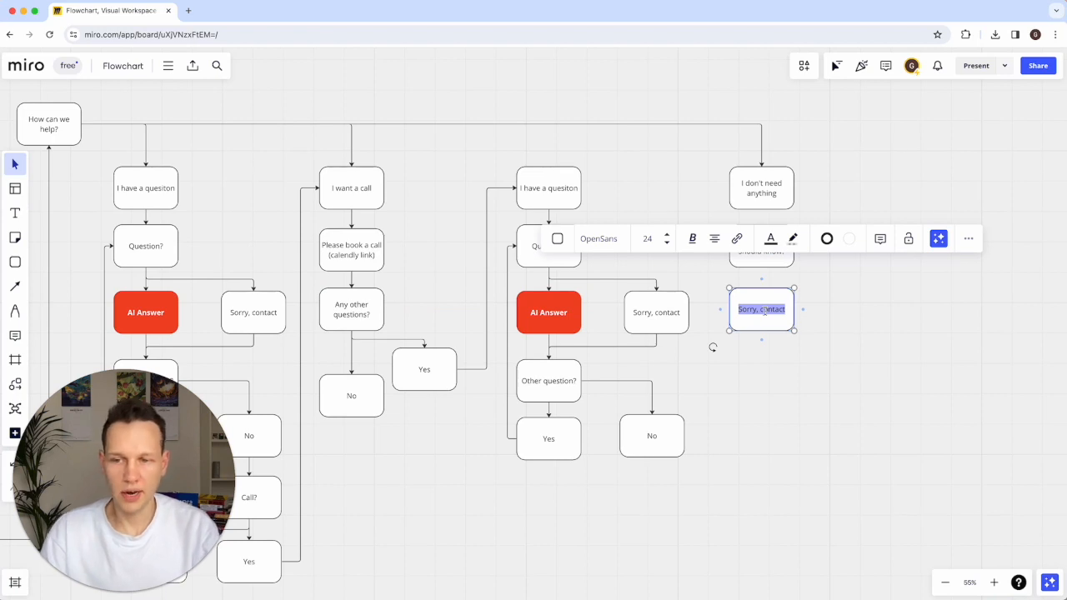
{"action": "type", "text": "User input"}
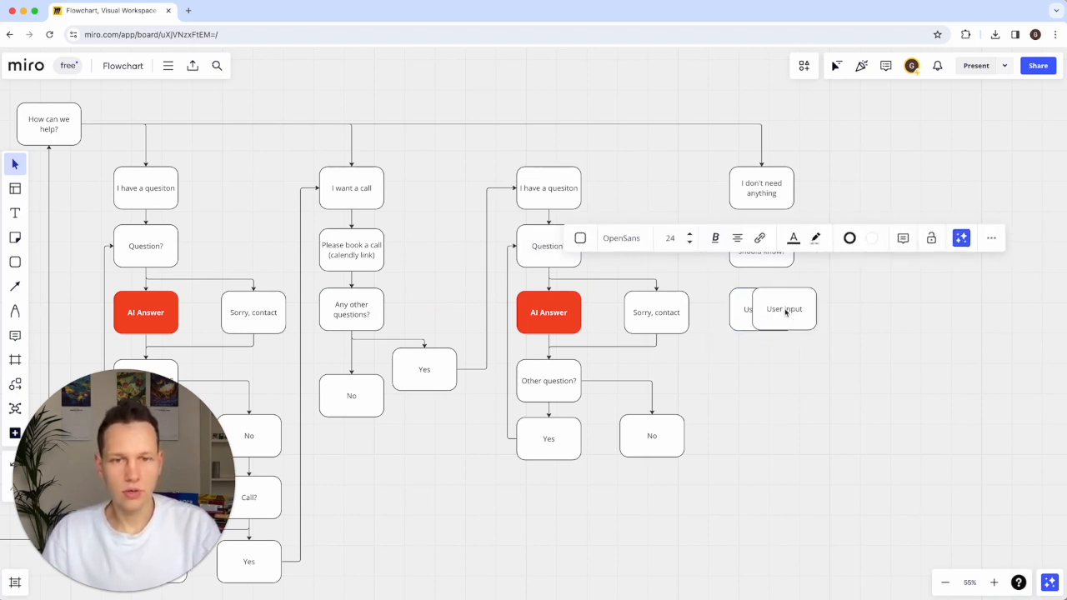
{"action": "left_click_drag", "start_coordinate": [783, 308], "coordinate": [761, 376]}
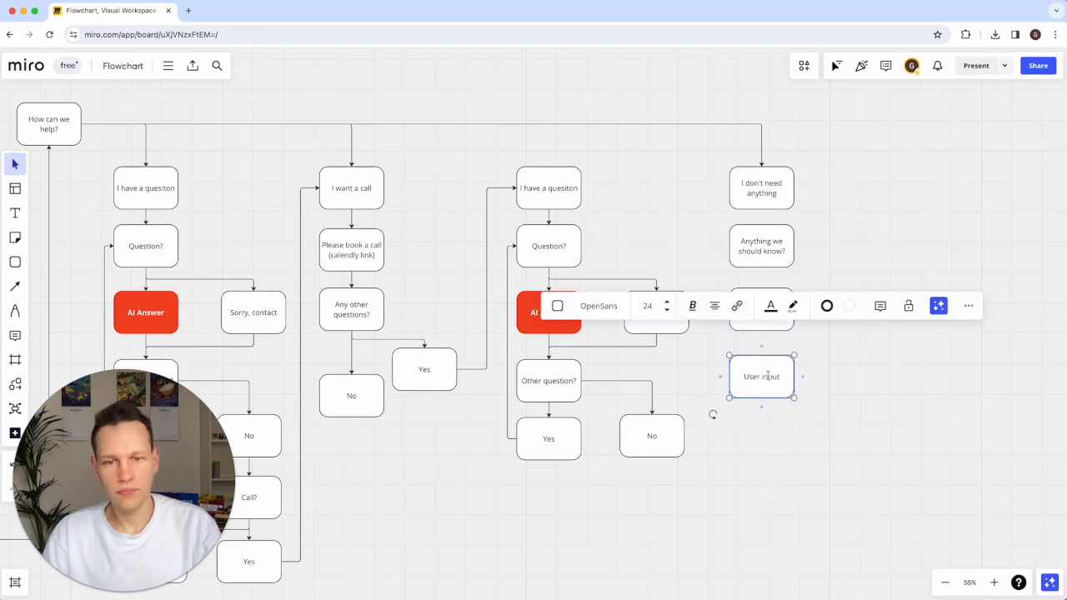
{"action": "type", "text": "Thank"}
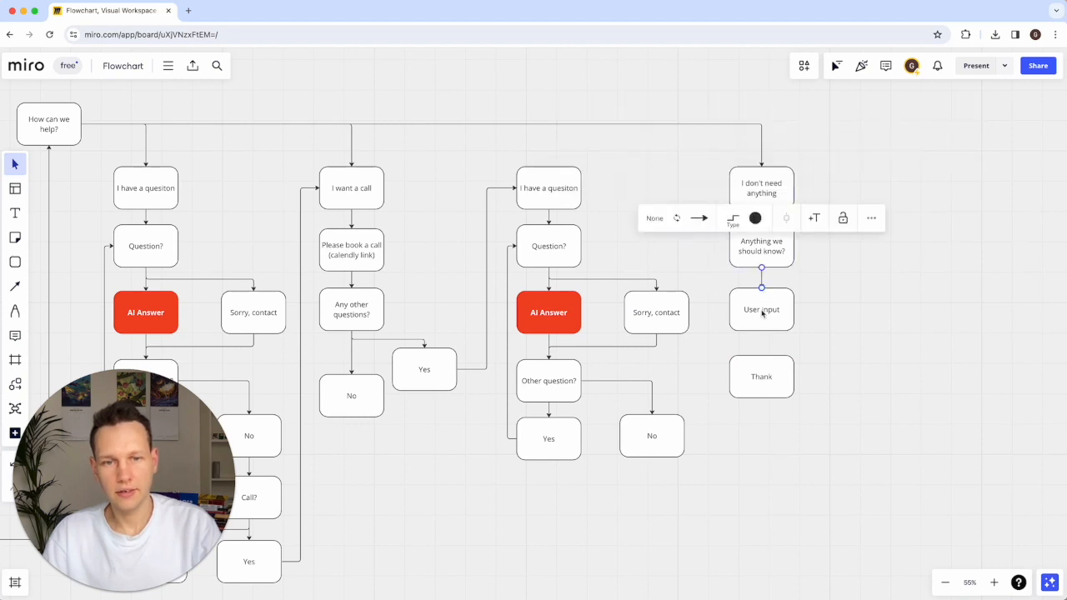
{"action": "left_click", "coordinate": [730, 417]}
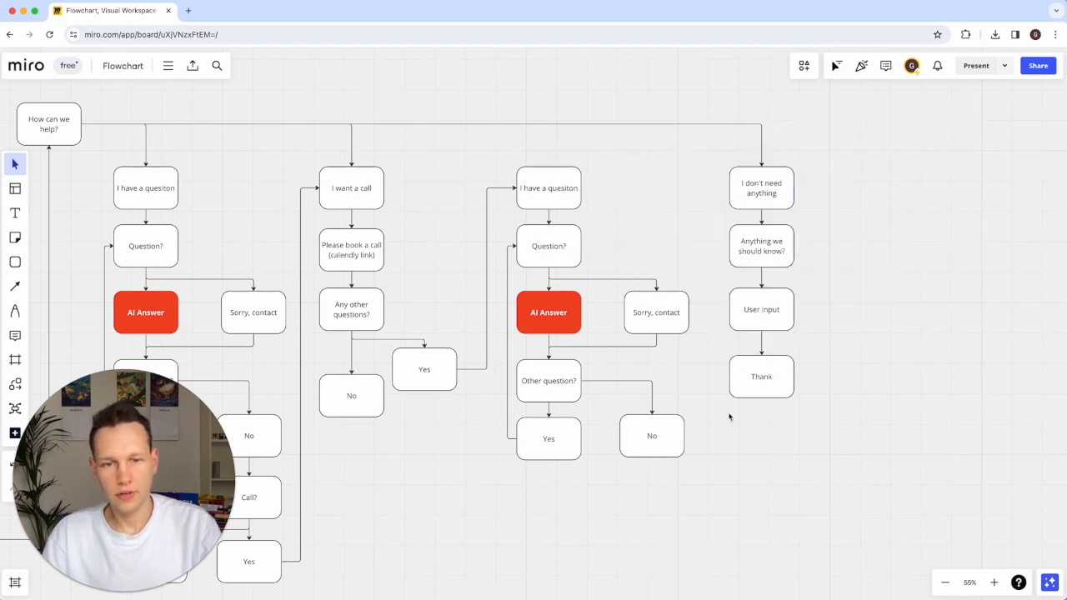
Step: Move the right Thank block lower and add a Thank block under Call?'s No answer
{"action": "scroll", "scroll_direction": "down", "scroll_amount": 3}
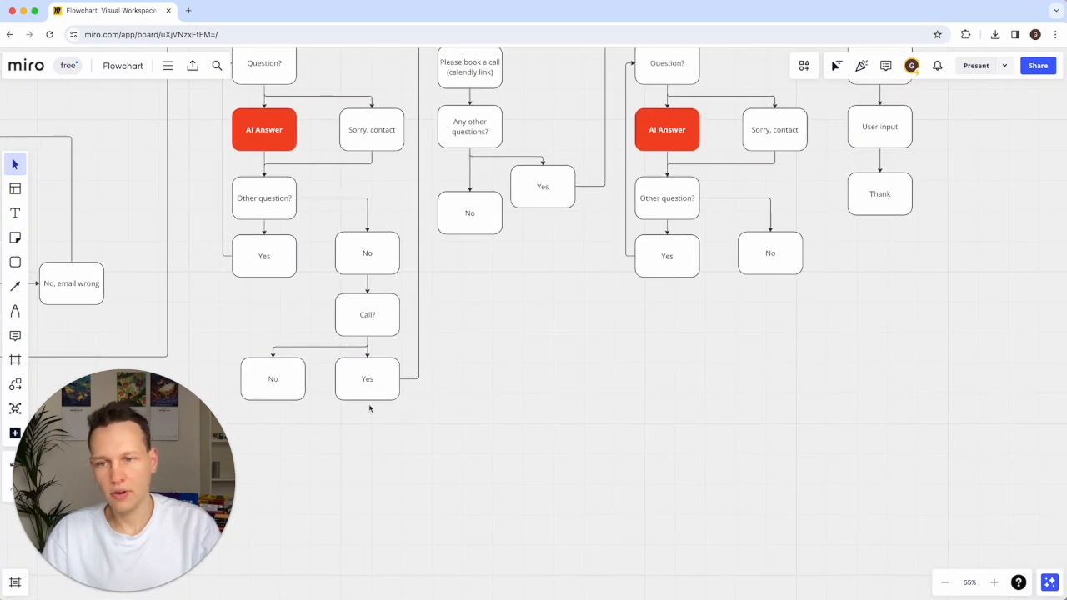
{"action": "scroll", "scroll_direction": "down", "scroll_amount": 3}
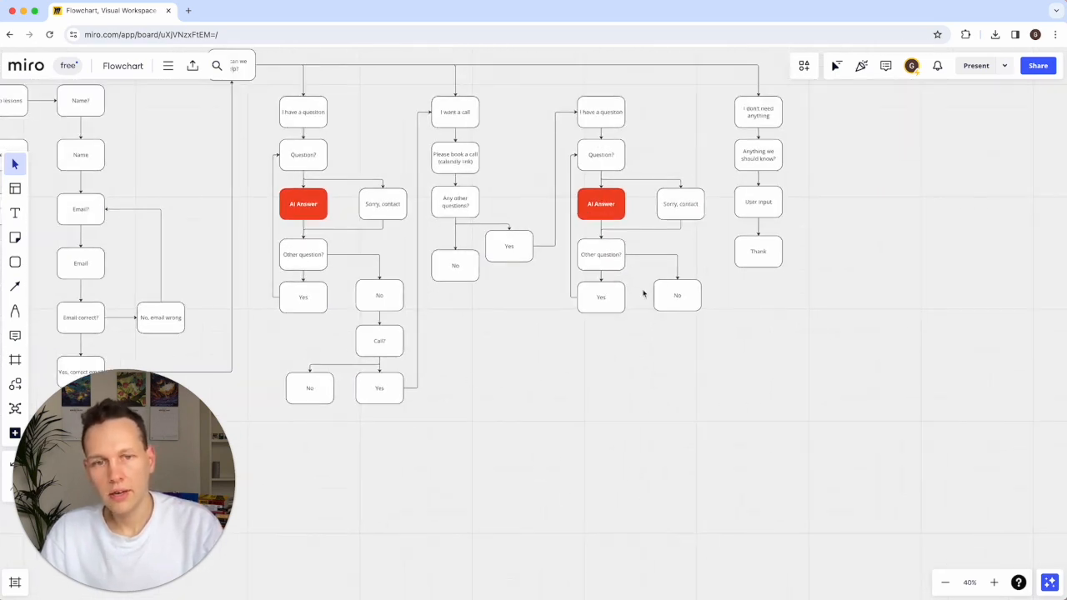
{"action": "mouse_move", "coordinate": [761, 265]}
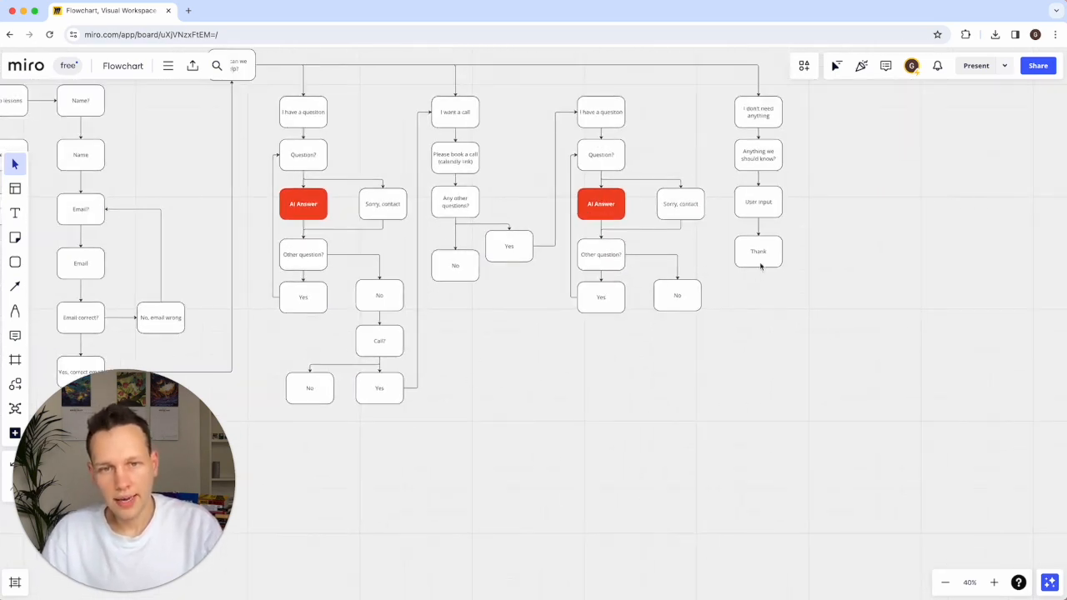
{"action": "left_click_drag", "start_coordinate": [758, 251], "coordinate": [758, 396]}
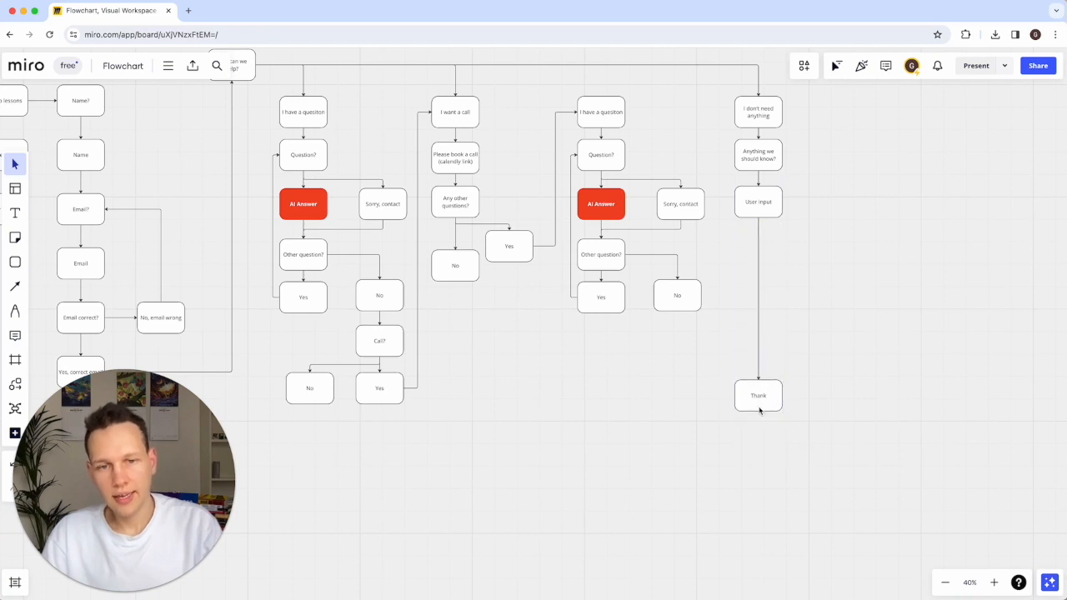
{"action": "left_click", "coordinate": [310, 388]}
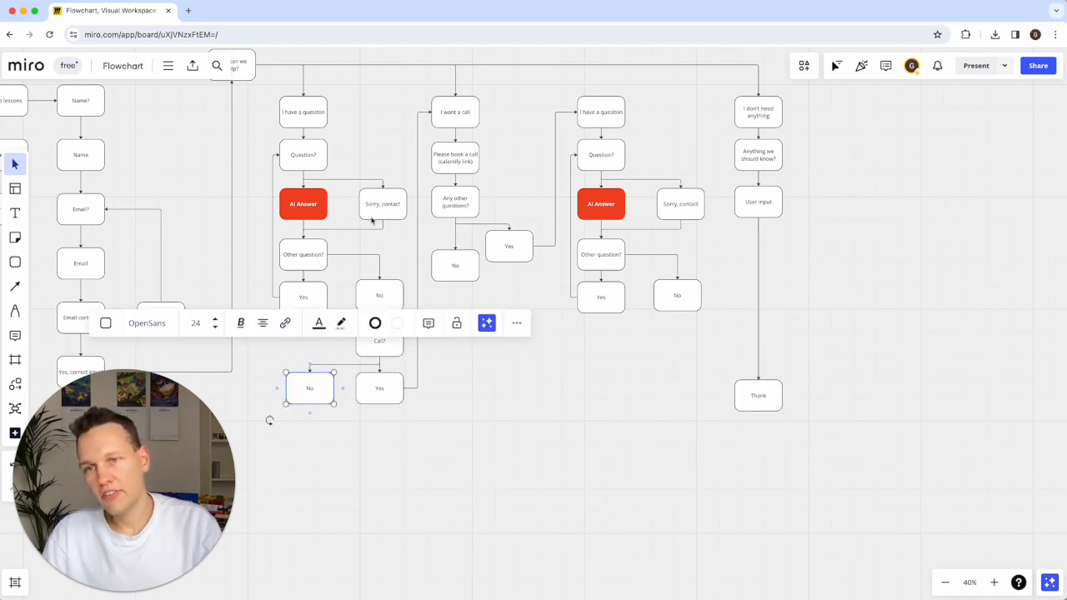
{"action": "mouse_move", "coordinate": [595, 474]}
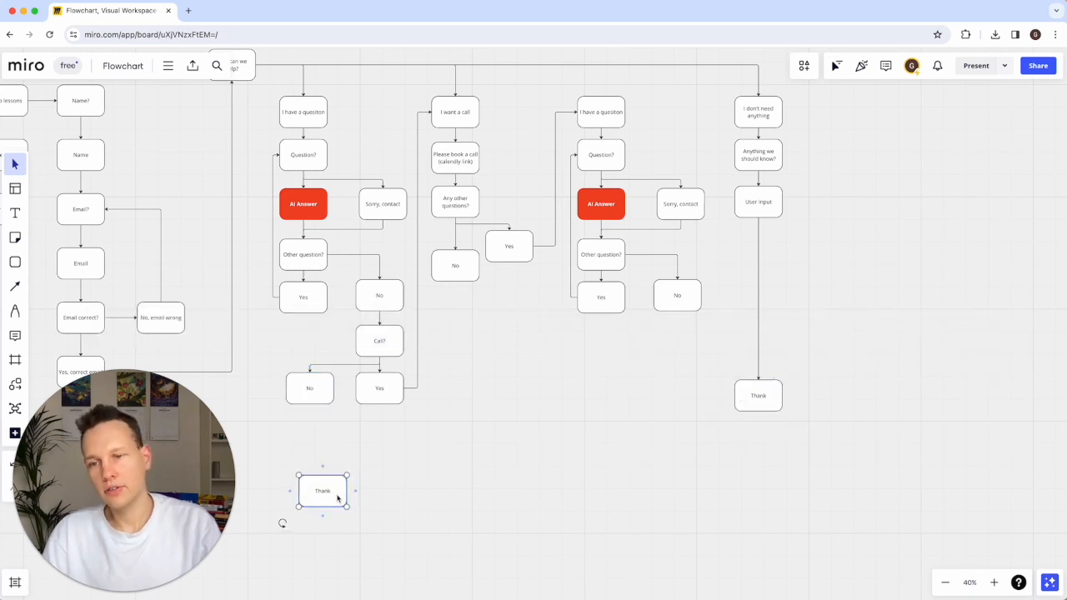
{"action": "left_click_drag", "start_coordinate": [322, 491], "coordinate": [309, 467]}
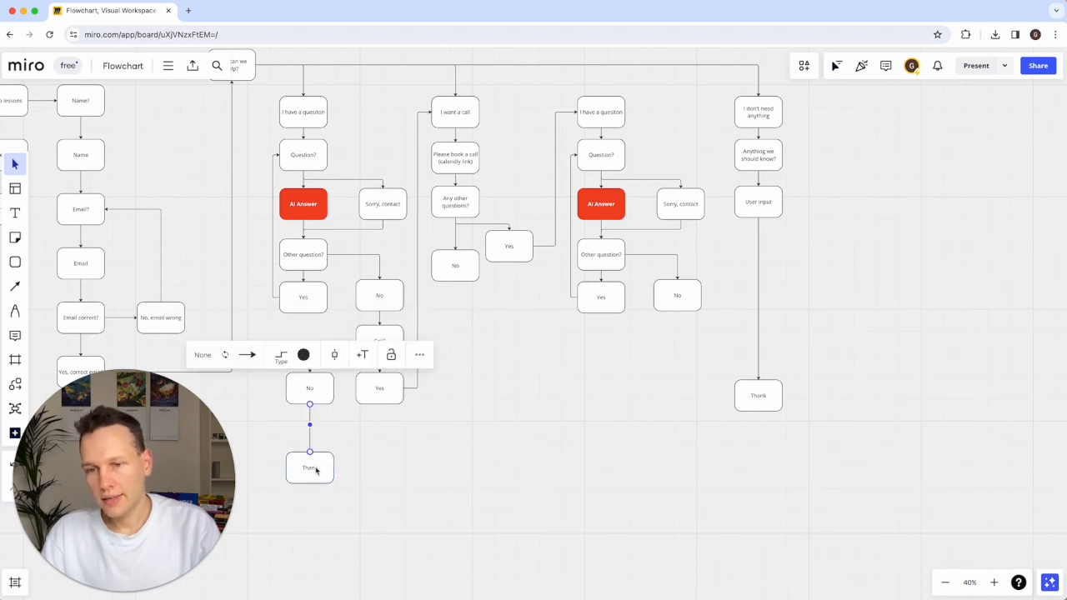
Step: Copy a Thank block to the middle and label it 'Thanks, we'll talk to you soon'
{"action": "left_click_drag", "start_coordinate": [309, 466], "coordinate": [499, 420]}
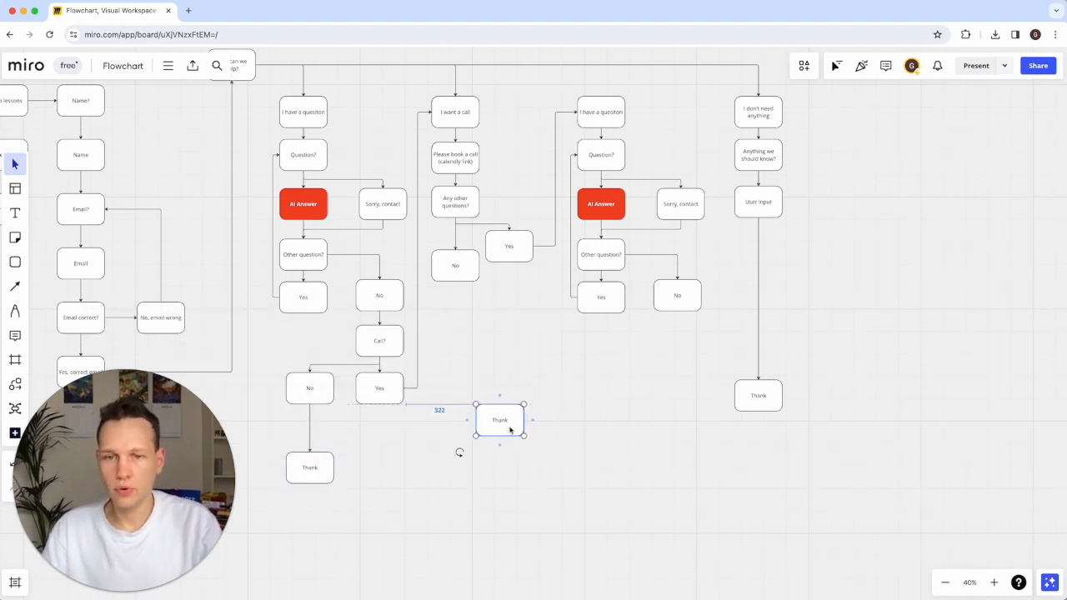
{"action": "left_click_drag", "start_coordinate": [500, 419], "coordinate": [542, 415]}
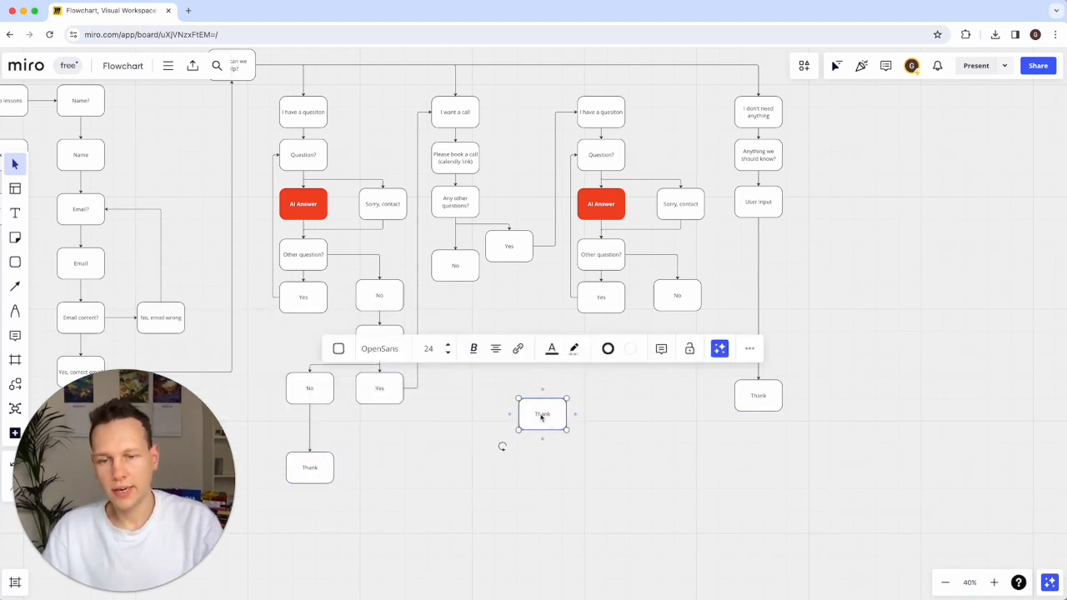
{"action": "type", "text": "Thanks, we'll talk"}
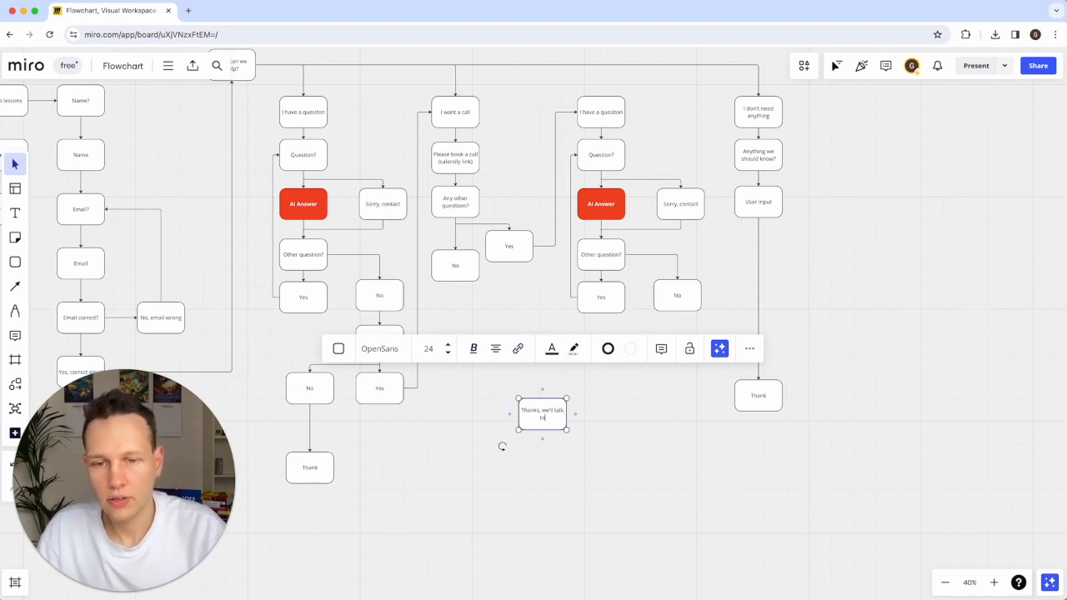
{"action": "type", "text": "to you soon"}
{"action": "type", "text": "End"}
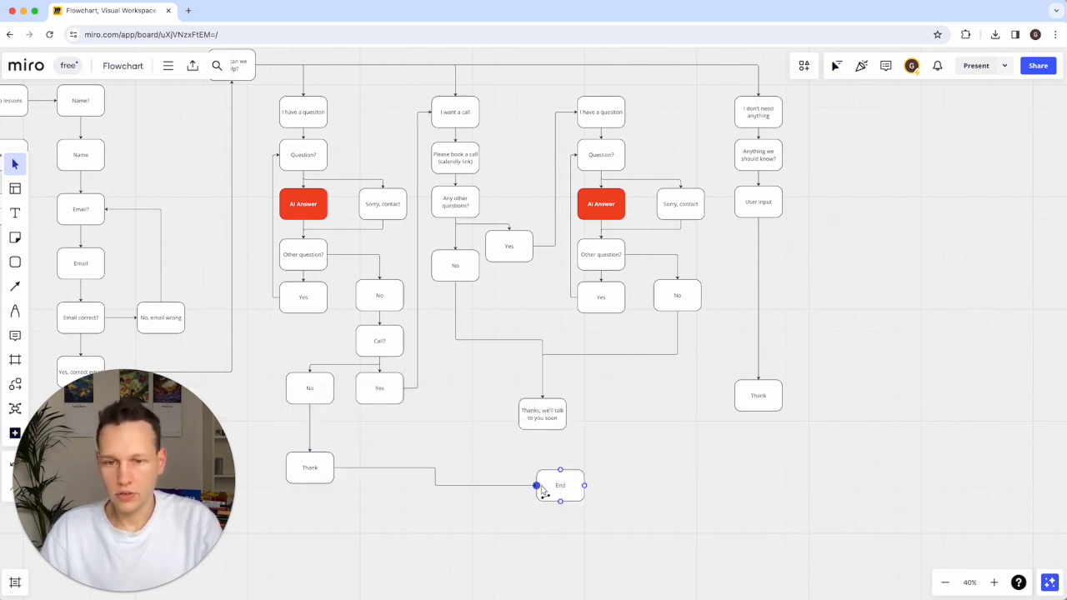
Step: Move End beneath the right Thank block and connect that Thank to End
{"action": "left_click_drag", "start_coordinate": [560, 486], "coordinate": [764, 468]}
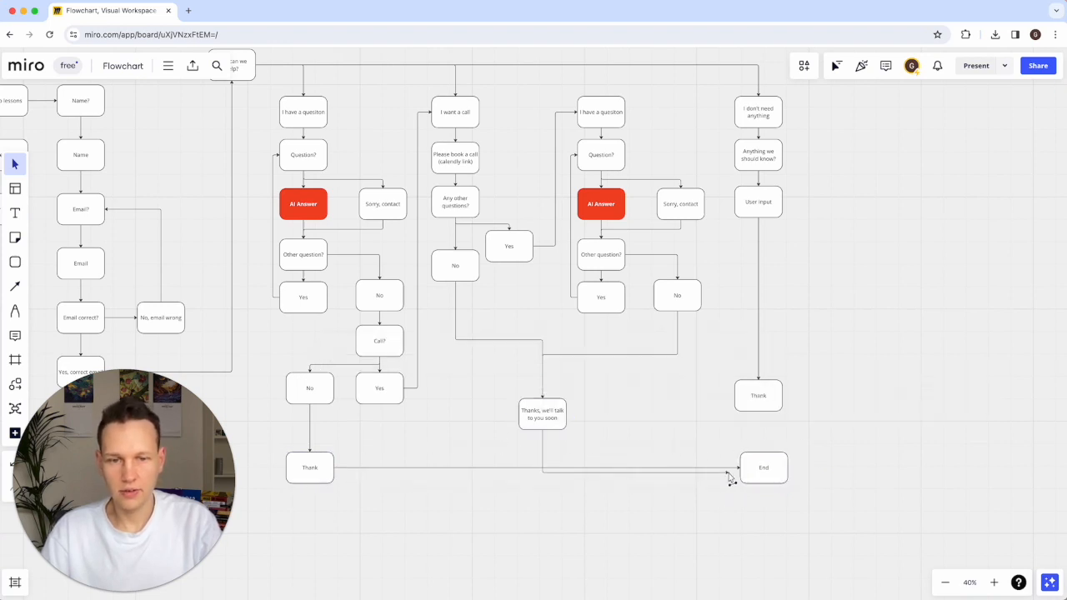
{"action": "left_click", "coordinate": [758, 395]}
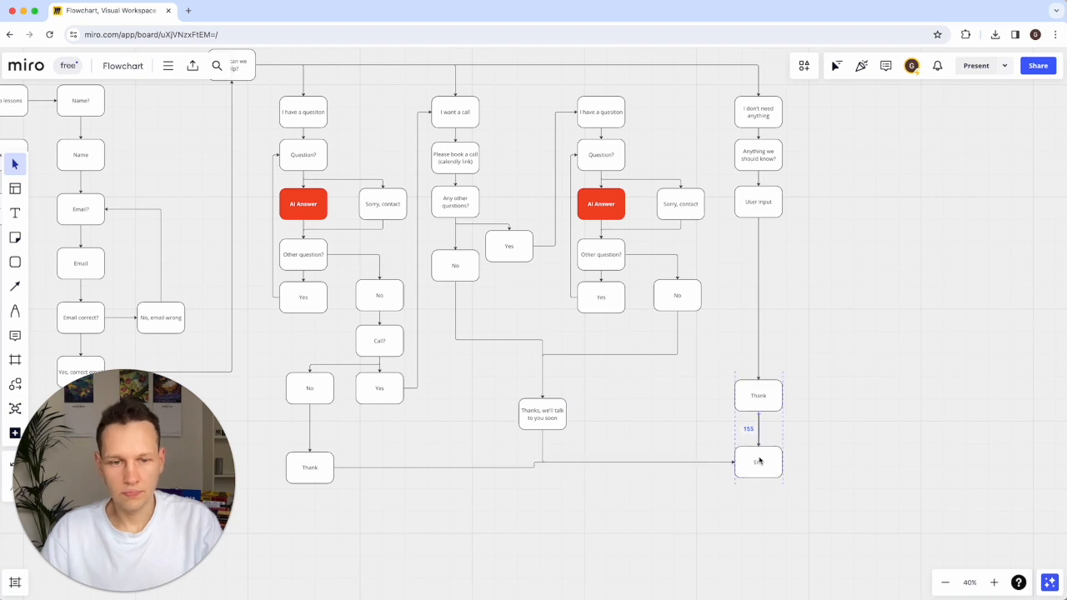
{"action": "scroll", "scroll_direction": "down", "scroll_amount": 3}
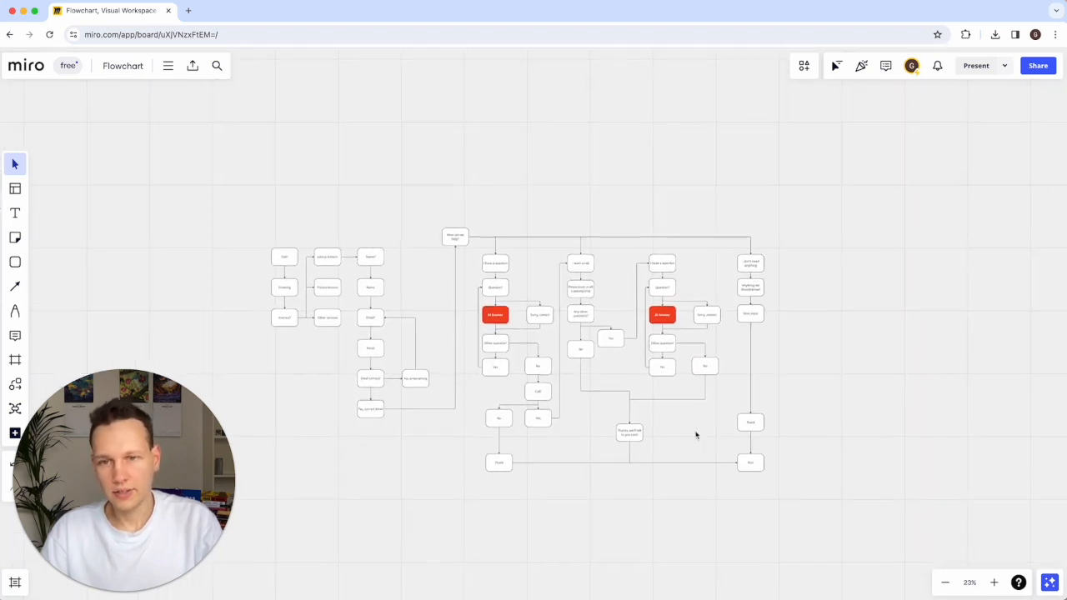
{"action": "scroll", "scroll_direction": "down", "scroll_amount": 3}
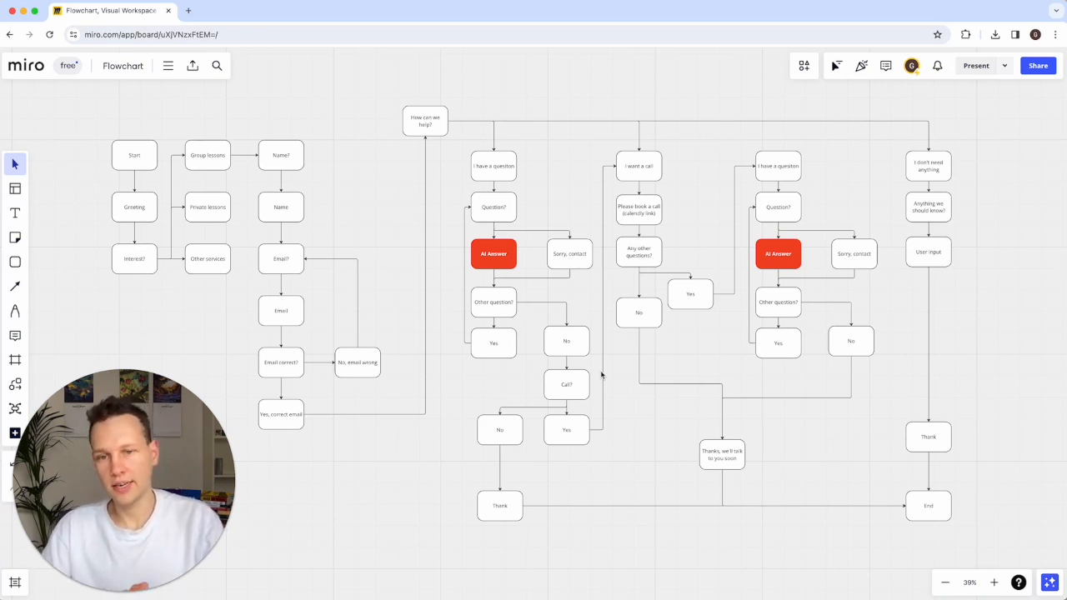
{"action": "mouse_move", "coordinate": [45, 290]}
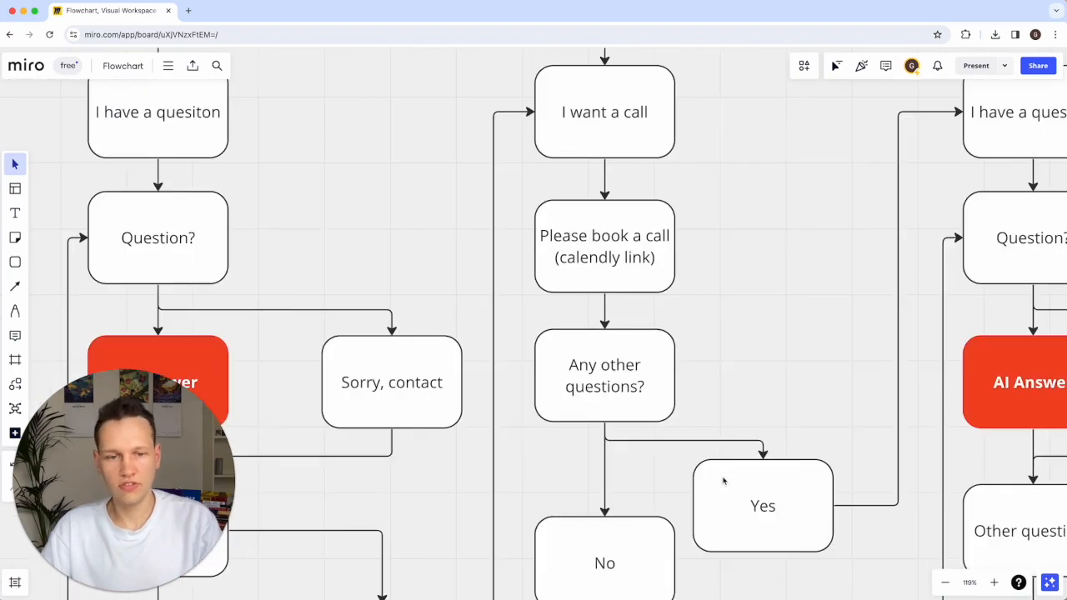
{"action": "scroll", "scroll_direction": "down", "scroll_amount": 3}
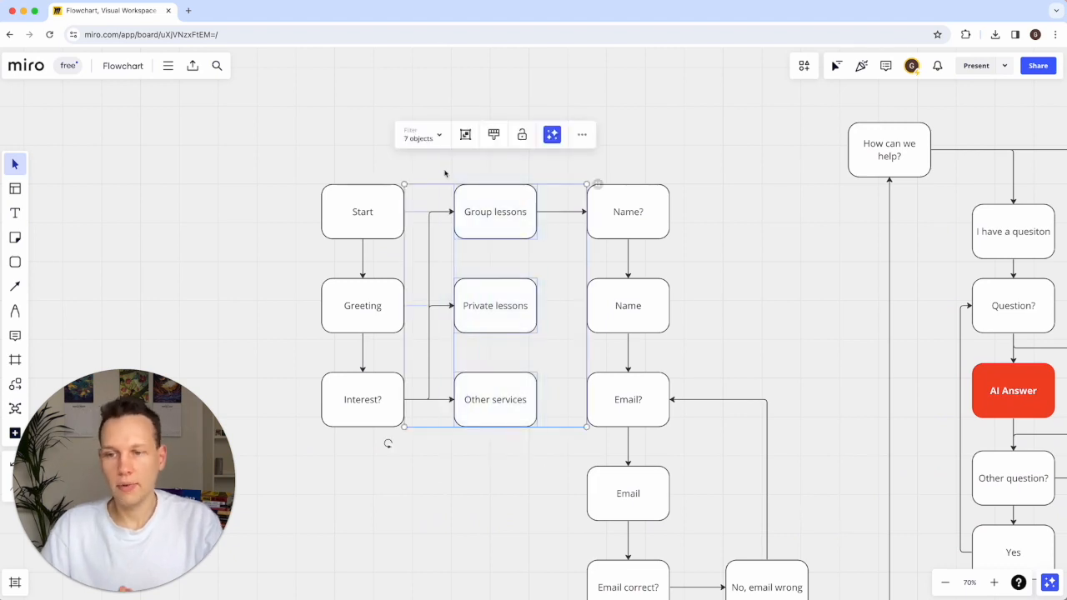
{"action": "left_click", "coordinate": [511, 442]}
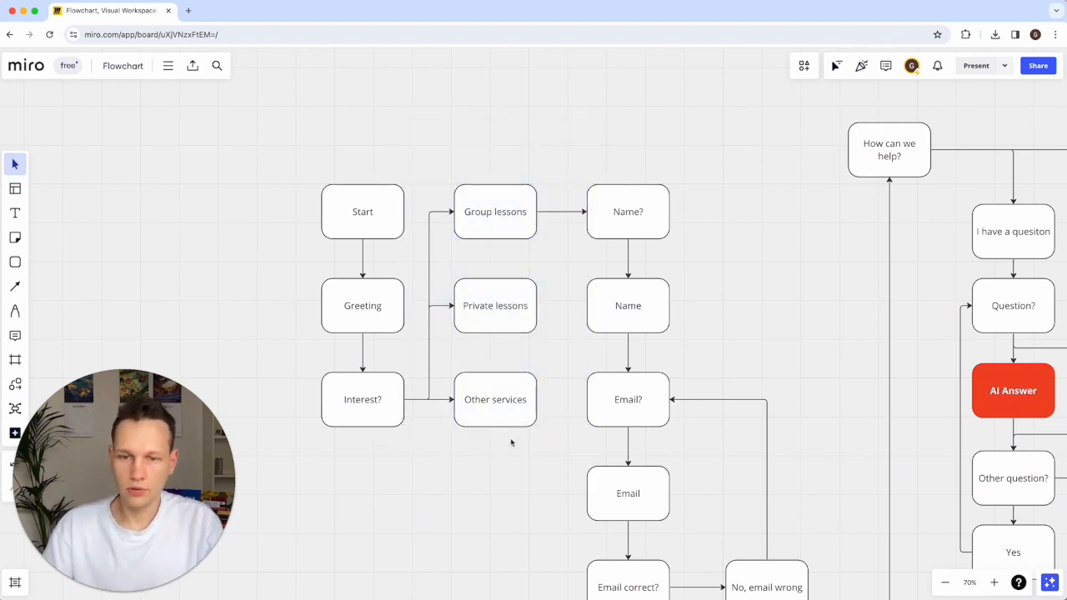
{"action": "left_click", "coordinate": [495, 400]}
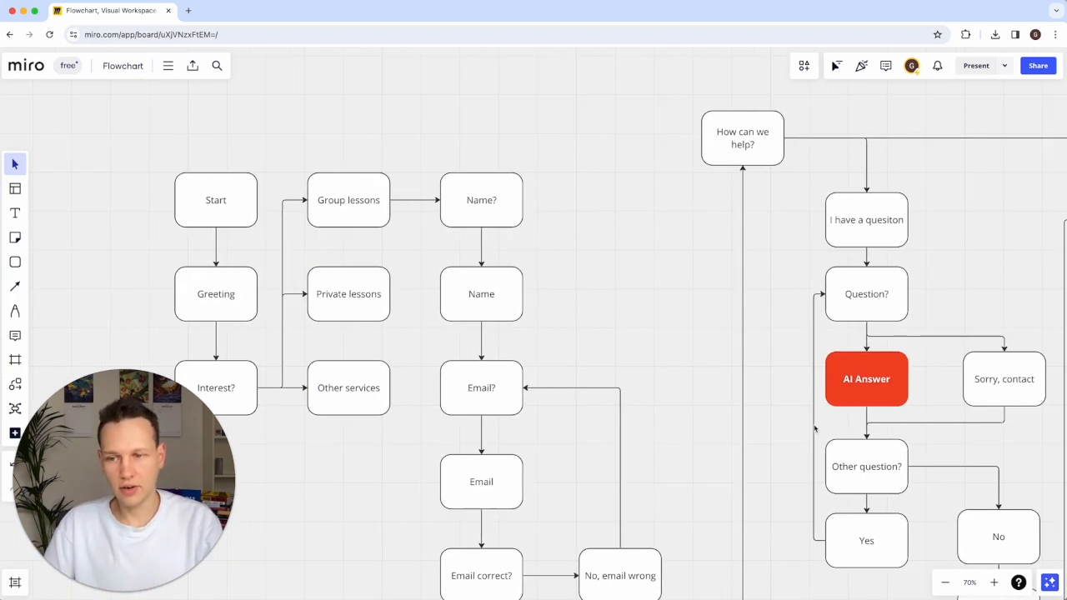
{"action": "scroll", "scroll_direction": "down", "scroll_amount": 3}
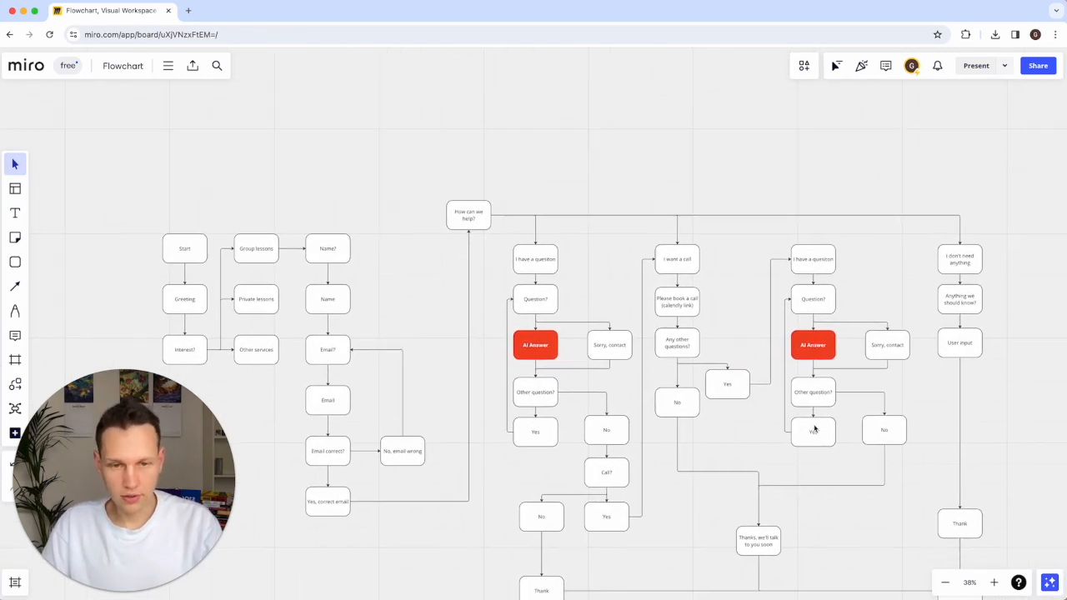
{"action": "scroll", "scroll_direction": "down", "scroll_amount": 3}
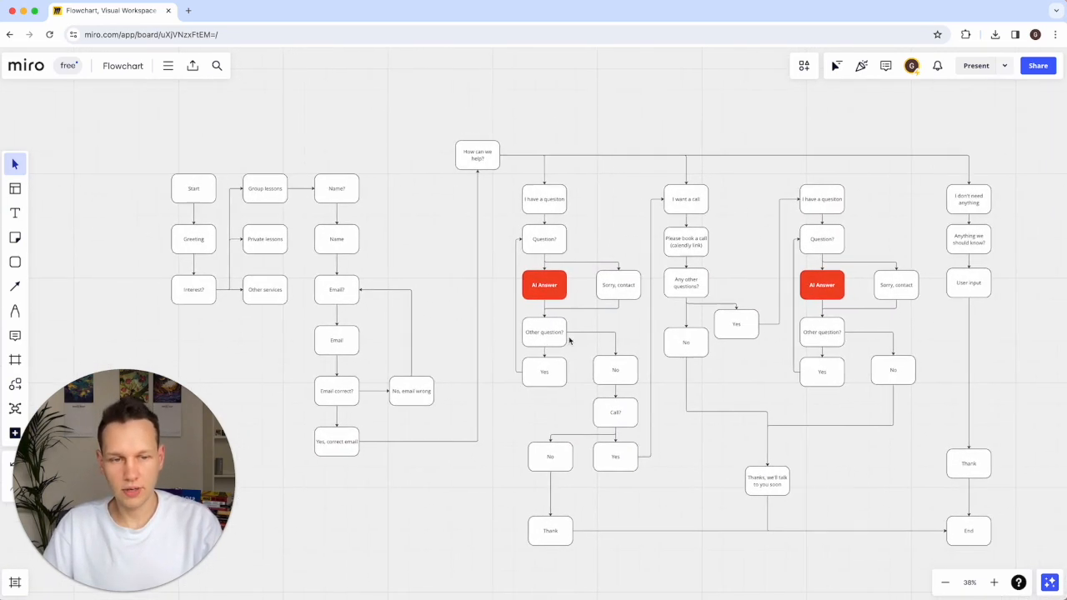